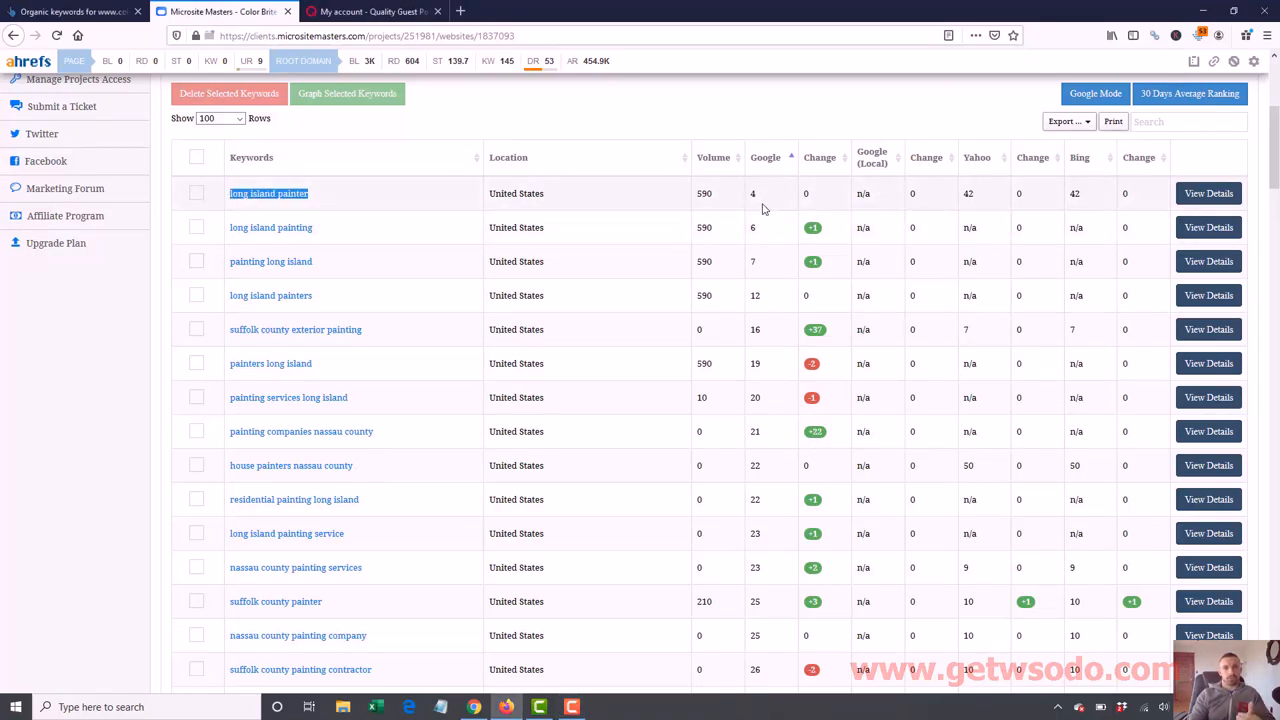
{"action": "mouse_move", "coordinate": [630, 192]}
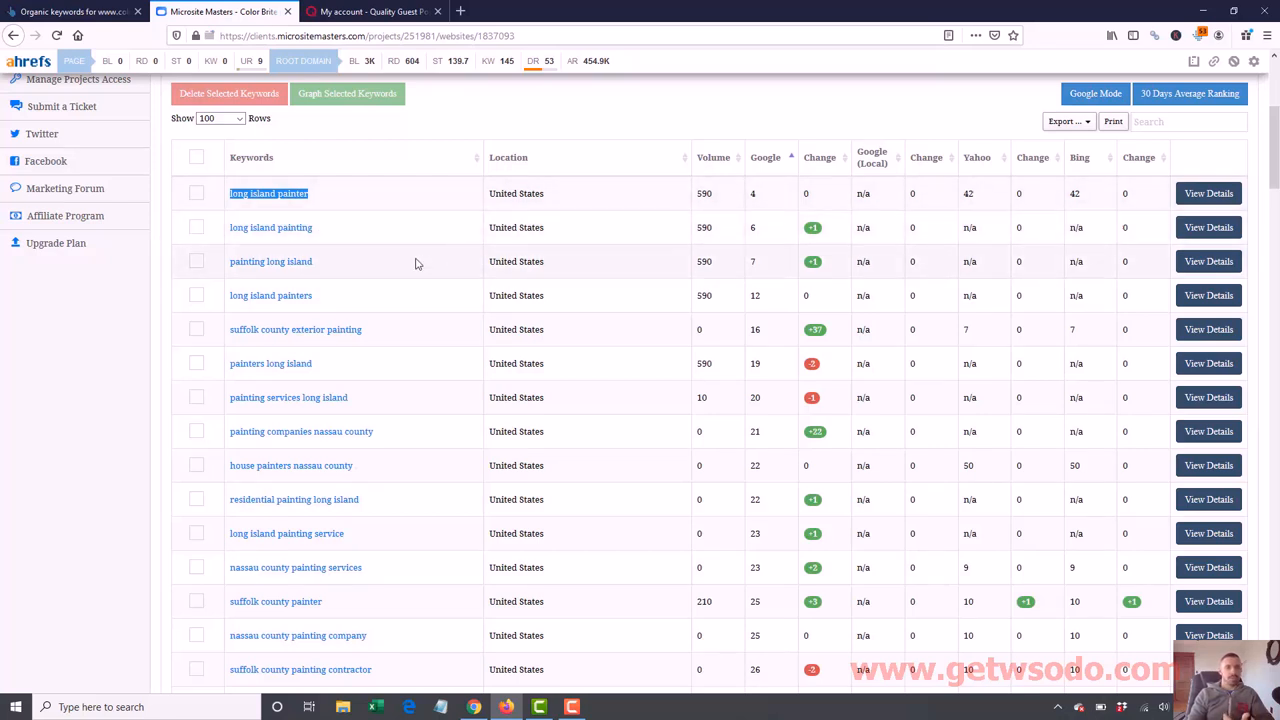
{"action": "mouse_move", "coordinate": [642, 284]}
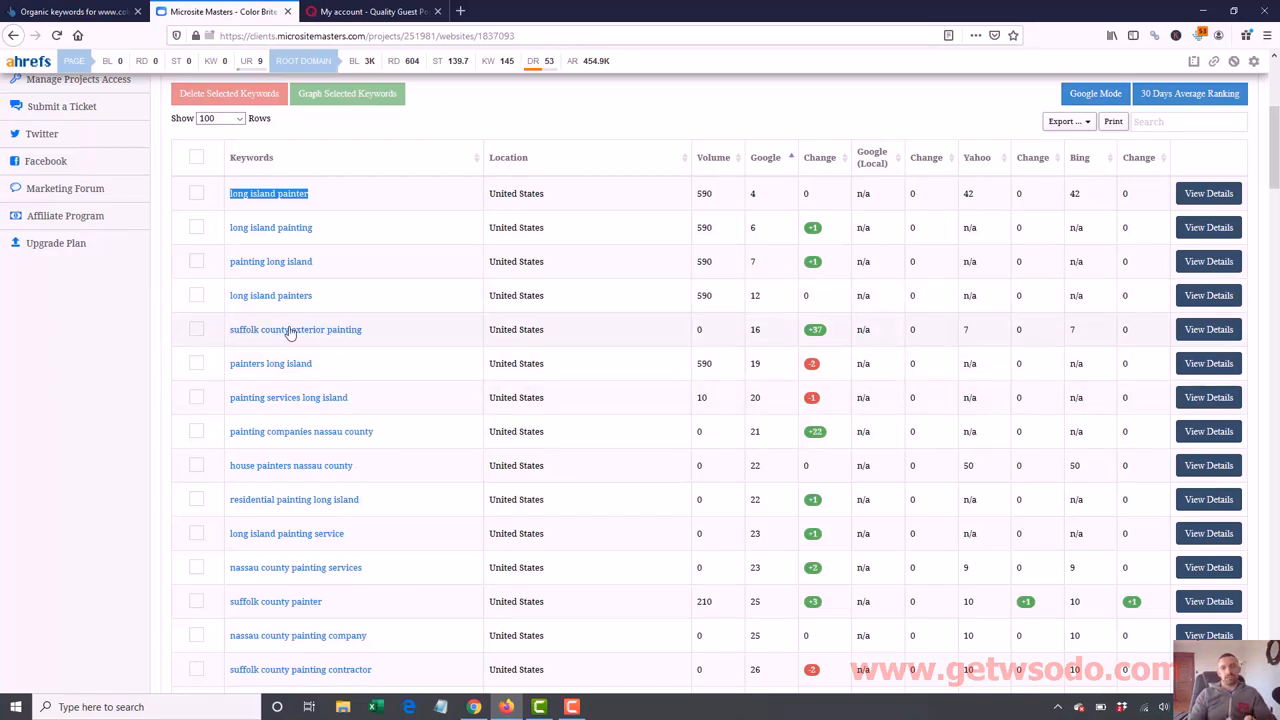
{"action": "mouse_move", "coordinate": [420, 502]}
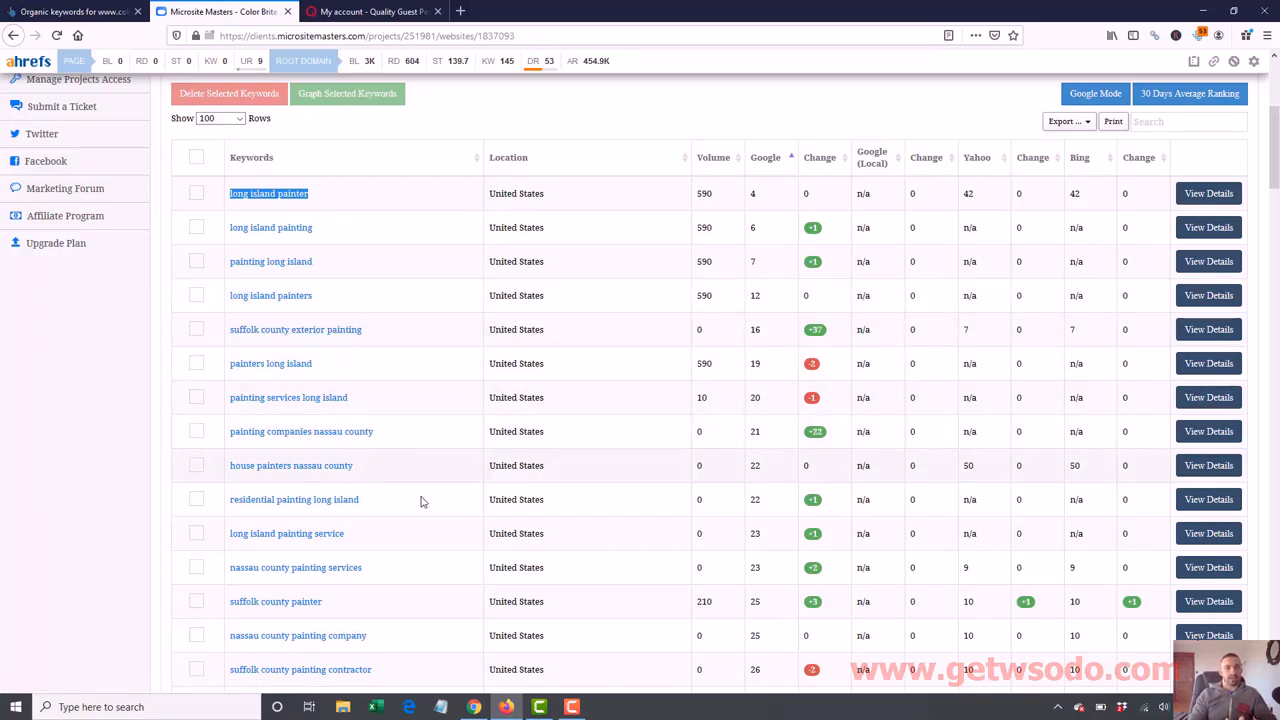
{"action": "mouse_move", "coordinate": [310, 572]}
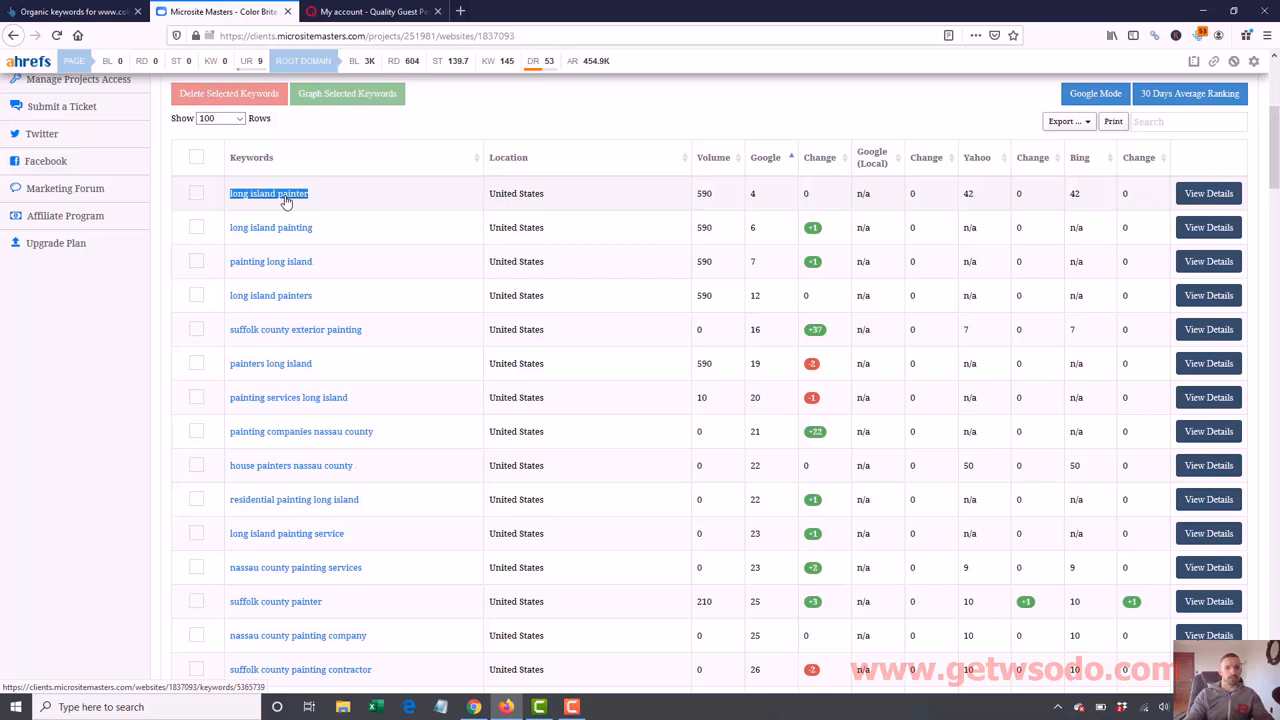
{"action": "mouse_move", "coordinate": [484, 332]}
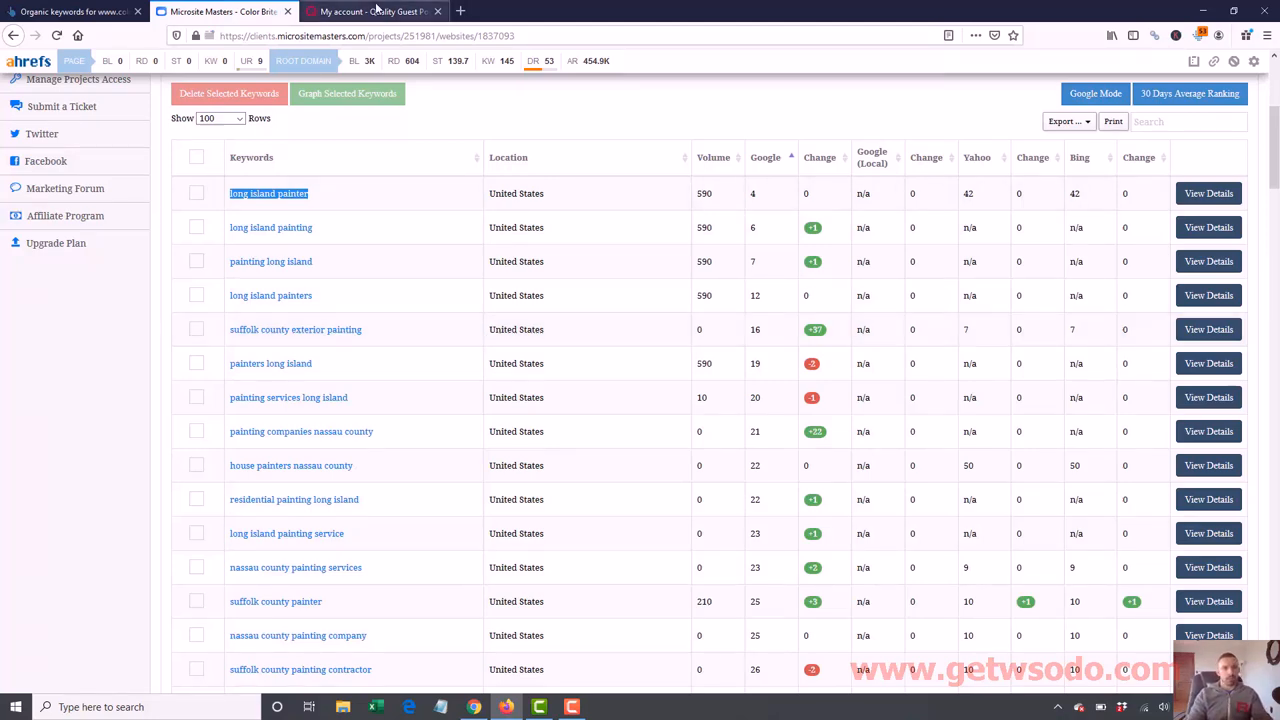
Switch to the Quality Guest Posts account tab and head to the order configurator
{"action": "left_click", "coordinate": [370, 12]}
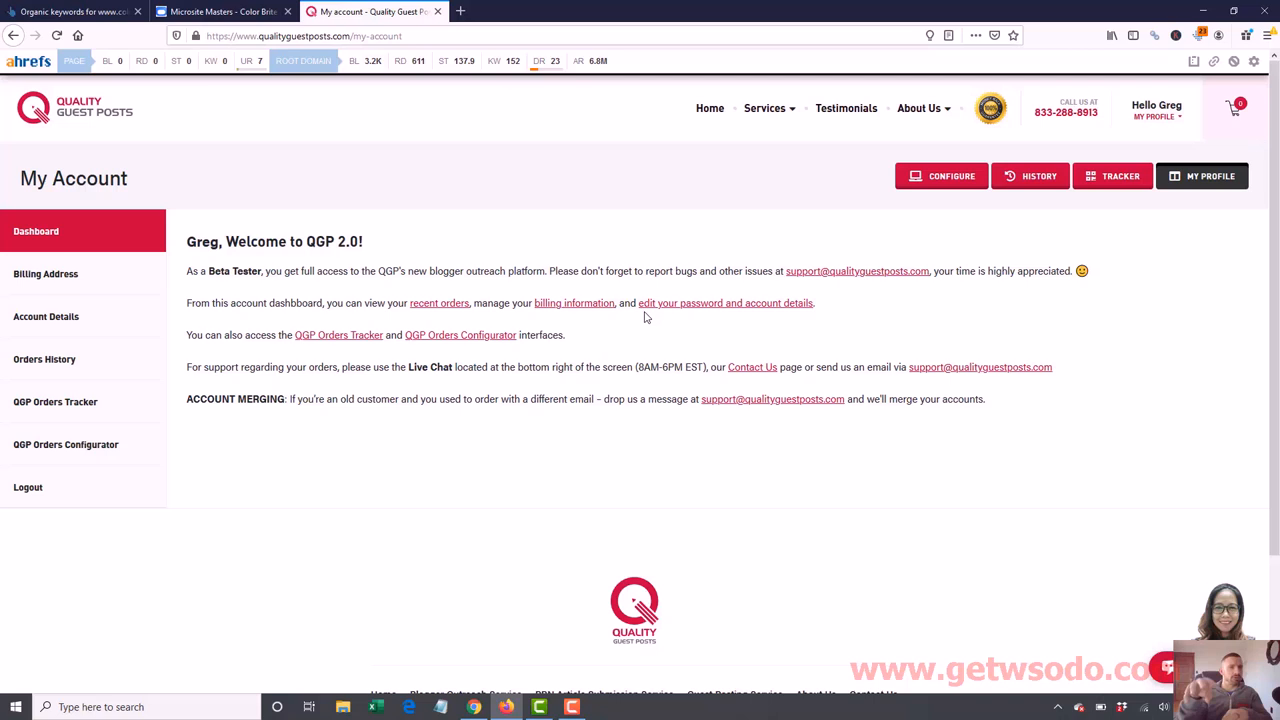
{"action": "mouse_move", "coordinate": [462, 356]}
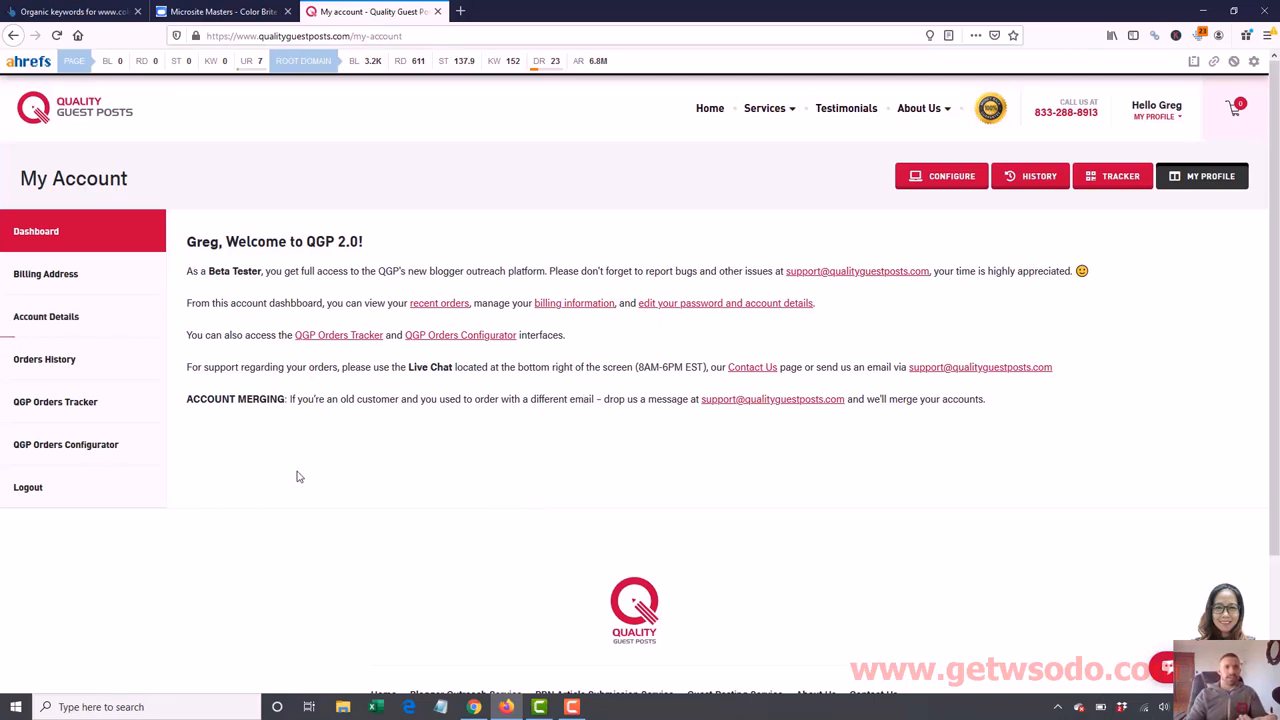
{"action": "mouse_move", "coordinate": [856, 232]}
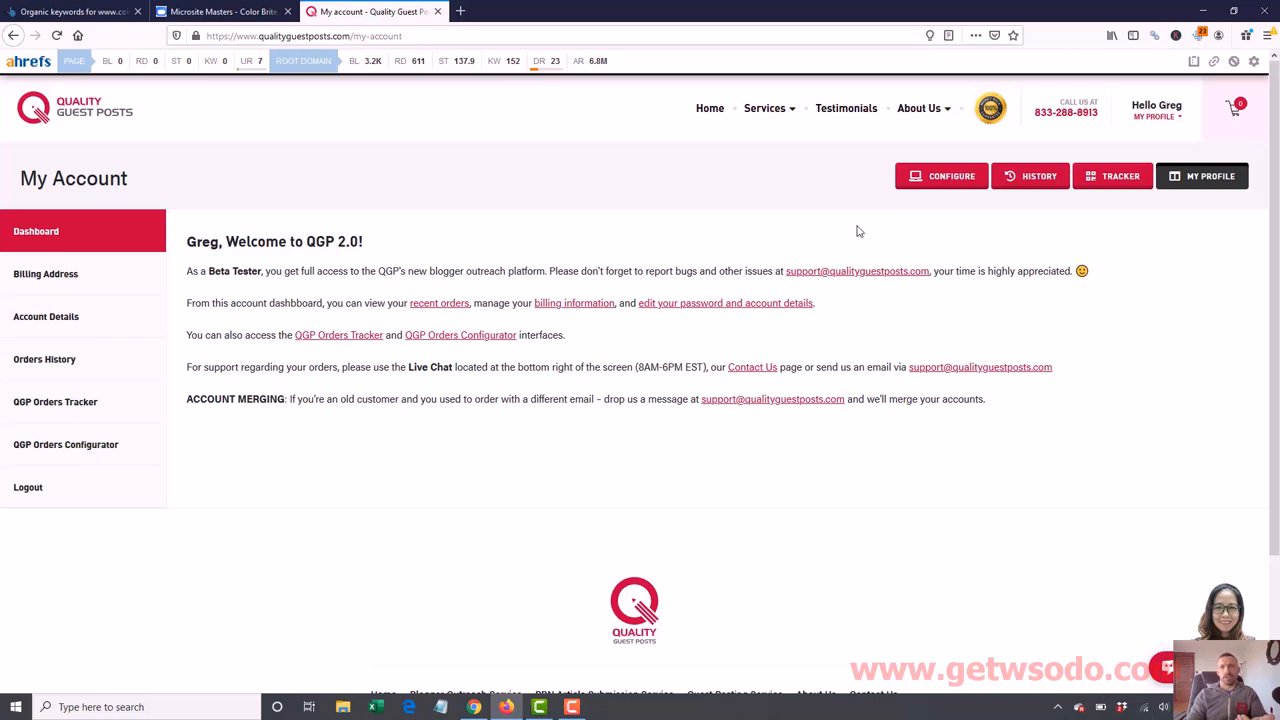
{"action": "mouse_move", "coordinate": [1038, 176]}
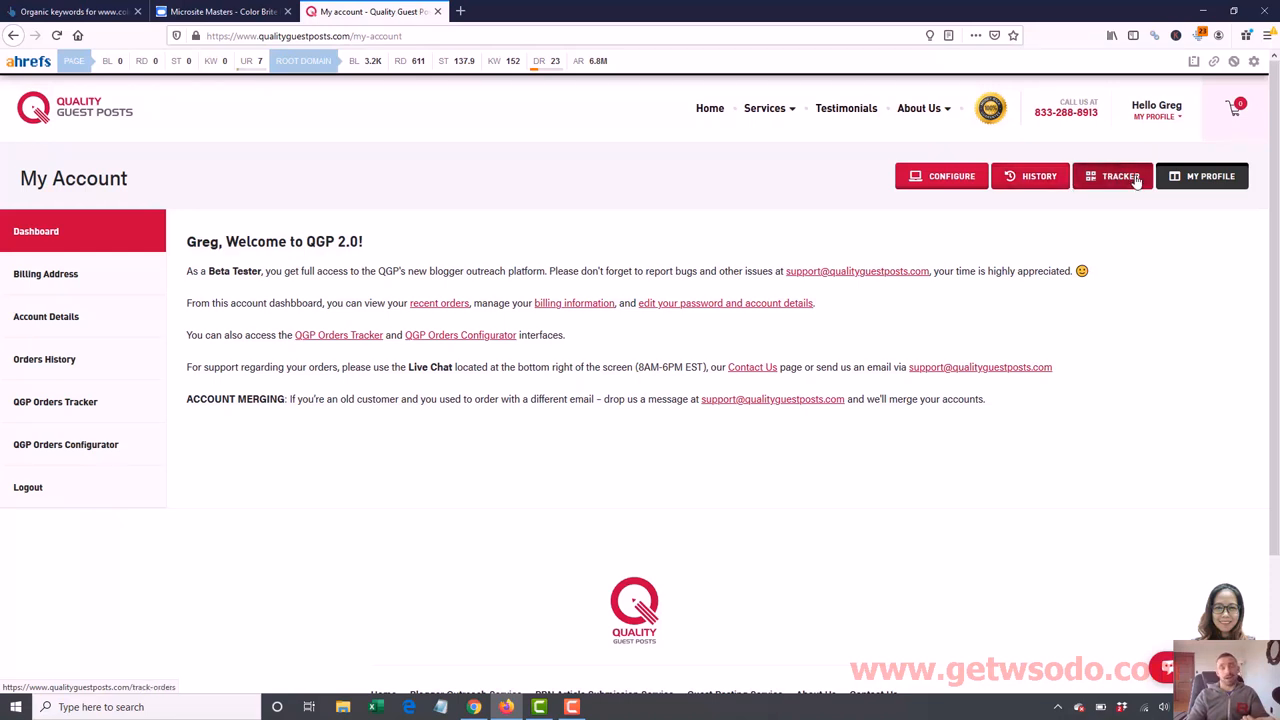
{"action": "mouse_move", "coordinate": [764, 218]}
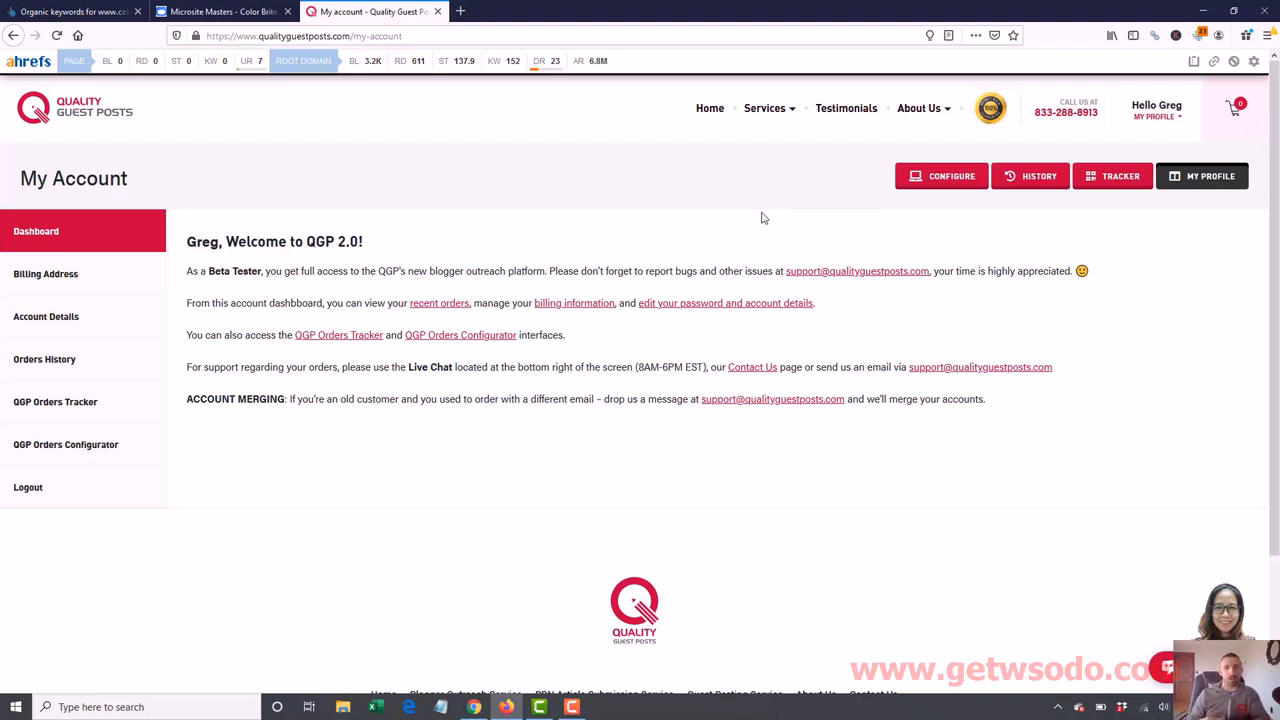
{"action": "mouse_move", "coordinate": [976, 212]}
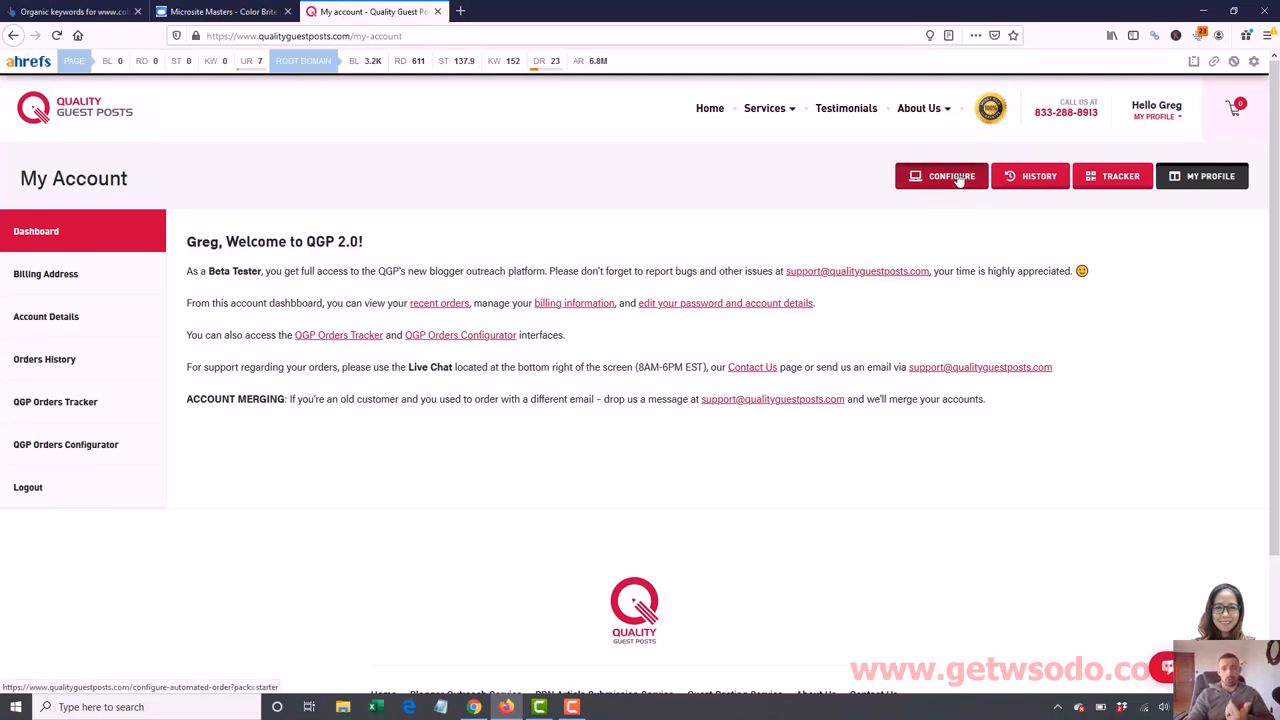
{"action": "left_click", "coordinate": [940, 176]}
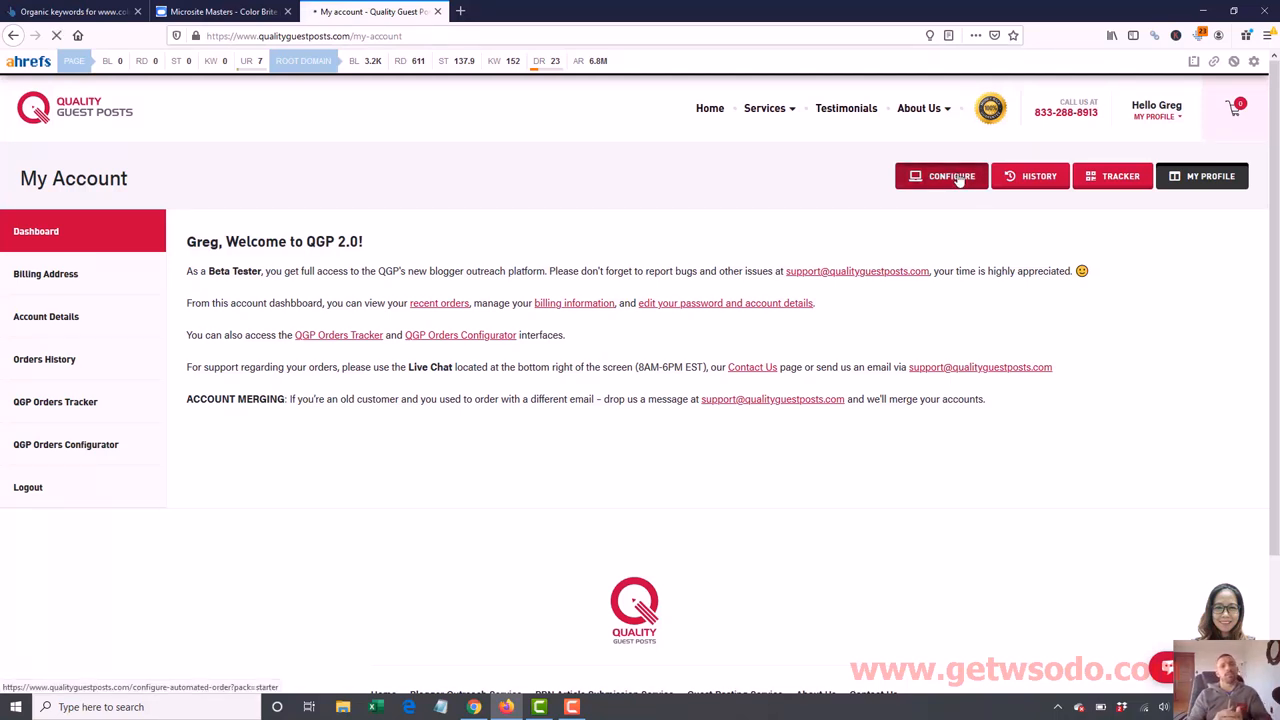
Review the Diversifier 2 and Outreach Advanced package tabs, staying on the $99.99 Outreach Starter
{"action": "left_click", "coordinate": [940, 176]}
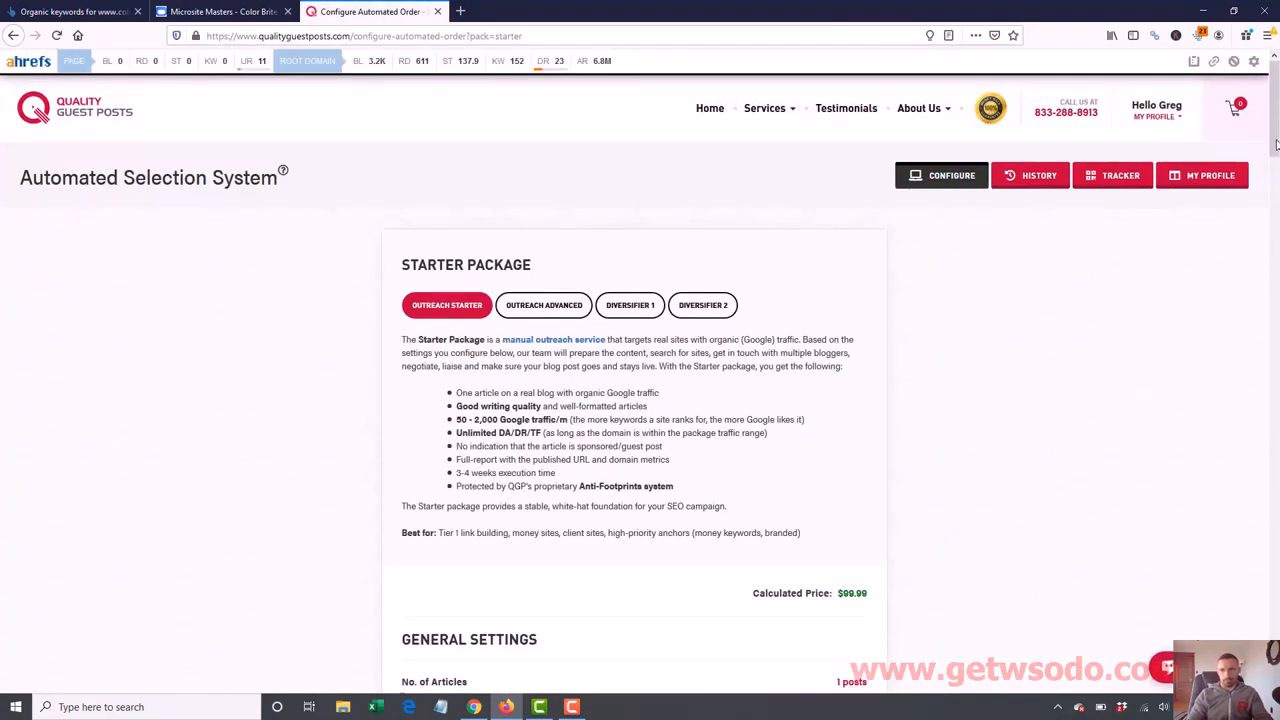
{"action": "scroll", "scroll_direction": "down", "scroll_amount": 3}
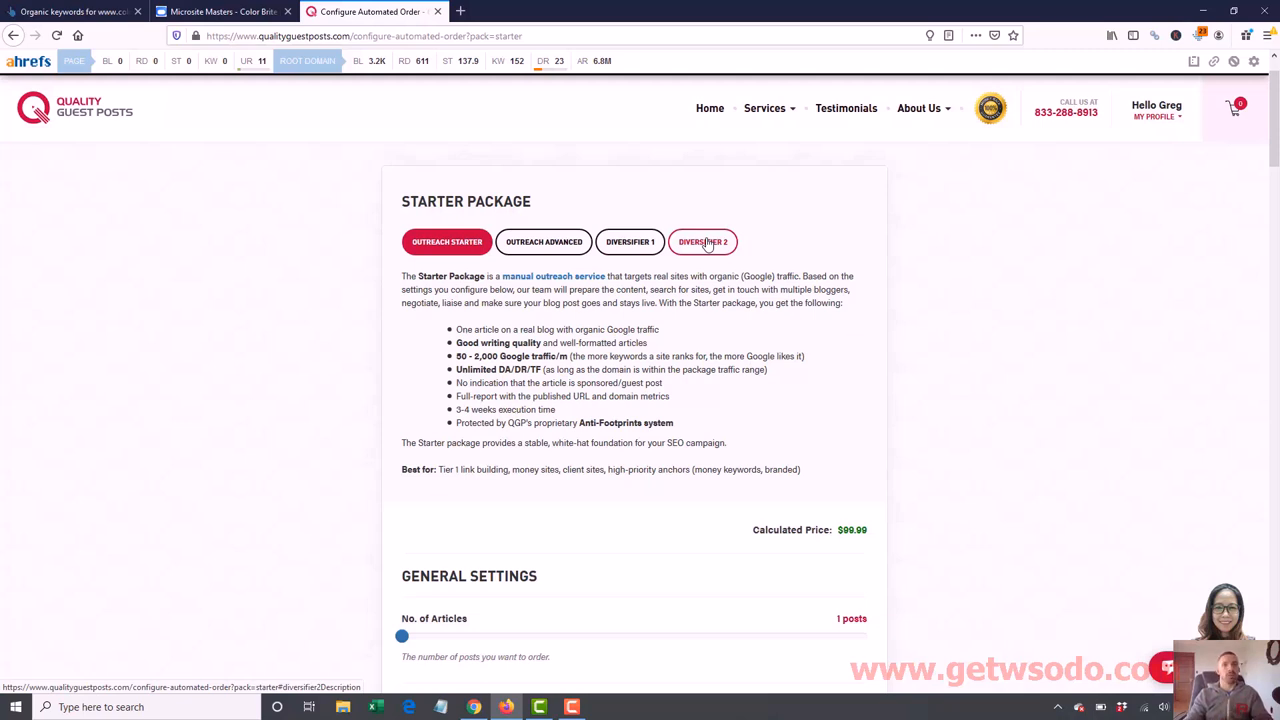
{"action": "left_click", "coordinate": [448, 240]}
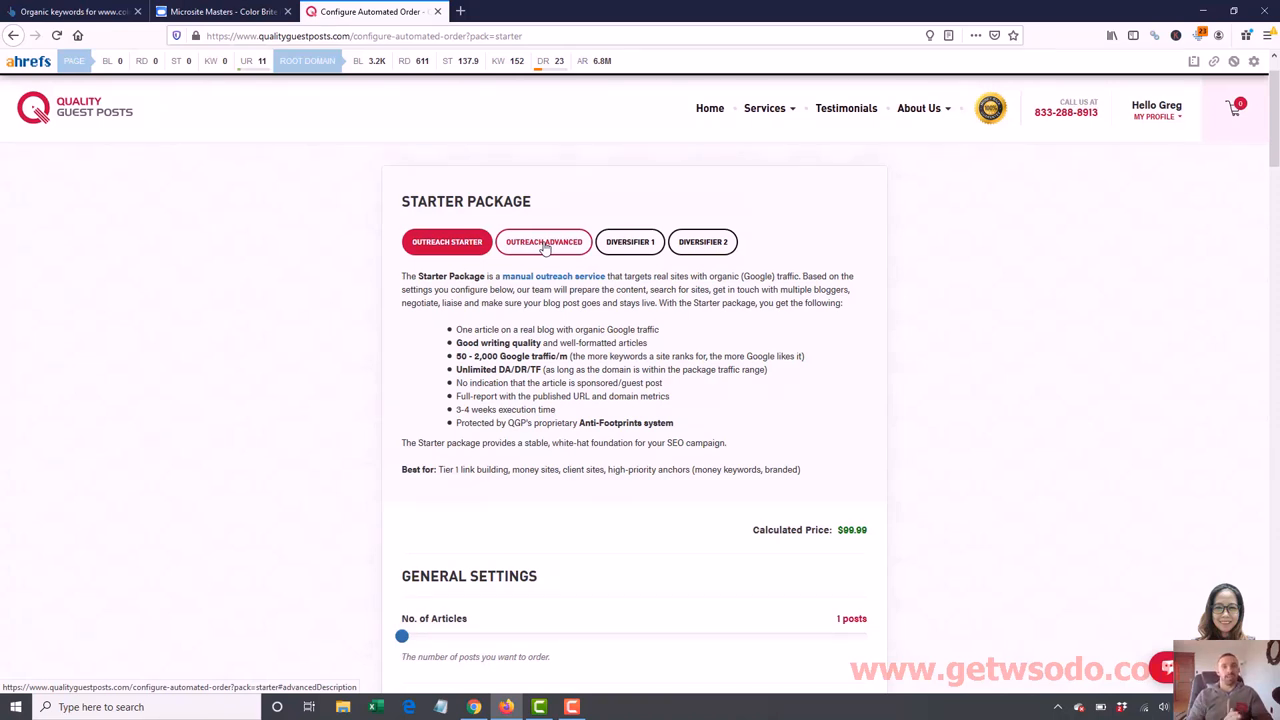
{"action": "left_click", "coordinate": [448, 240]}
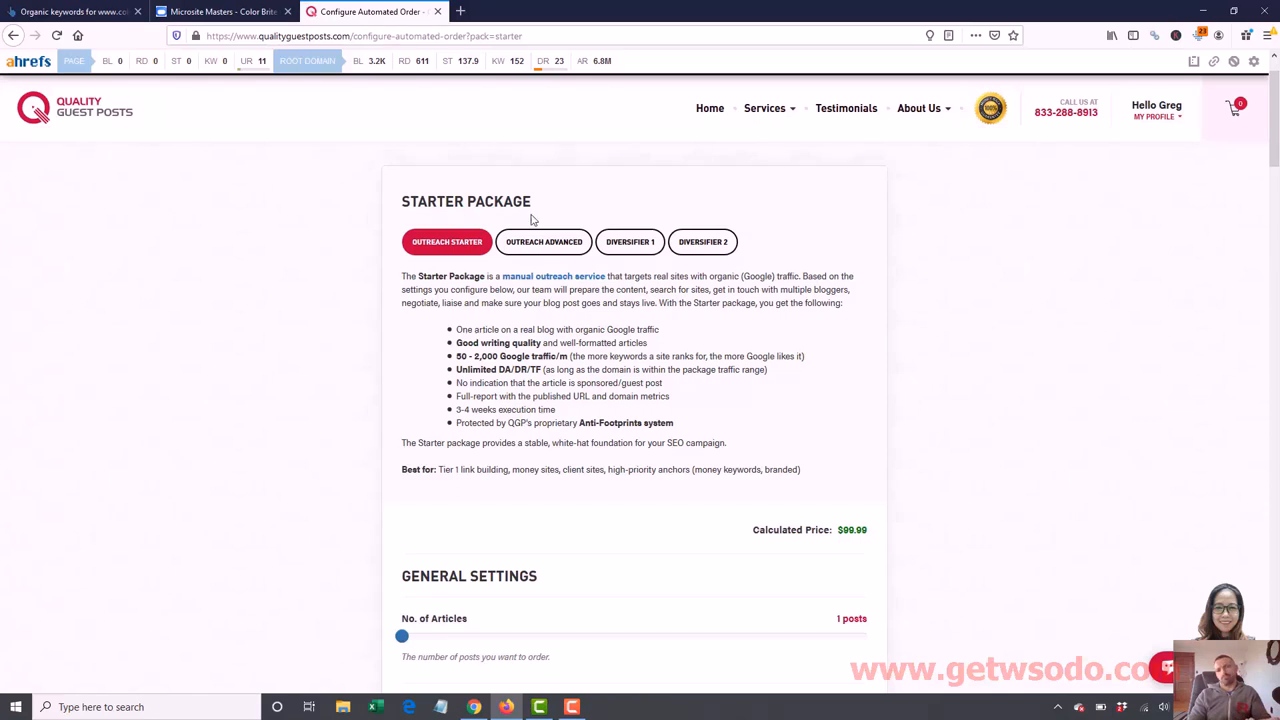
{"action": "mouse_move", "coordinate": [544, 240]}
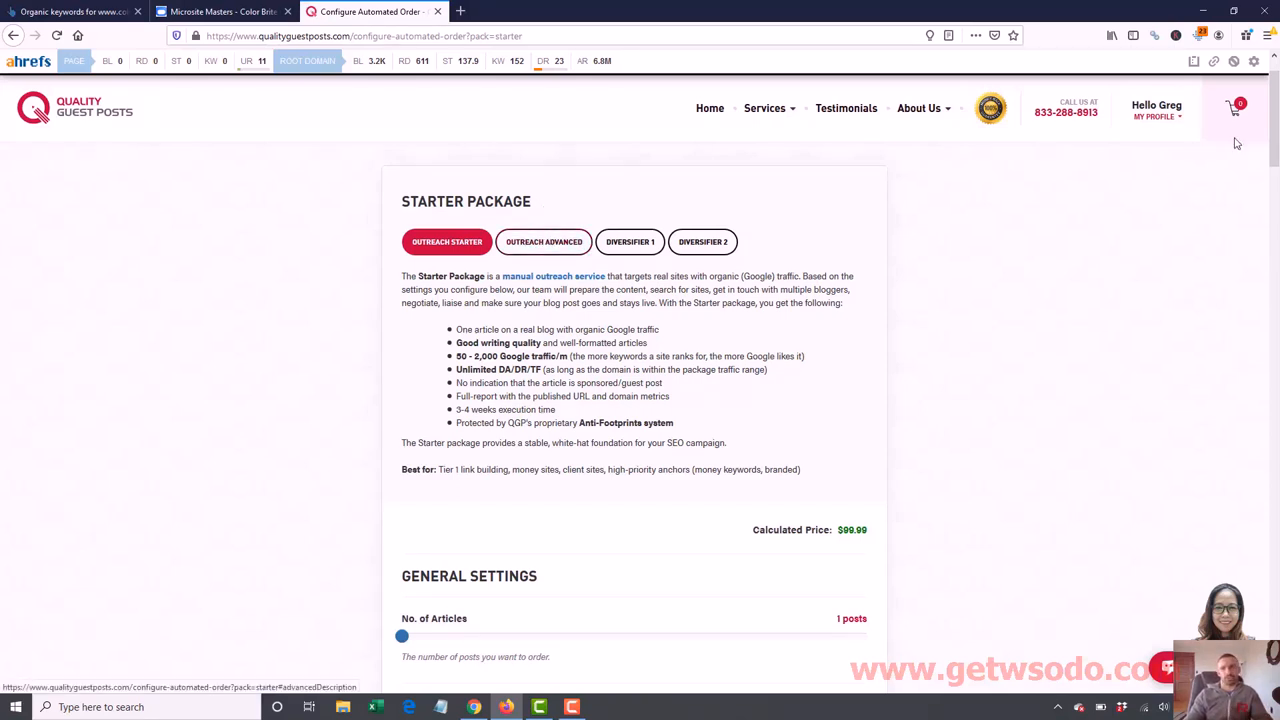
Raise the Words per article slider from 800 through 900 to 1000
{"action": "scroll", "scroll_direction": "down", "scroll_amount": 3}
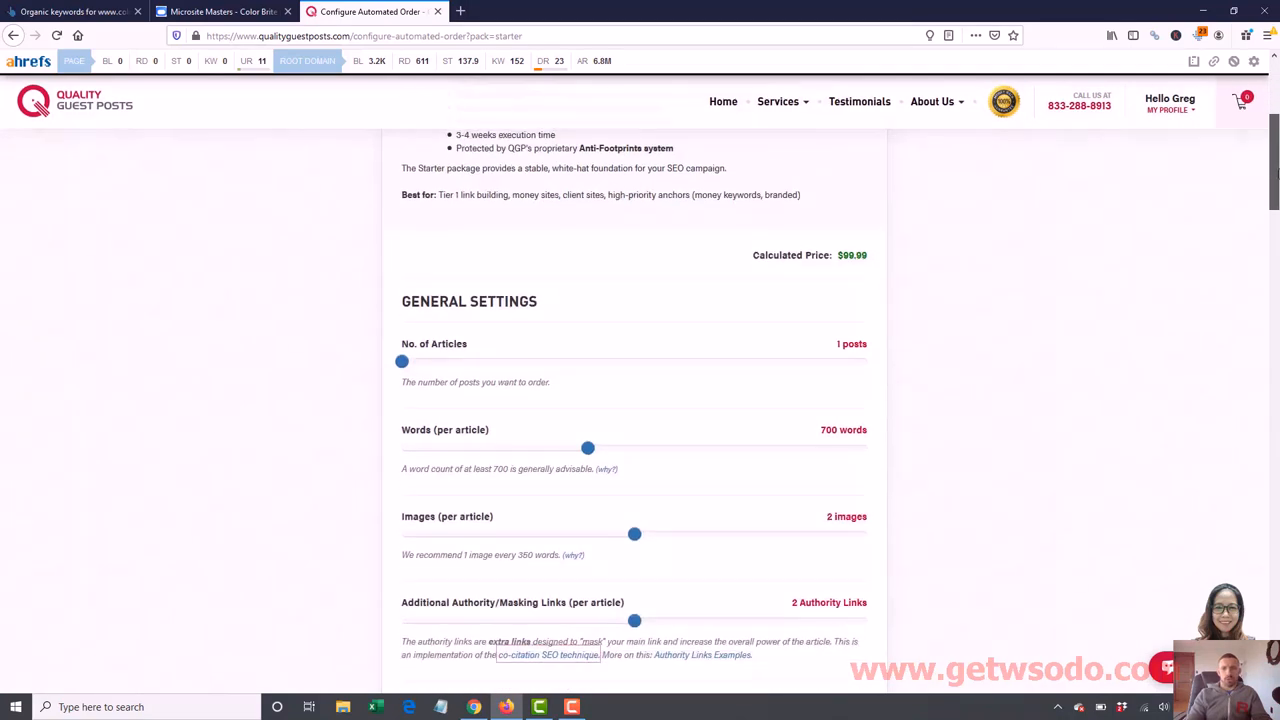
{"action": "scroll", "scroll_direction": "down", "scroll_amount": 3}
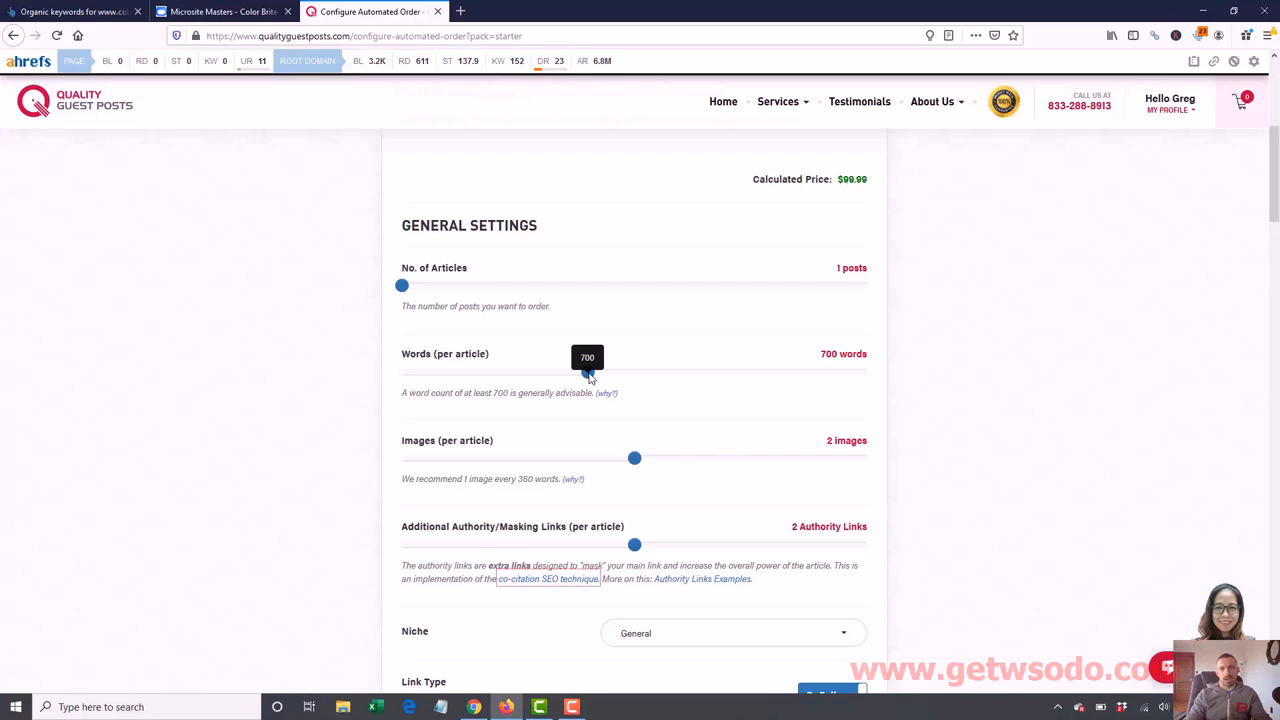
{"action": "left_click_drag", "start_coordinate": [588, 370], "coordinate": [680, 370]}
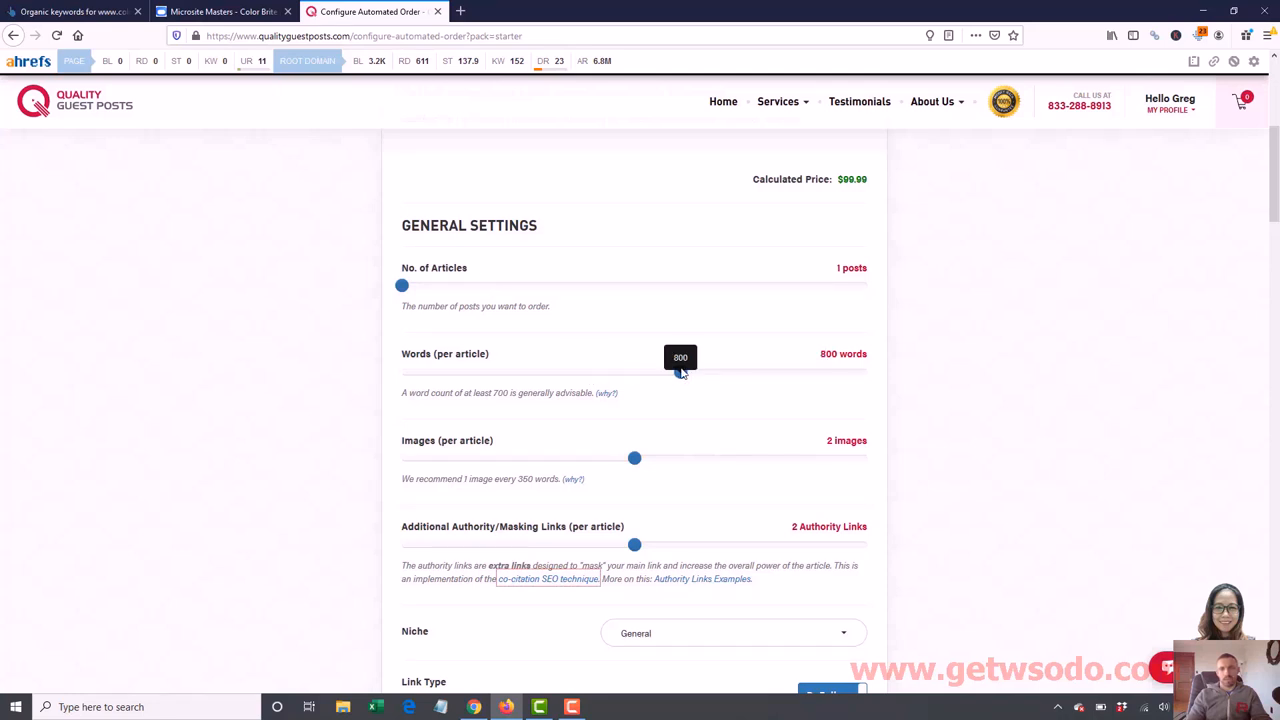
{"action": "left_click_drag", "start_coordinate": [680, 372], "coordinate": [774, 372]}
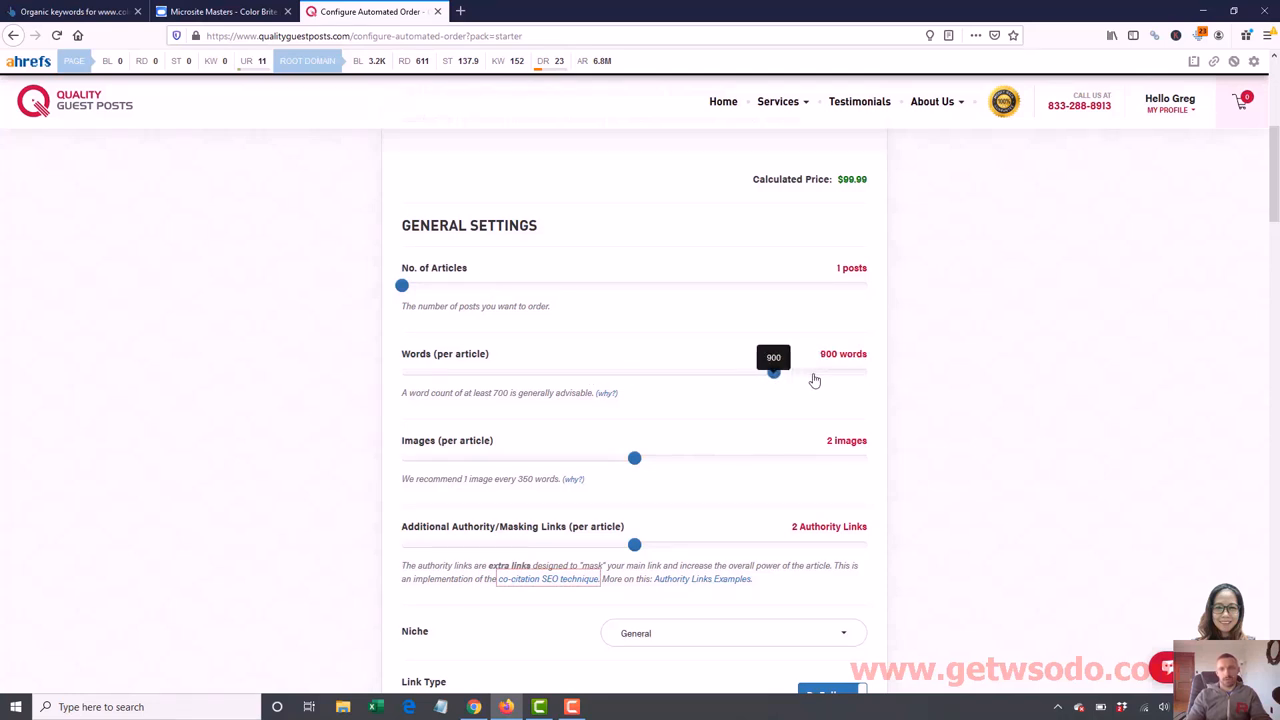
{"action": "left_click_drag", "start_coordinate": [772, 372], "coordinate": [868, 372]}
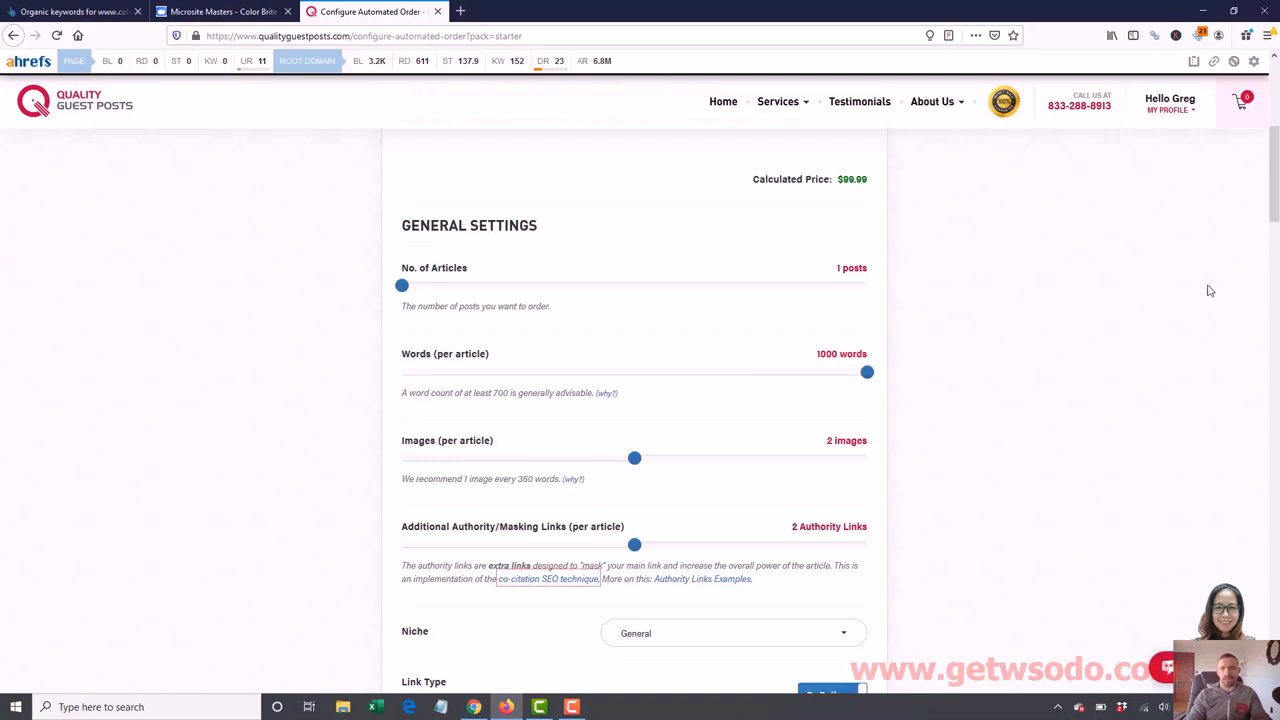
Set 4 images and 3 authority links per article, moving on to the niche choice
{"action": "scroll", "scroll_direction": "down", "scroll_amount": 3}
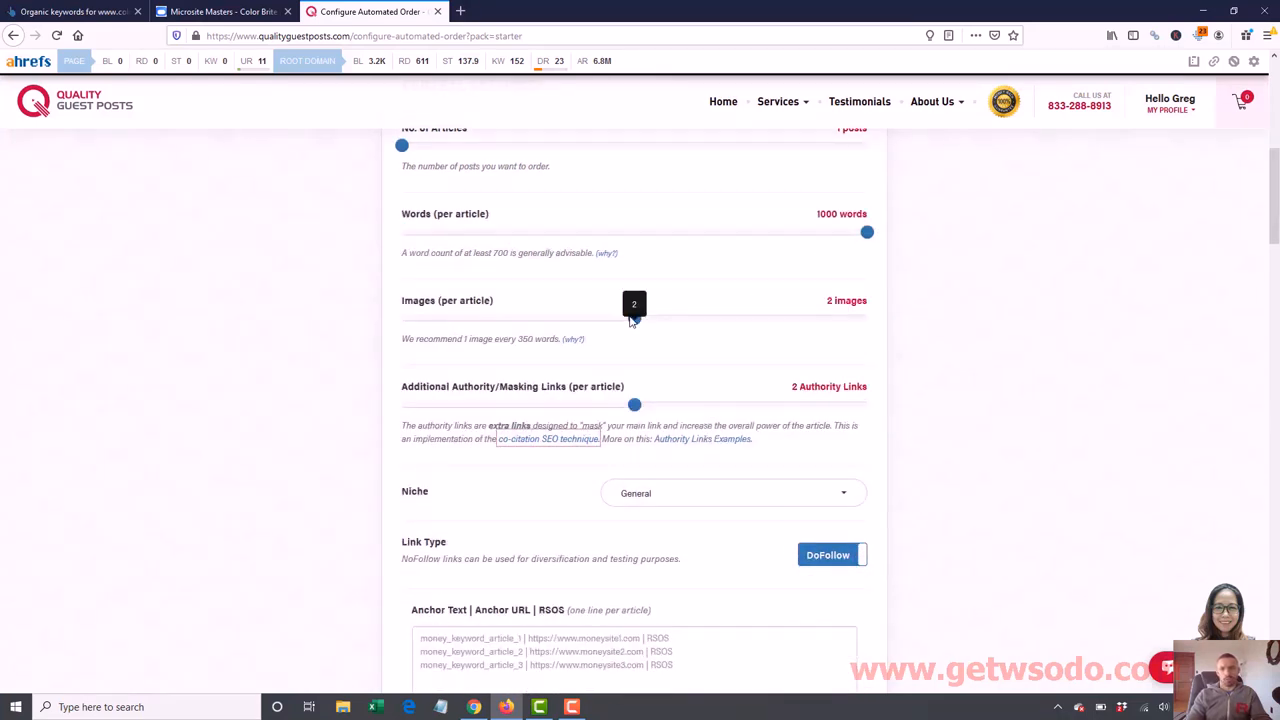
{"action": "left_click_drag", "start_coordinate": [634, 318], "coordinate": [866, 318]}
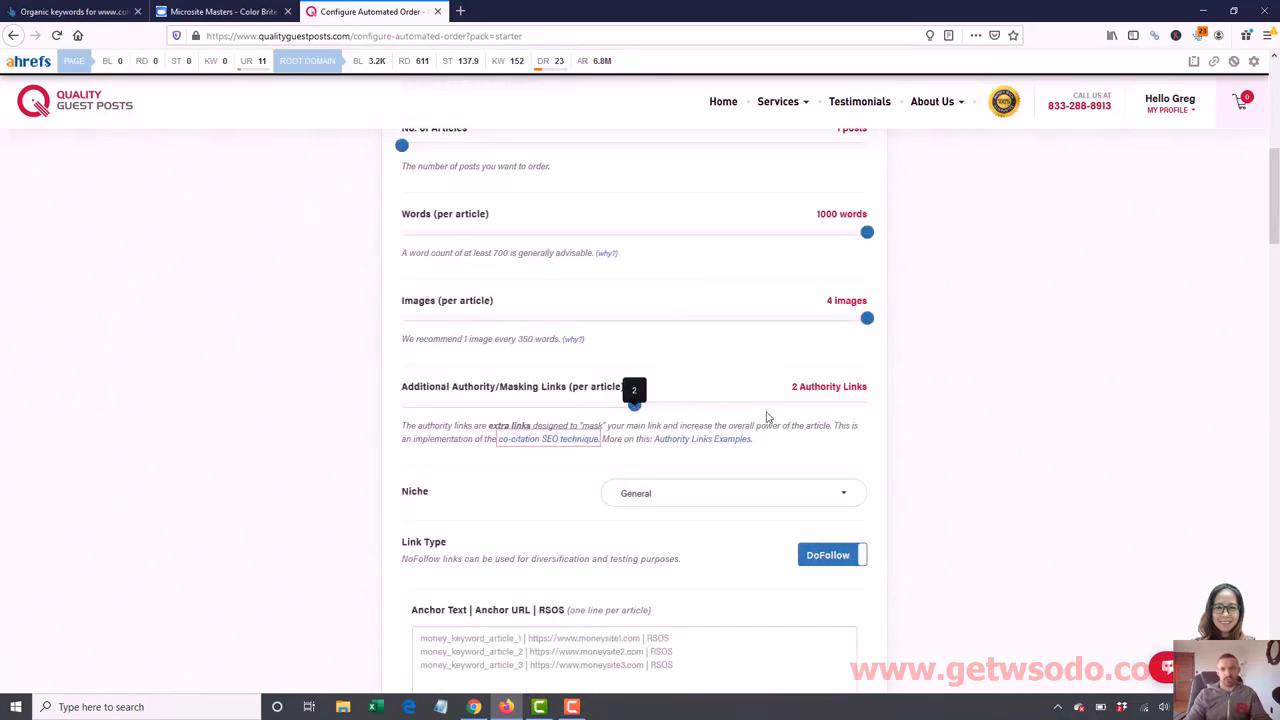
{"action": "left_click_drag", "start_coordinate": [636, 404], "coordinate": [750, 404]}
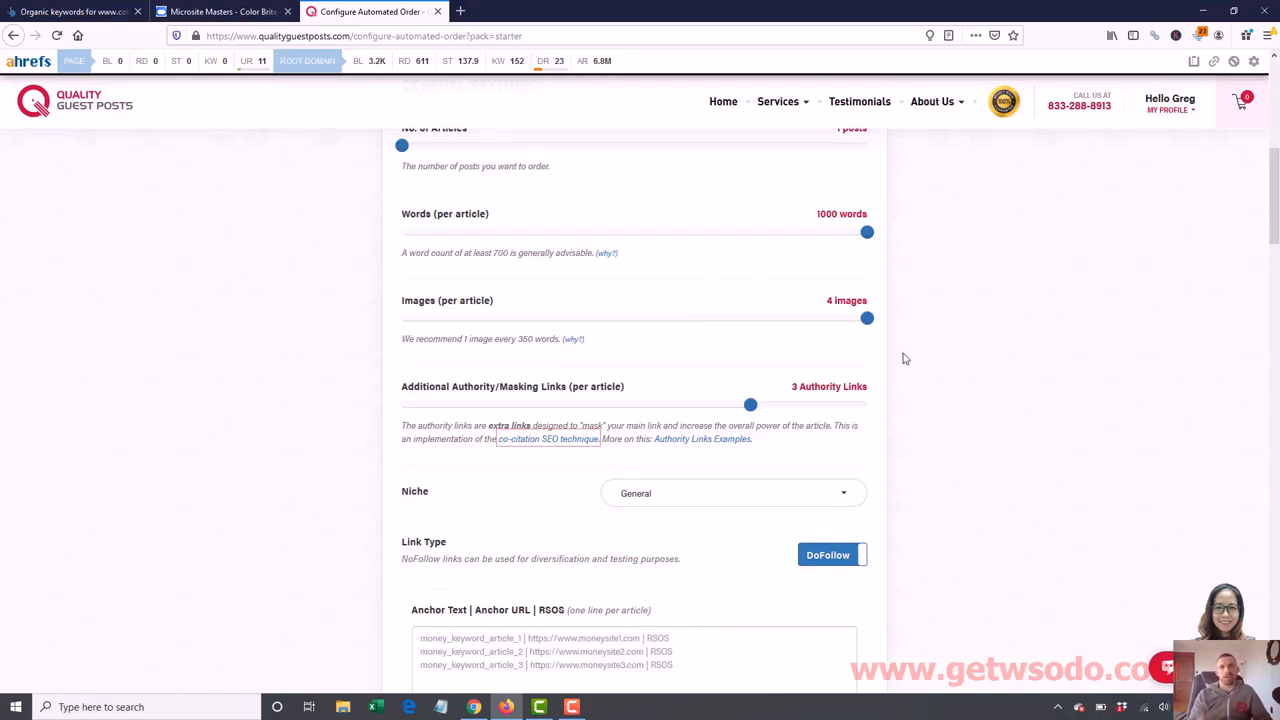
{"action": "mouse_move", "coordinate": [760, 314]}
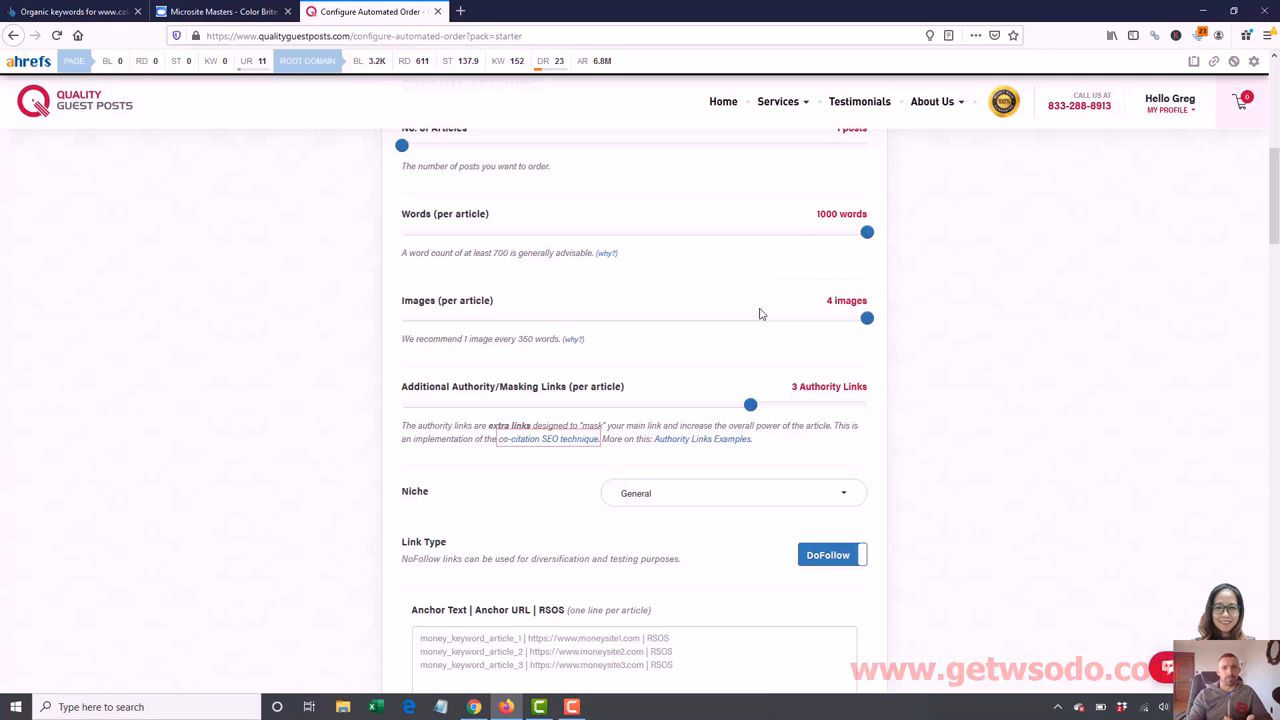
{"action": "mouse_move", "coordinate": [882, 432]}
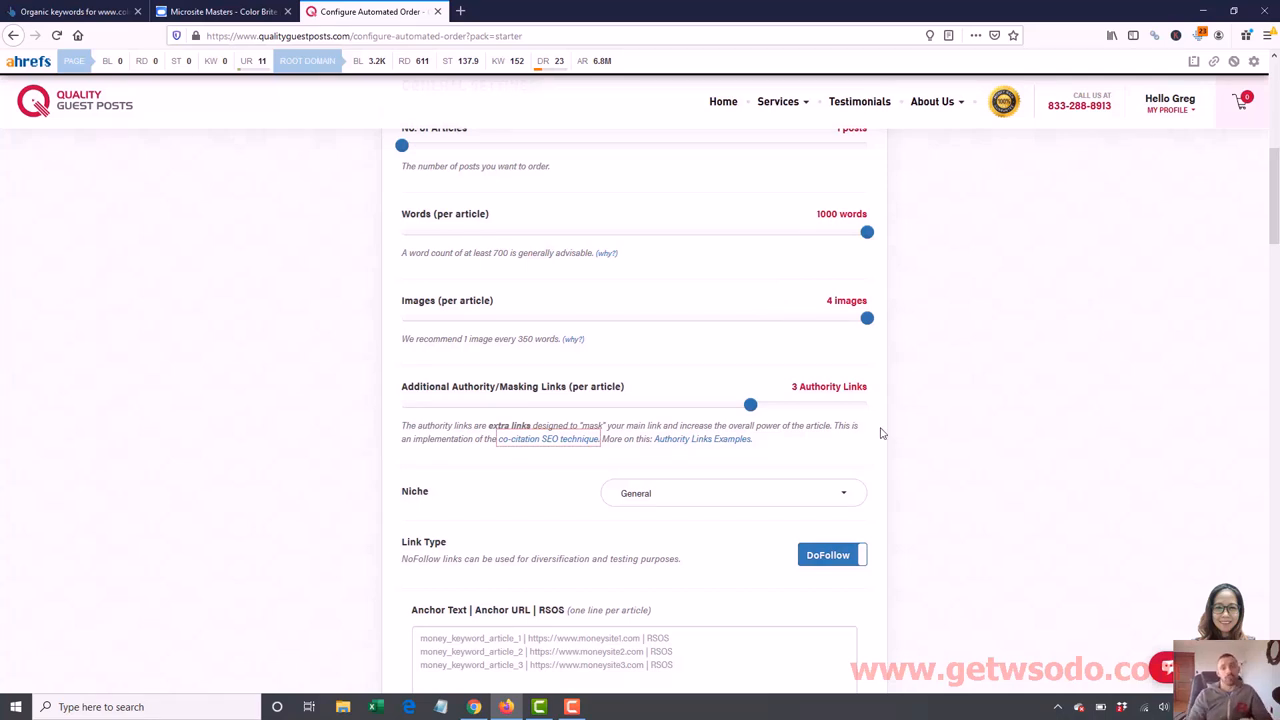
{"action": "mouse_move", "coordinate": [1276, 200]}
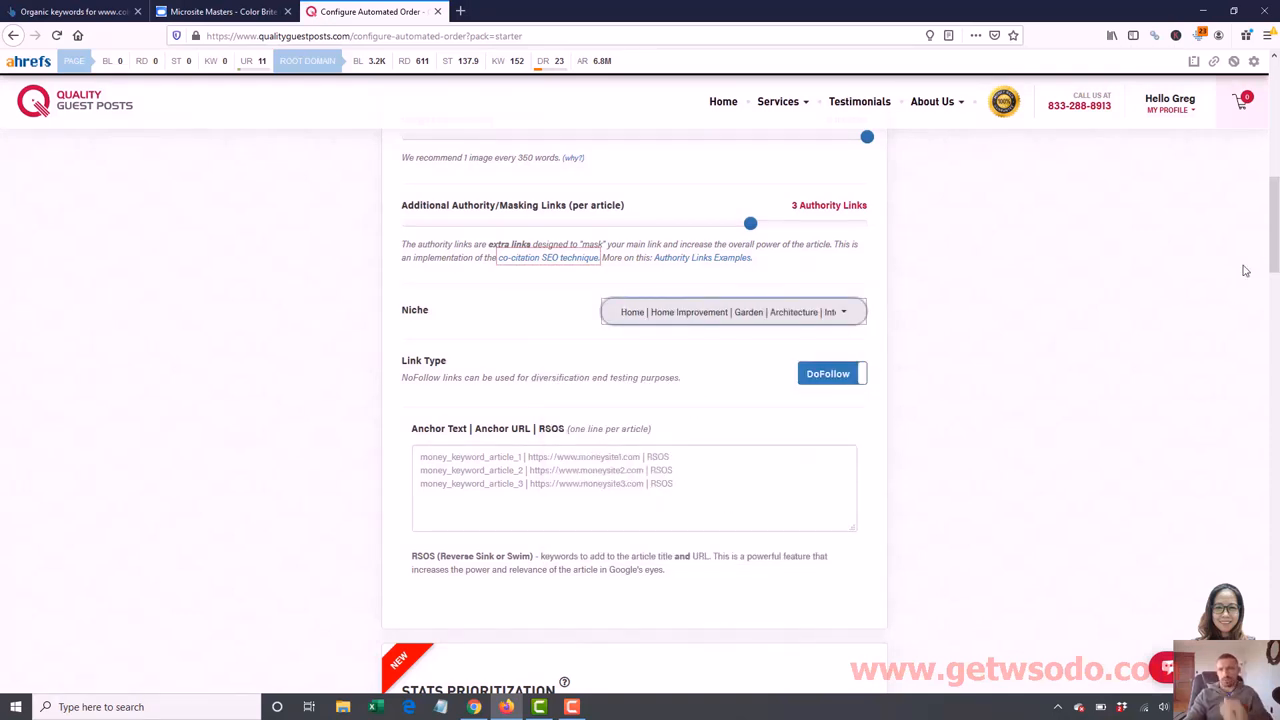
{"action": "scroll", "scroll_direction": "down", "scroll_amount": 3}
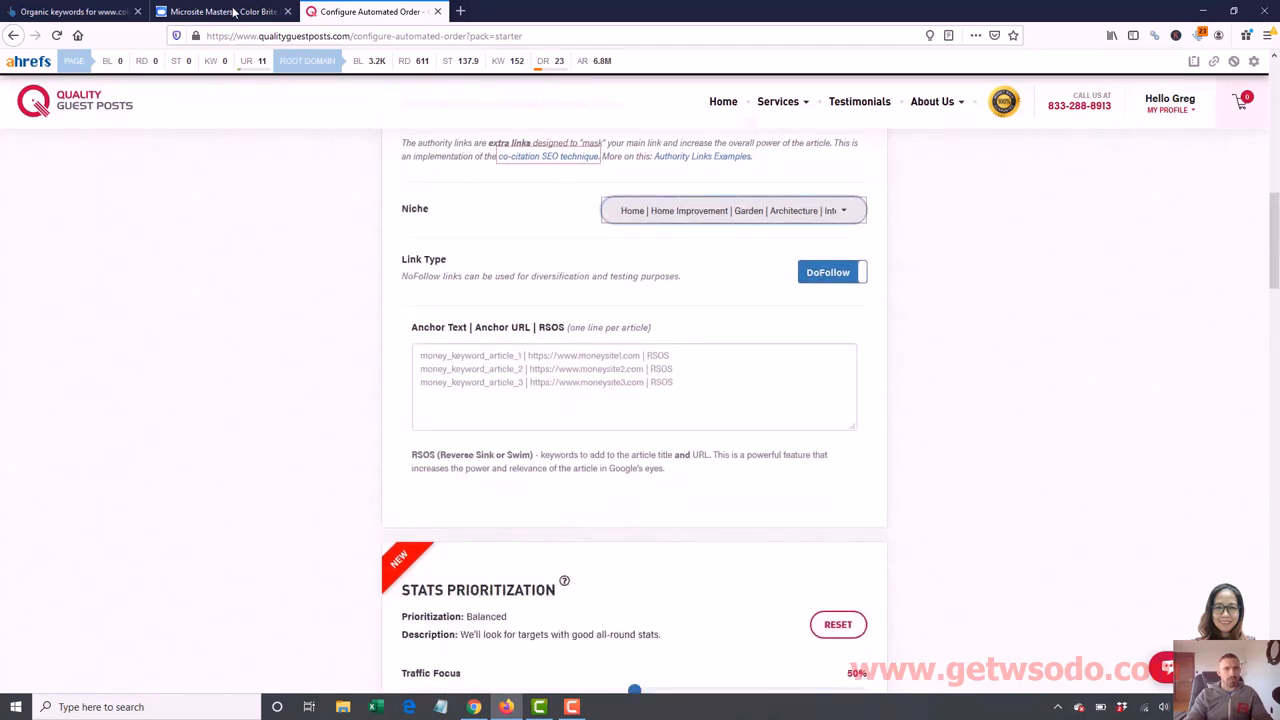
Bring up Ahrefs Site Explorer's backlink overview for colorbritepainting.com (DR 12, 78 backlinks)
{"action": "left_click", "coordinate": [220, 12]}
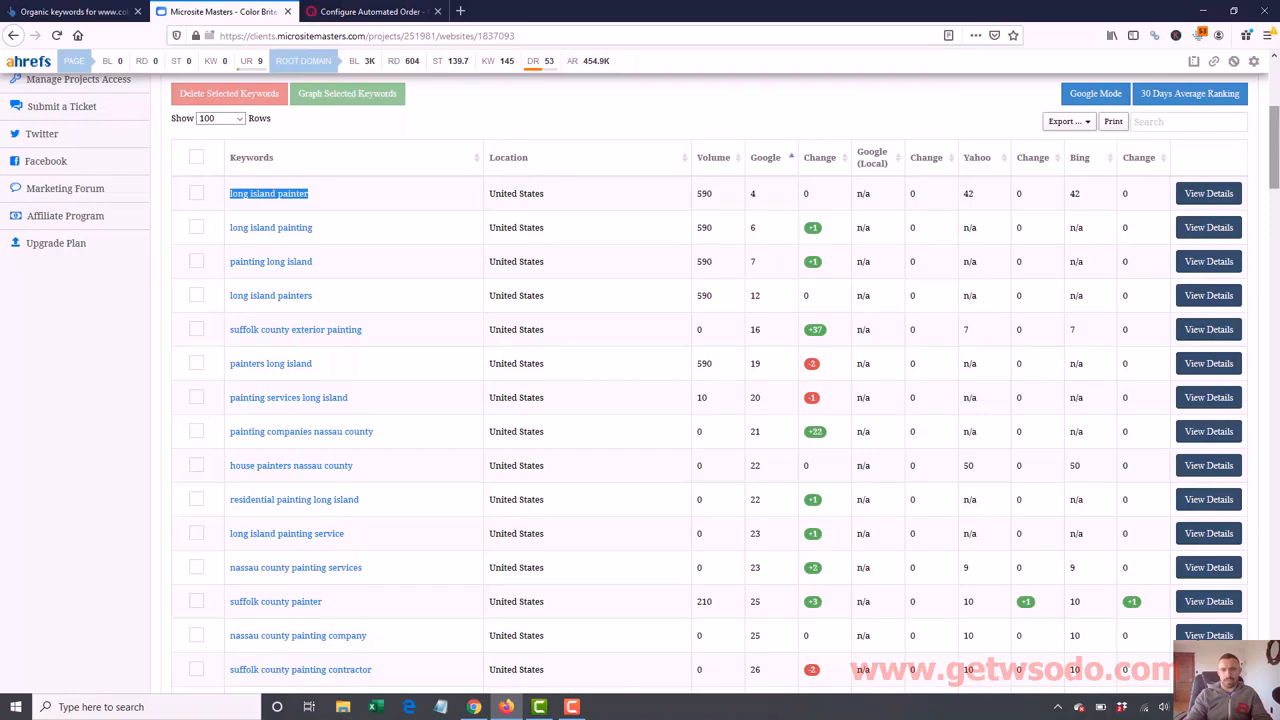
{"action": "scroll", "scroll_direction": "down", "scroll_amount": 3}
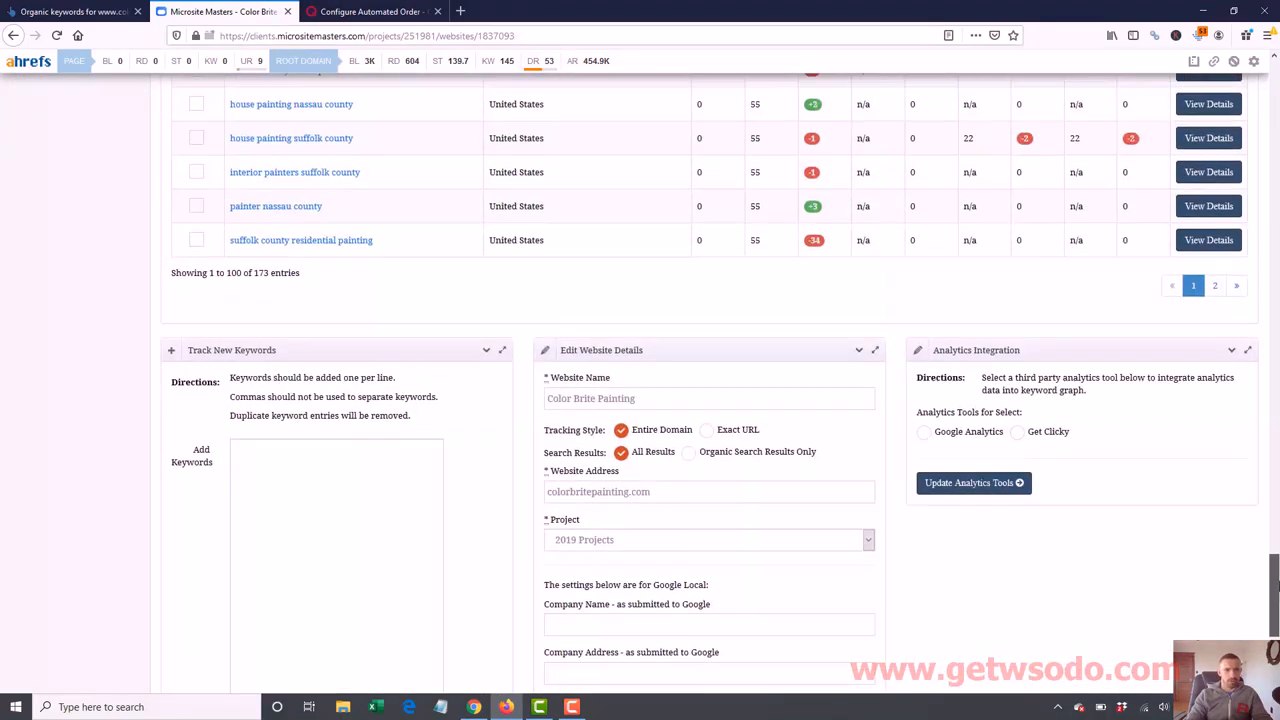
{"action": "scroll", "scroll_direction": "down", "scroll_amount": 3}
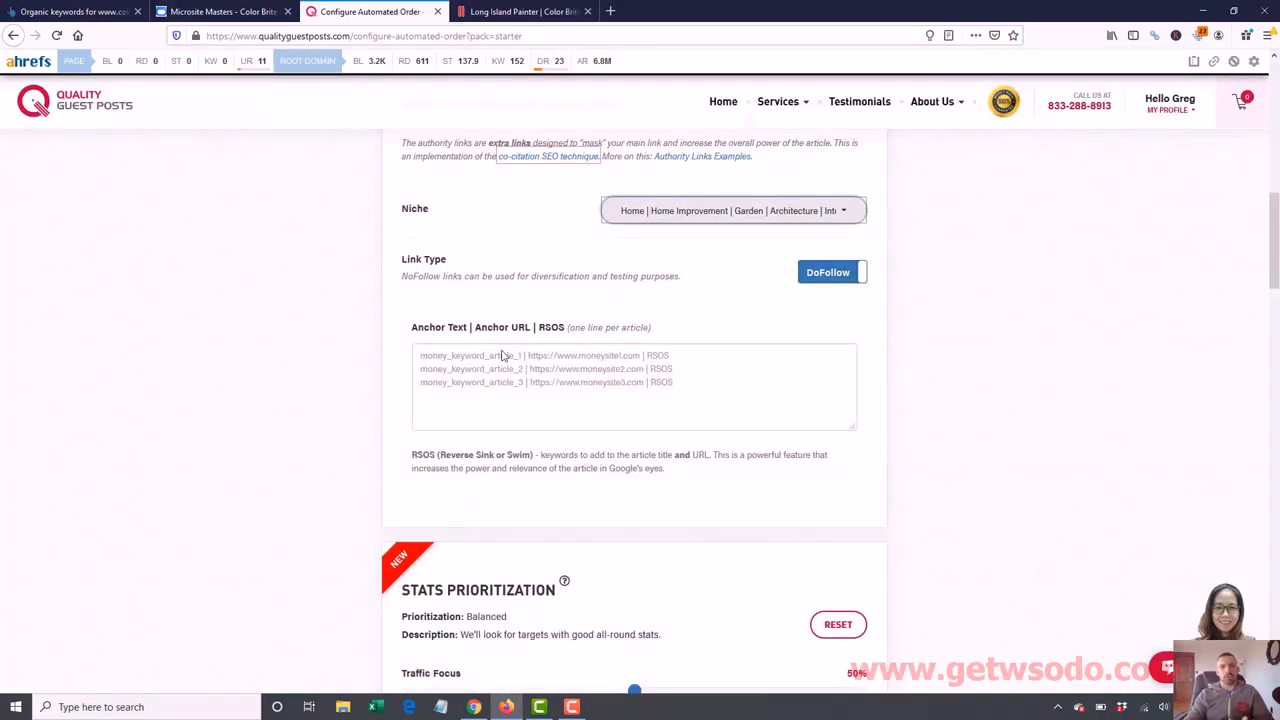
{"action": "left_click", "coordinate": [504, 356]}
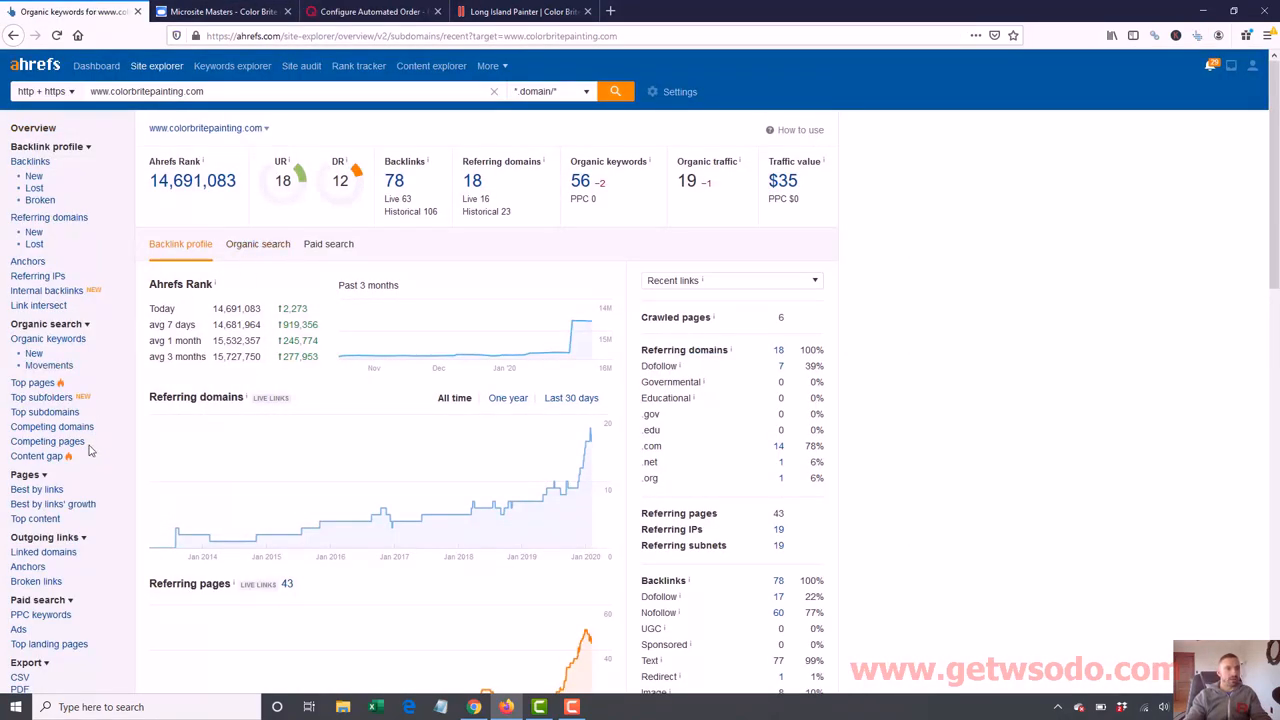
Review the Anchors and Best by links reports, then return to the guest post order form
{"action": "left_click", "coordinate": [28, 260]}
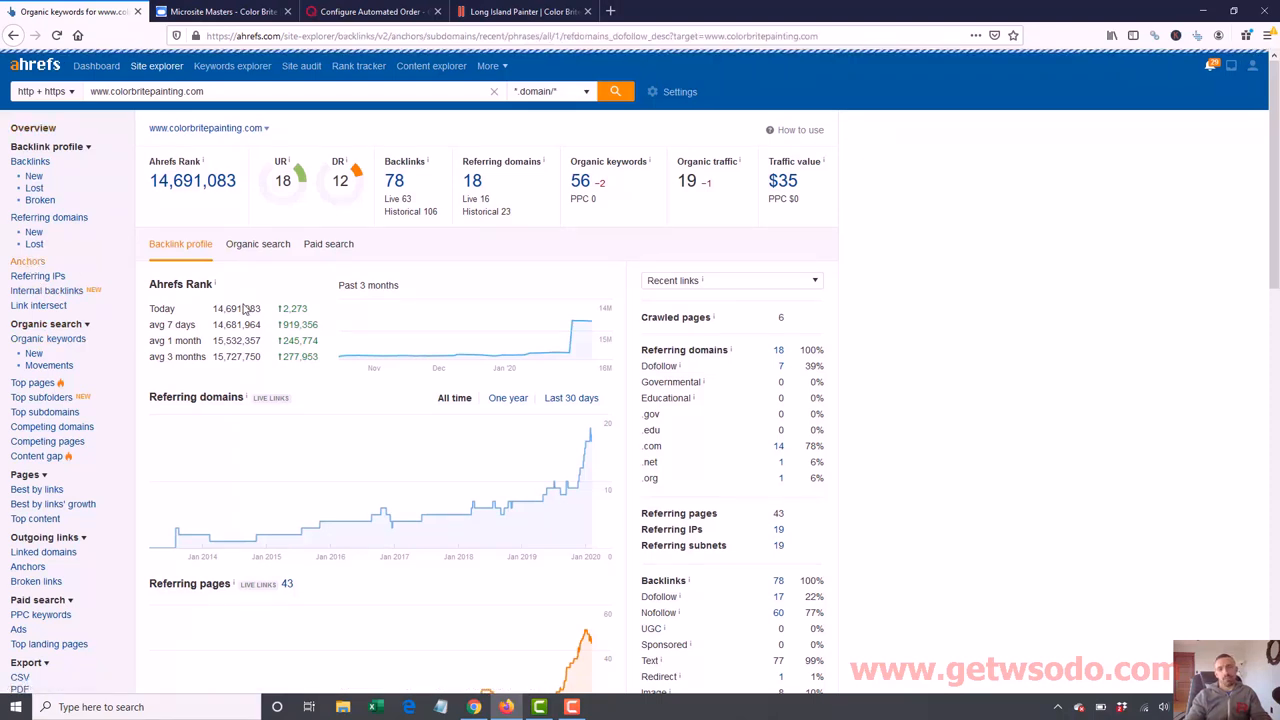
{"action": "left_click", "coordinate": [28, 260]}
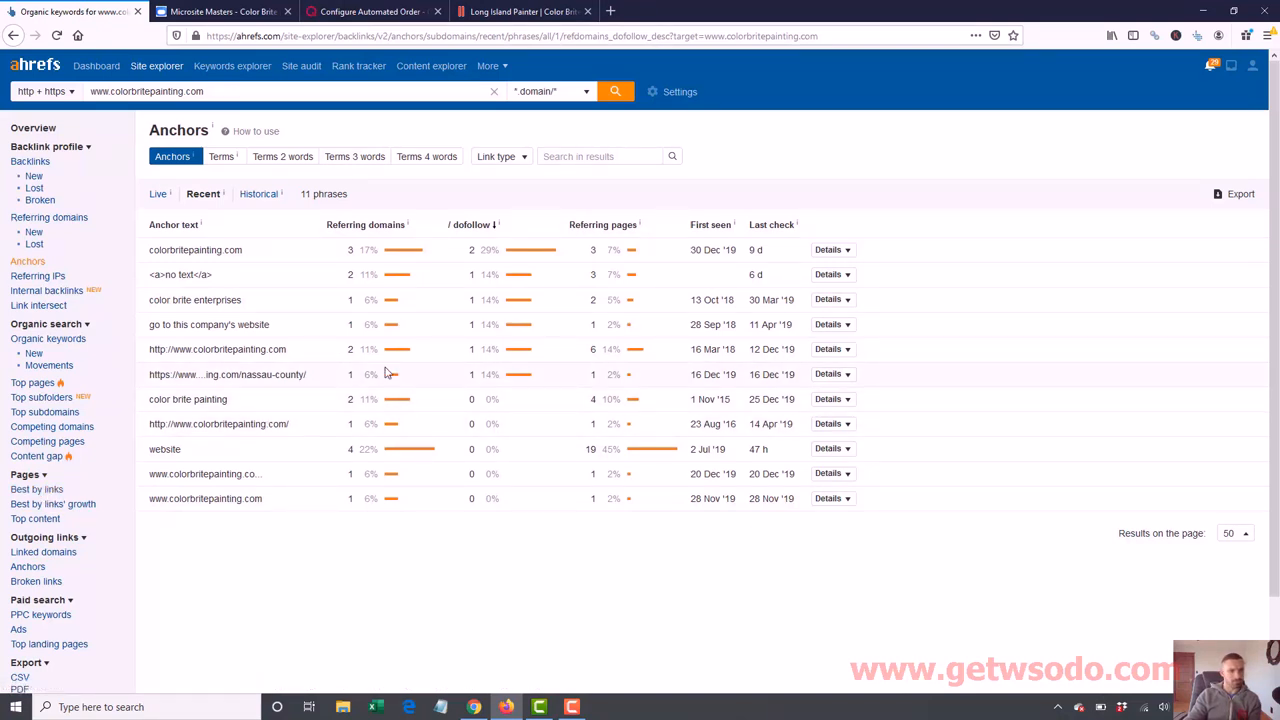
{"action": "left_click", "coordinate": [36, 488]}
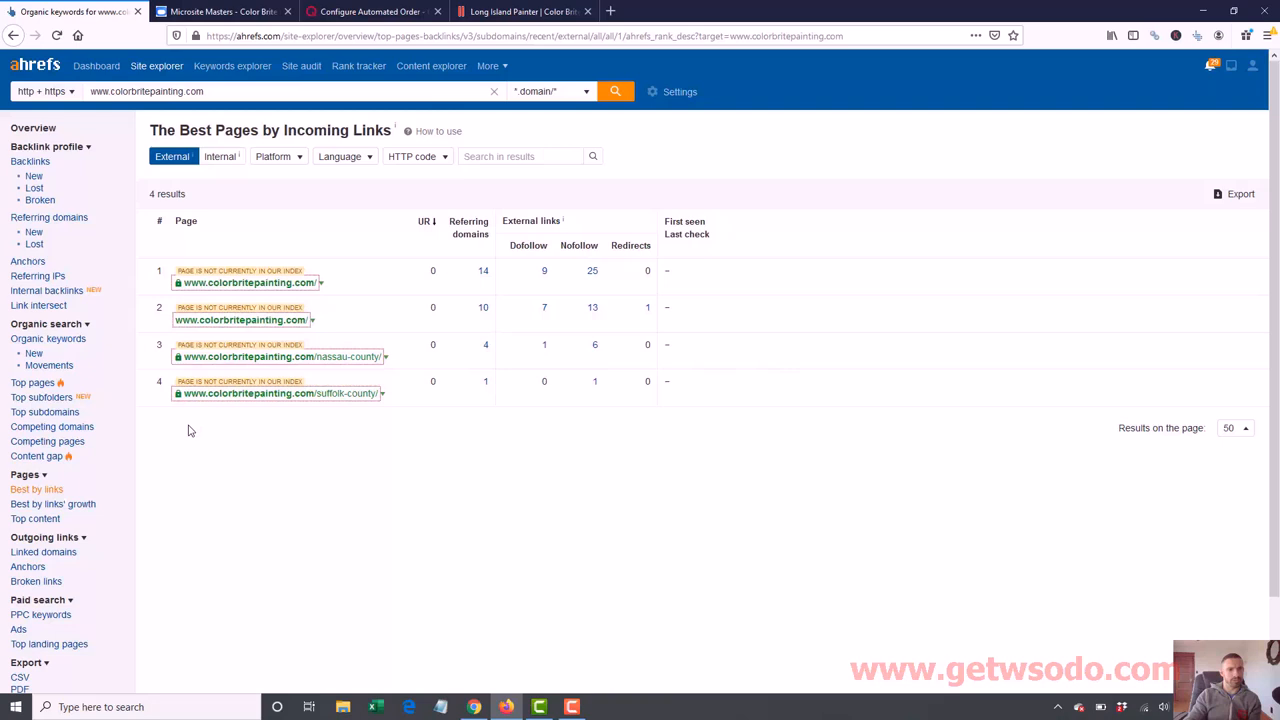
{"action": "mouse_move", "coordinate": [364, 370]}
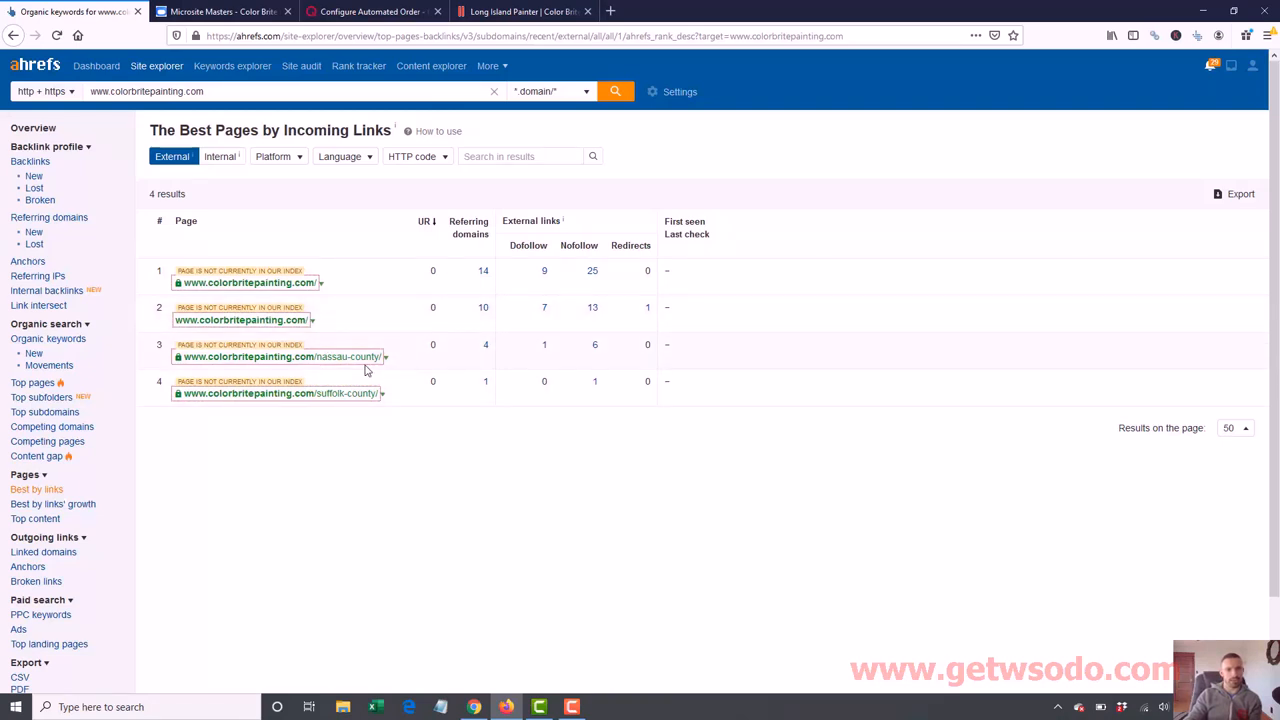
{"action": "mouse_move", "coordinate": [480, 348]}
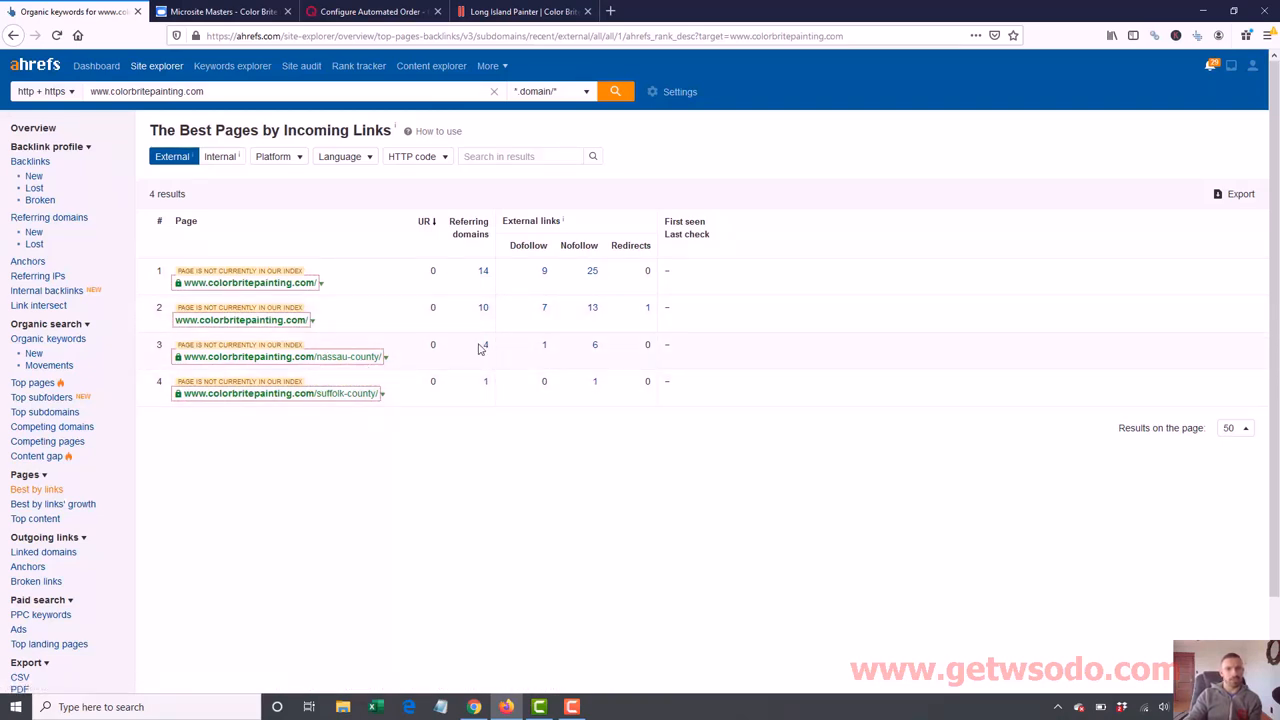
{"action": "mouse_move", "coordinate": [530, 360]}
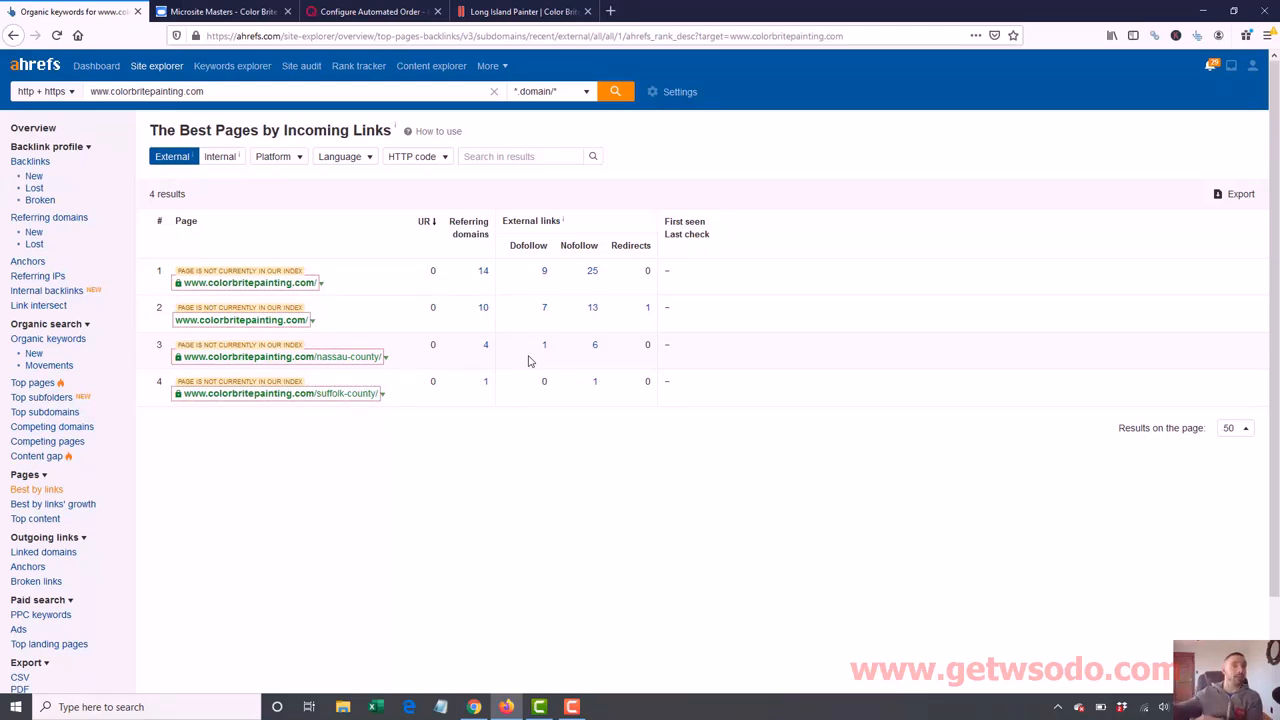
{"action": "mouse_move", "coordinate": [34, 244]}
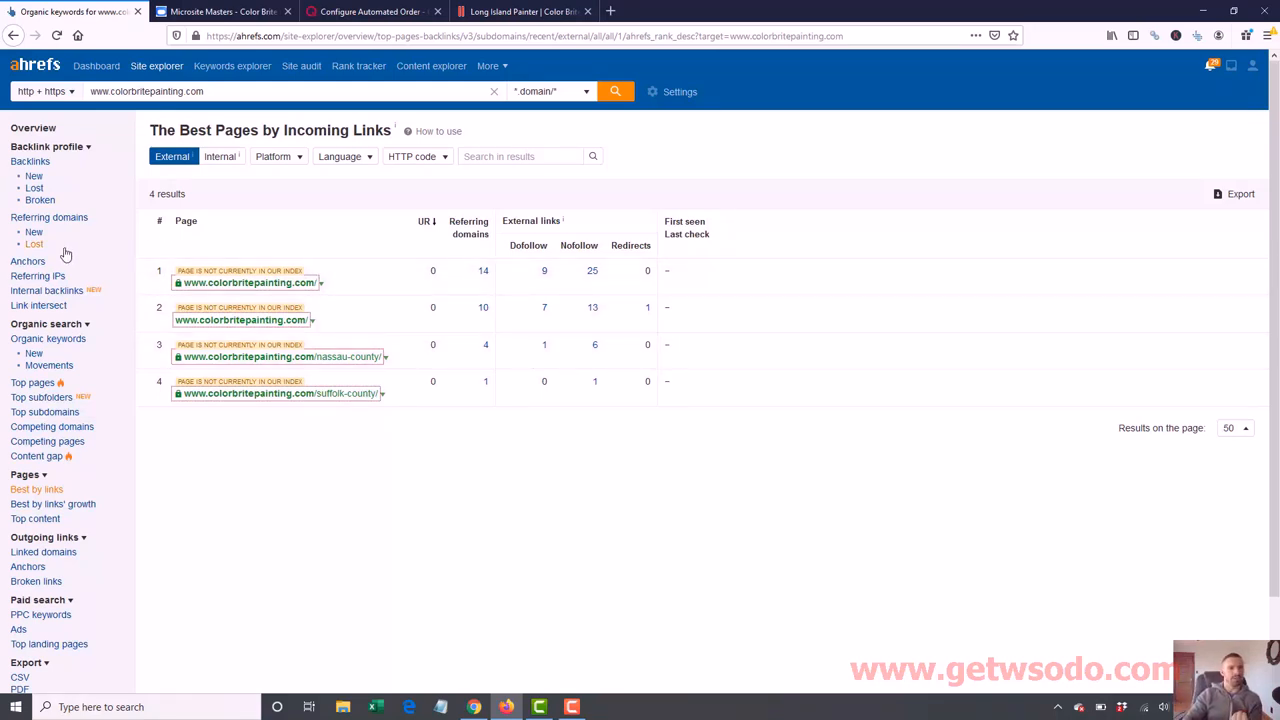
{"action": "left_click", "coordinate": [28, 260]}
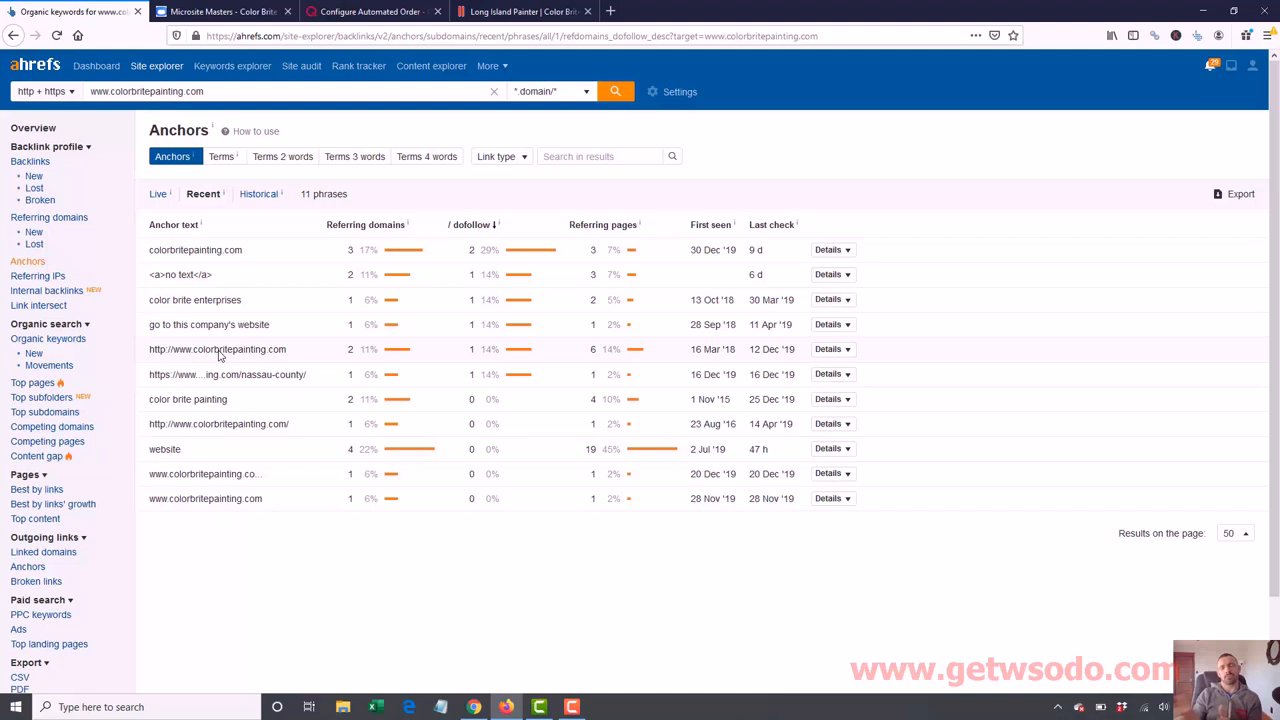
{"action": "mouse_move", "coordinate": [232, 336]}
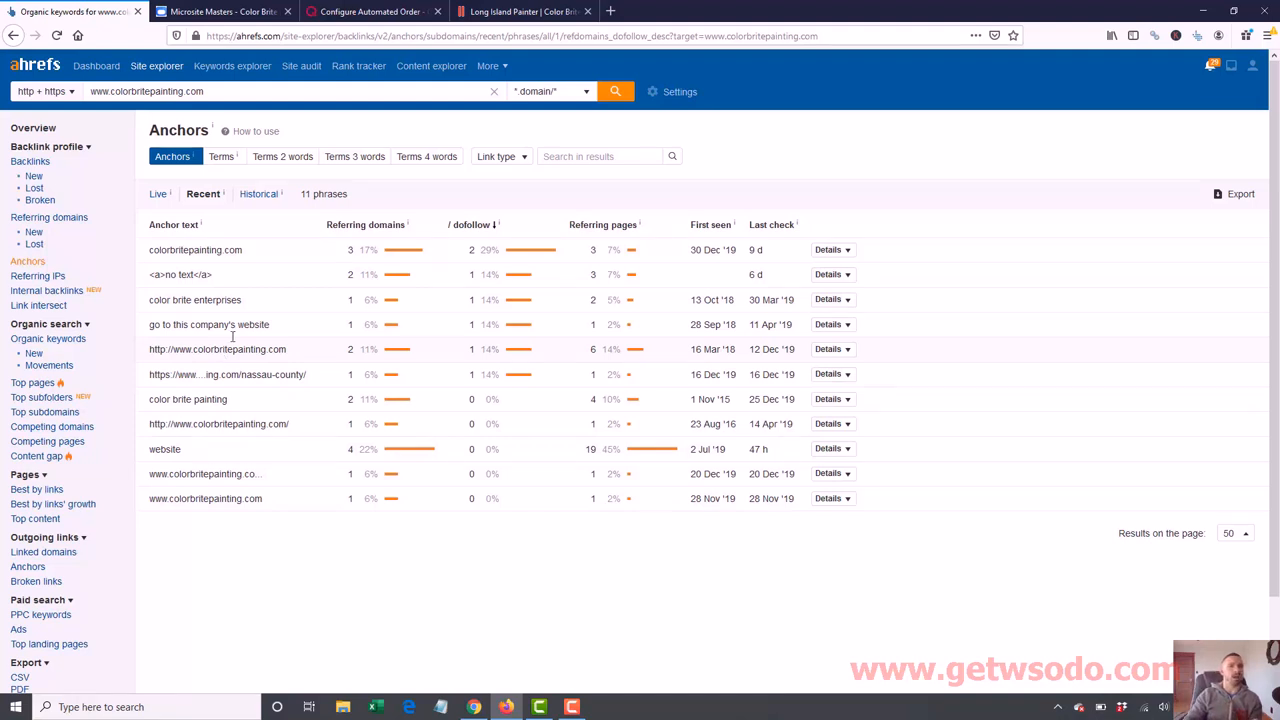
{"action": "left_click", "coordinate": [372, 12]}
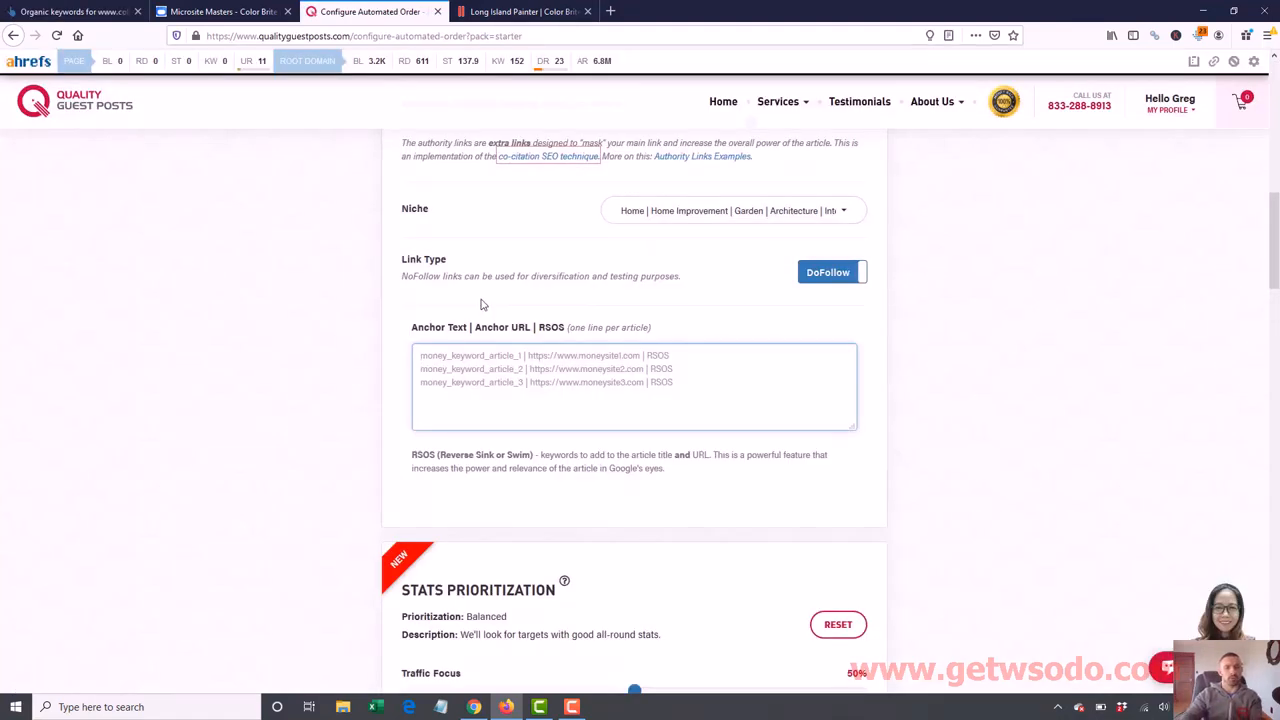
{"action": "type", "text": "Long Island painter"}
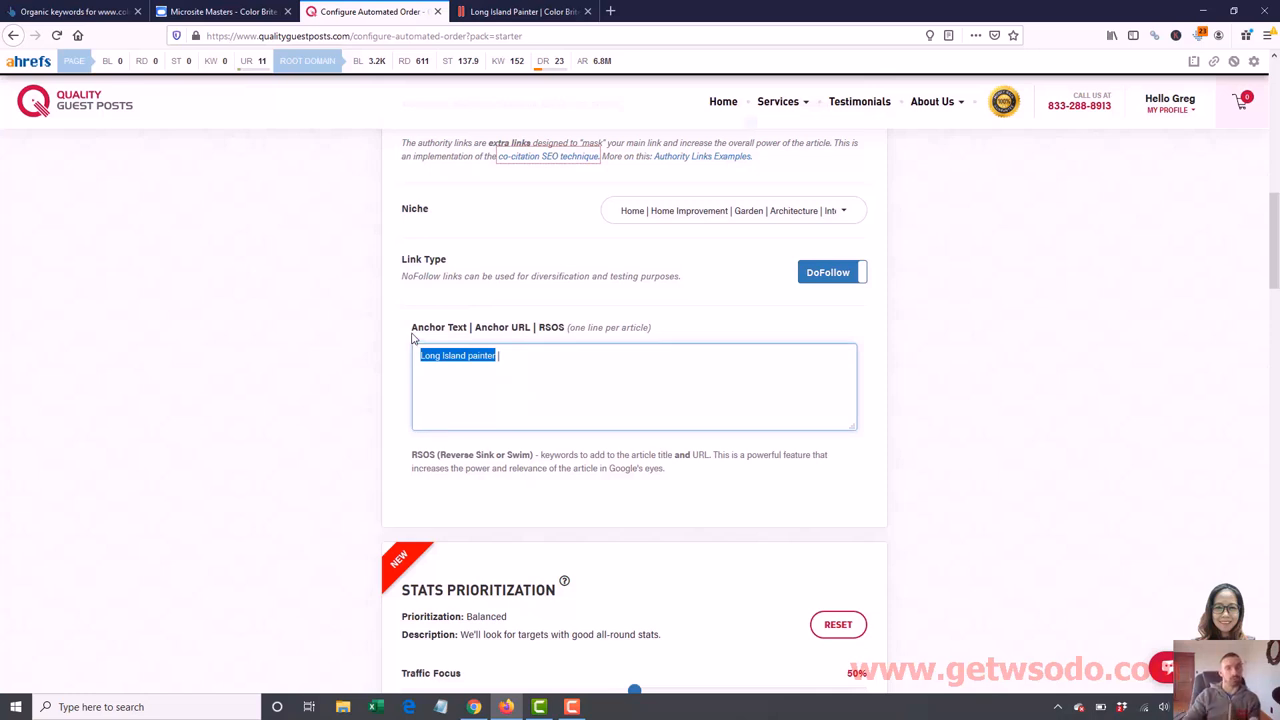
{"action": "type", "text": "| https://www.colorbritepainting.com/"}
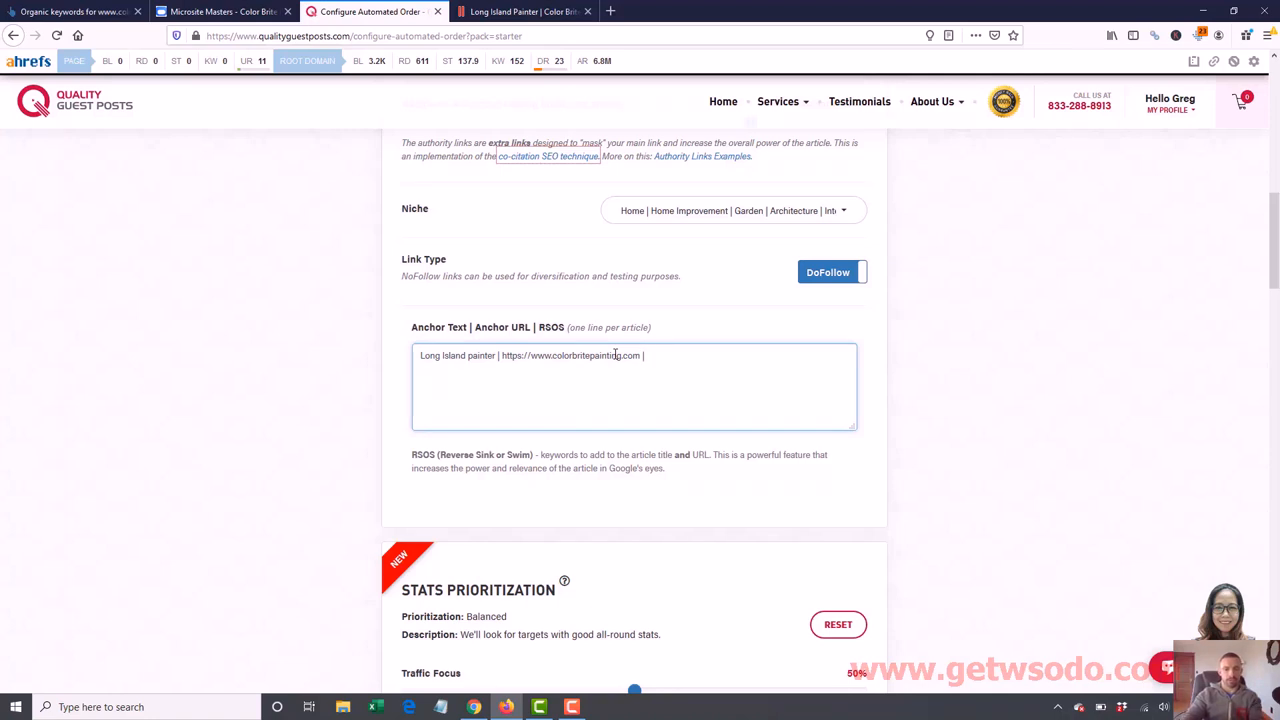
{"action": "type", "text": "RSOS:"}
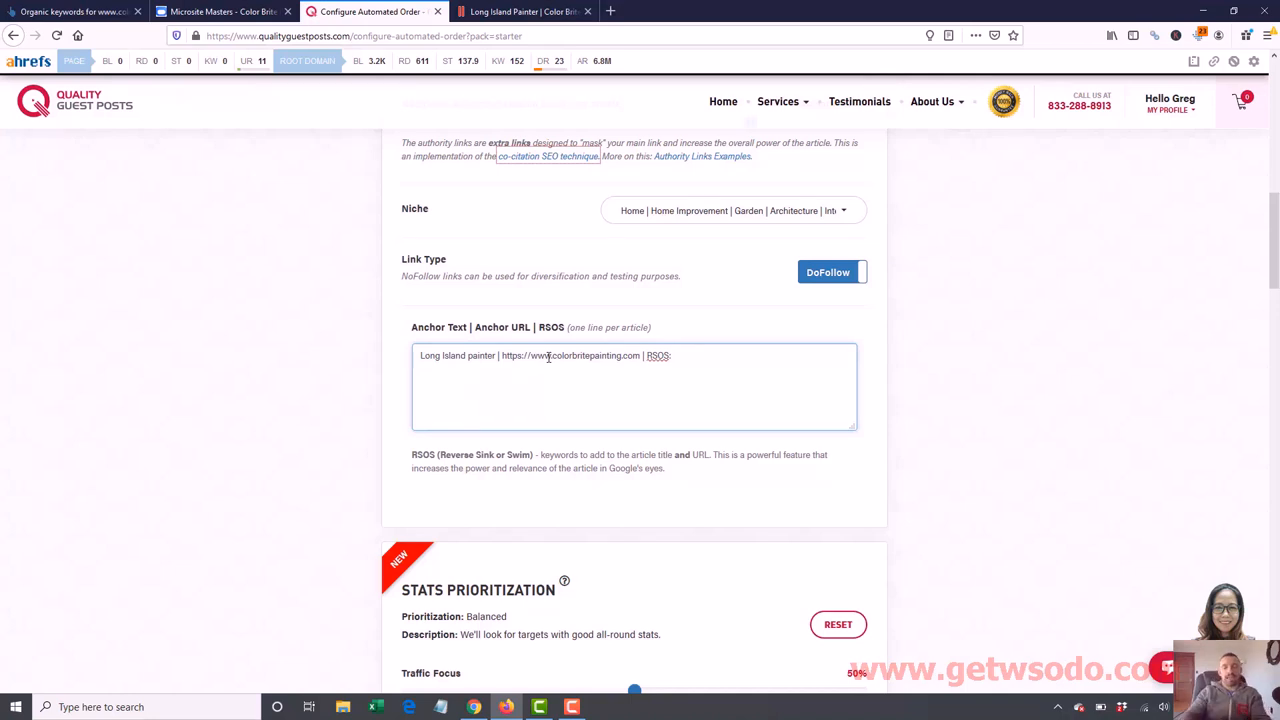
{"action": "type", "text": "painting"}
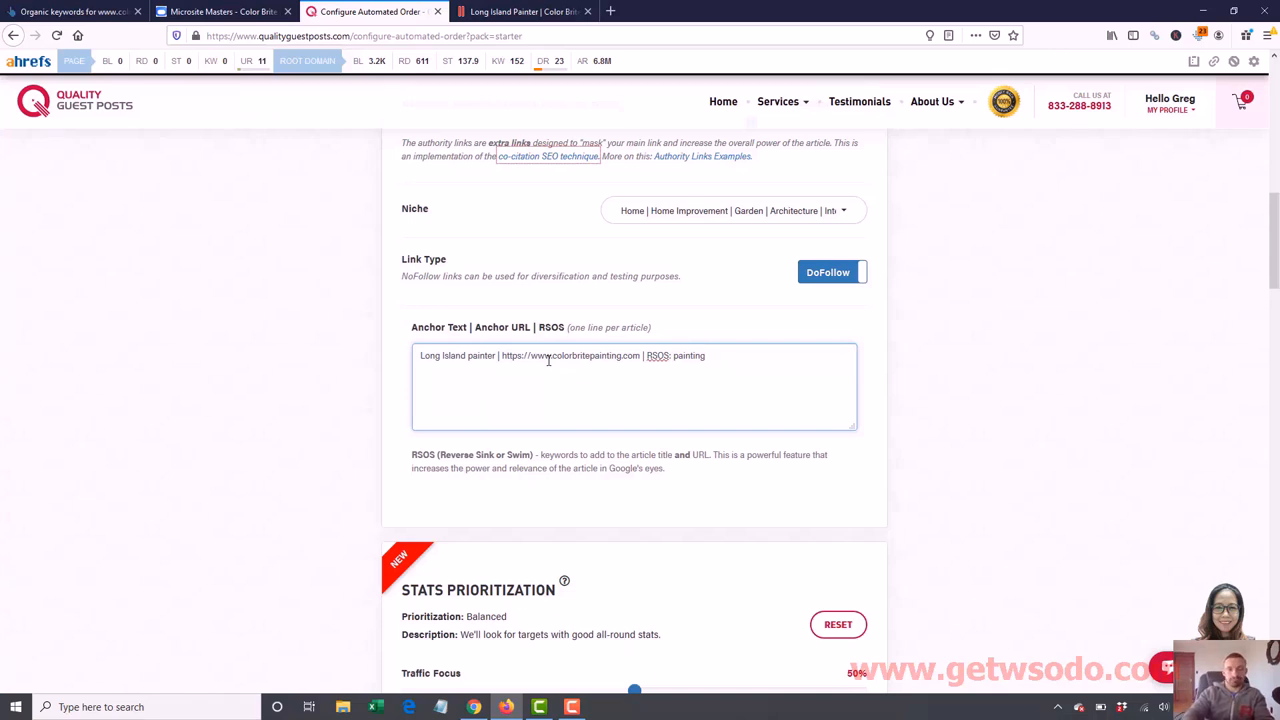
{"action": "type", "text": "companies"}
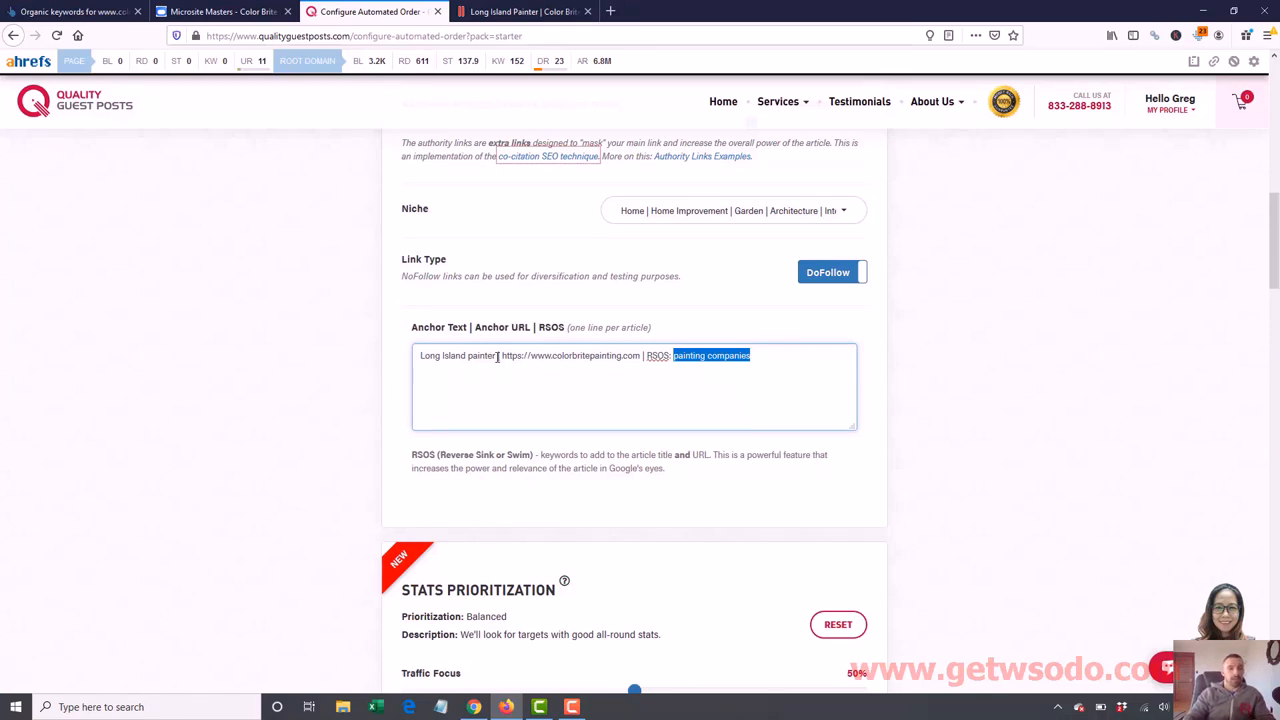
{"action": "double_click", "coordinate": [456, 356]}
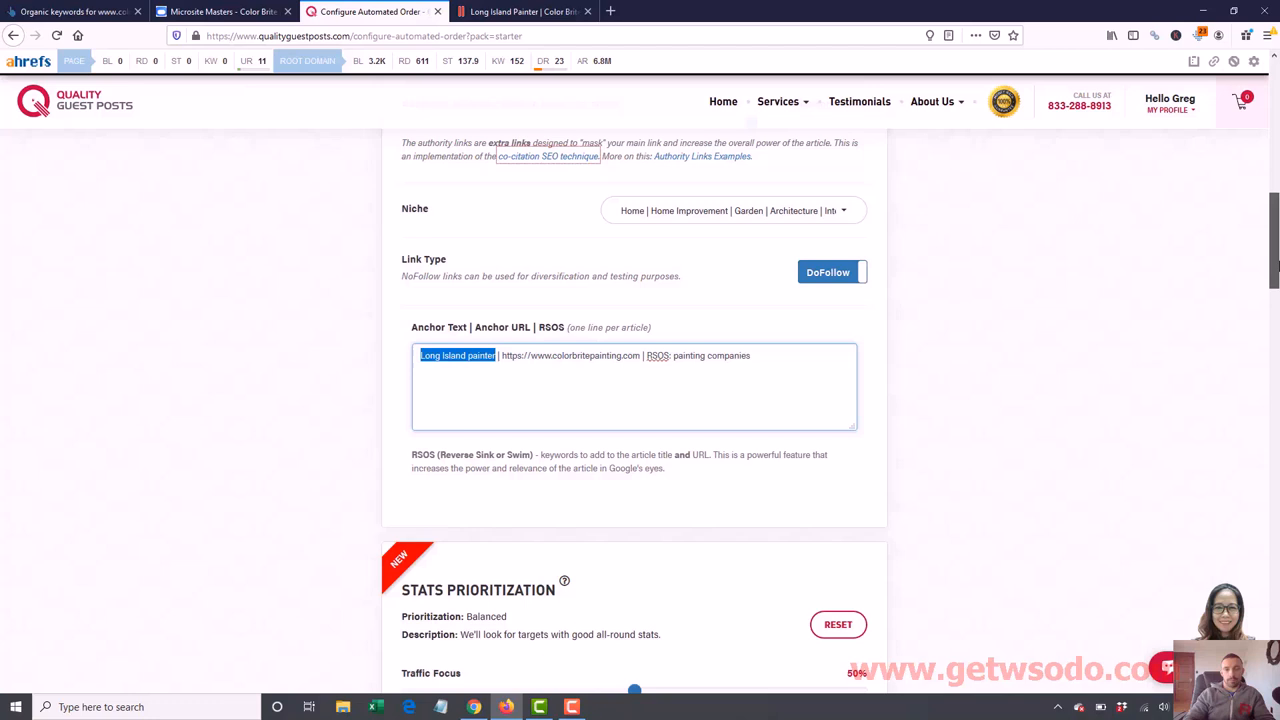
{"action": "scroll", "scroll_direction": "down", "scroll_amount": 3}
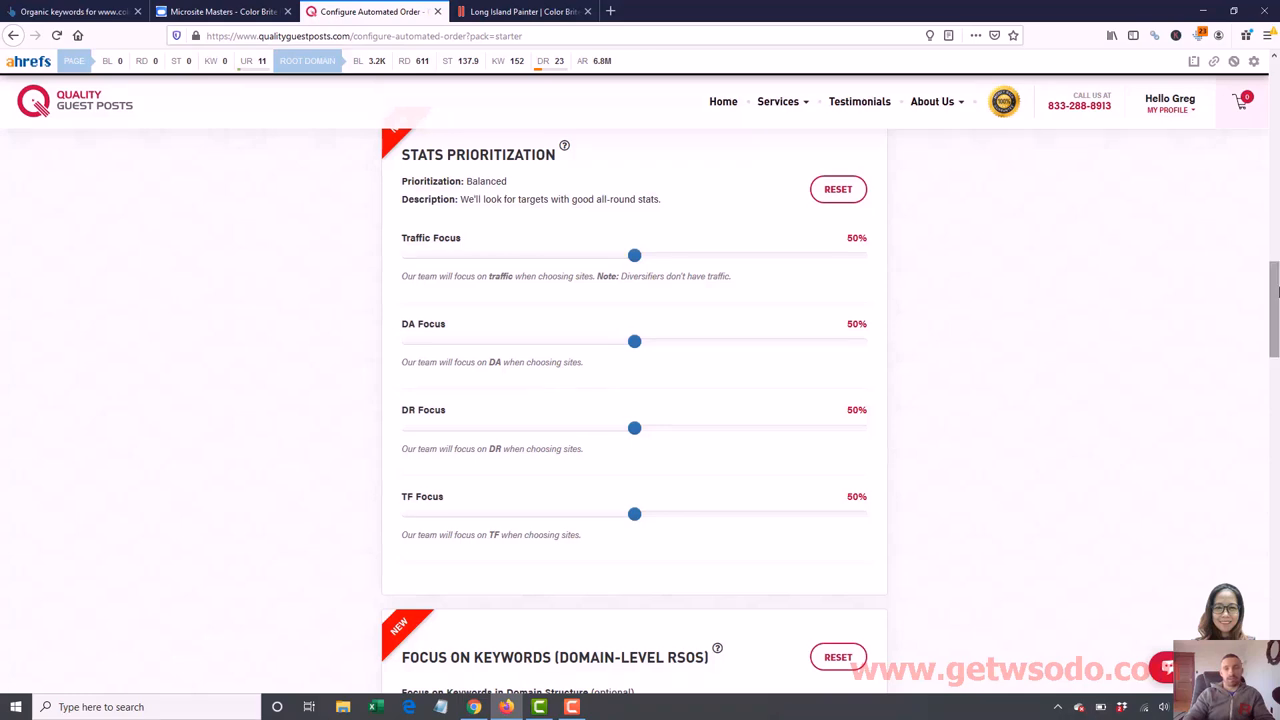
Leave stats prioritization balanced at 50% and add the Long Island painter order to the cart
{"action": "scroll", "scroll_direction": "down", "scroll_amount": 3}
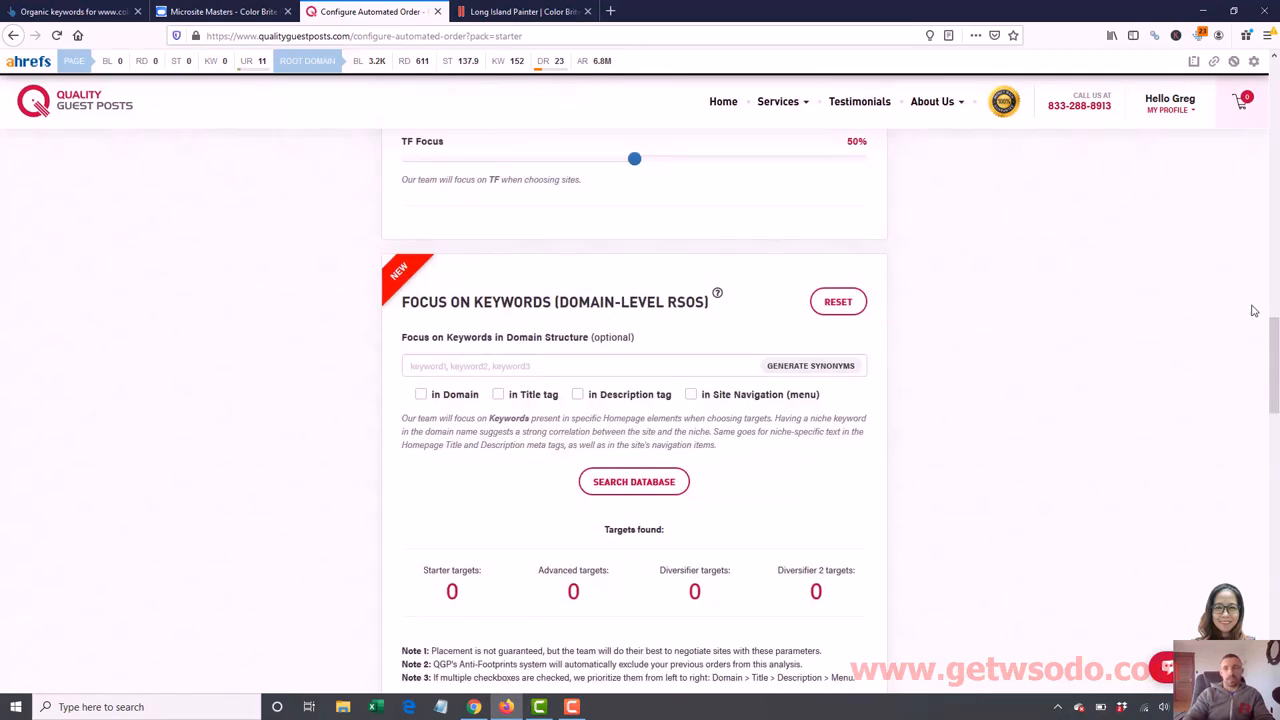
{"action": "scroll", "scroll_direction": "down", "scroll_amount": 3}
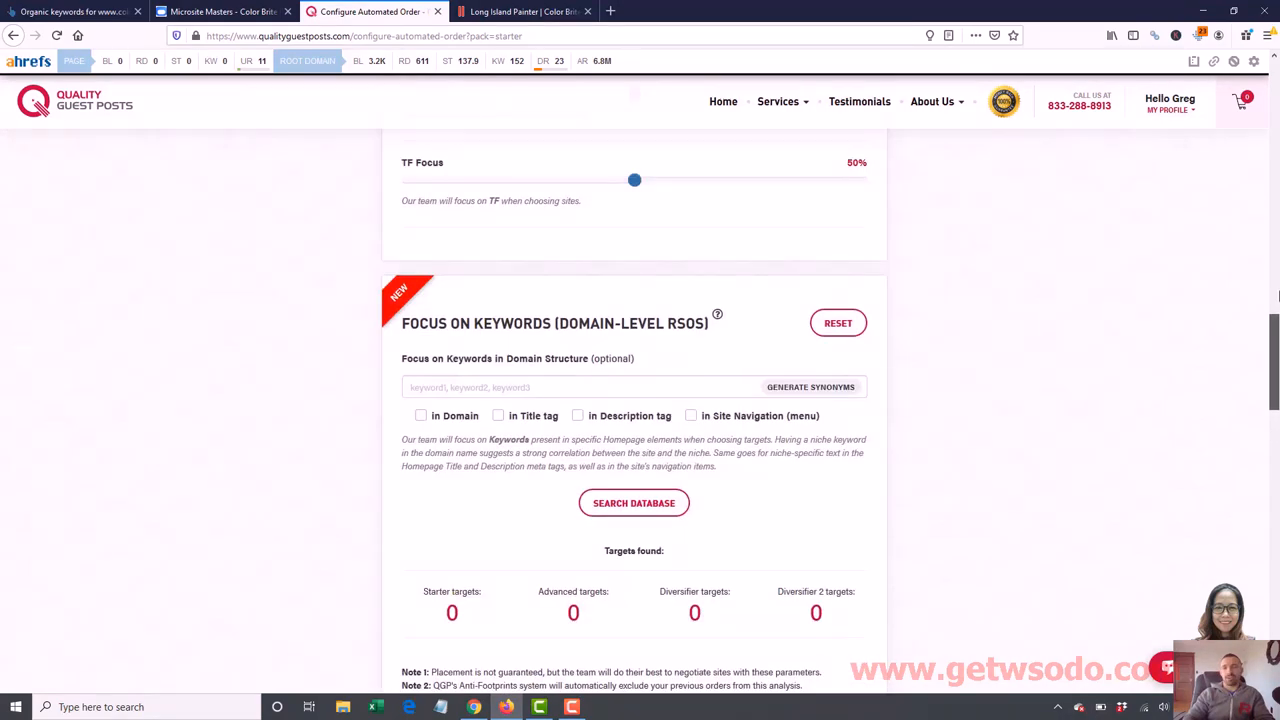
{"action": "scroll", "scroll_direction": "up", "scroll_amount": 3}
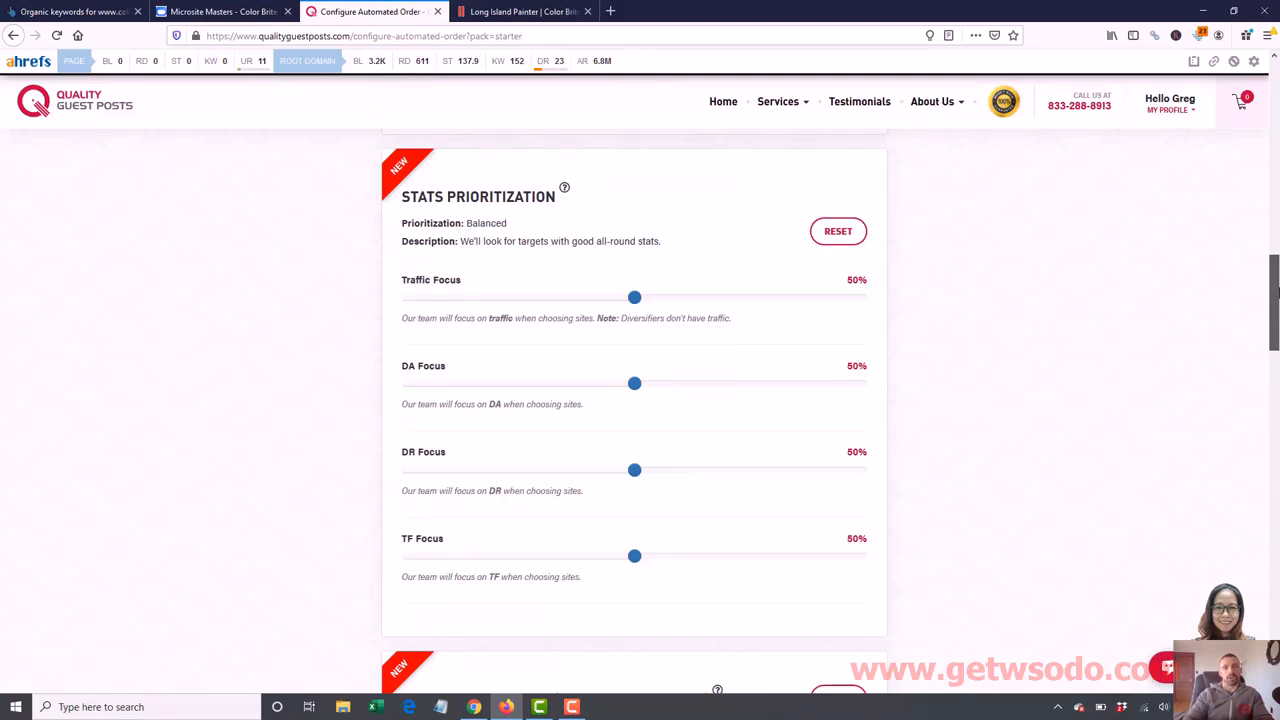
{"action": "scroll", "scroll_direction": "down", "scroll_amount": 3}
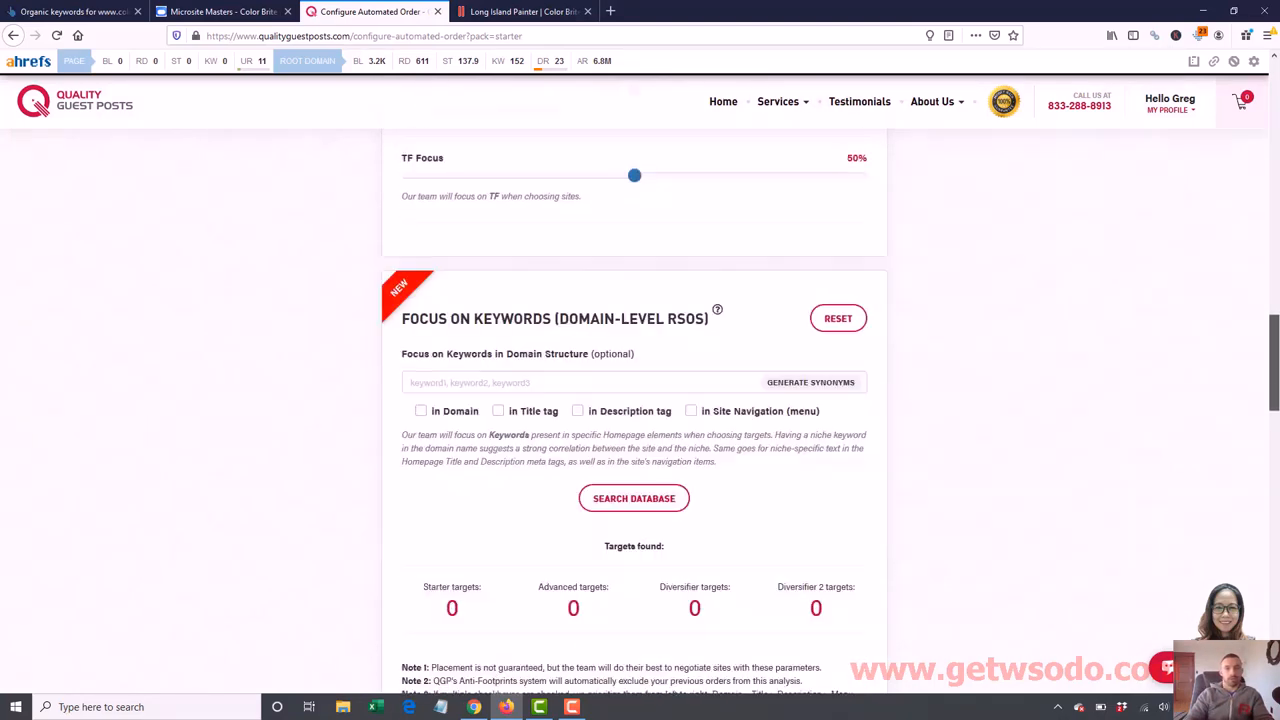
{"action": "scroll", "scroll_direction": "down", "scroll_amount": 3}
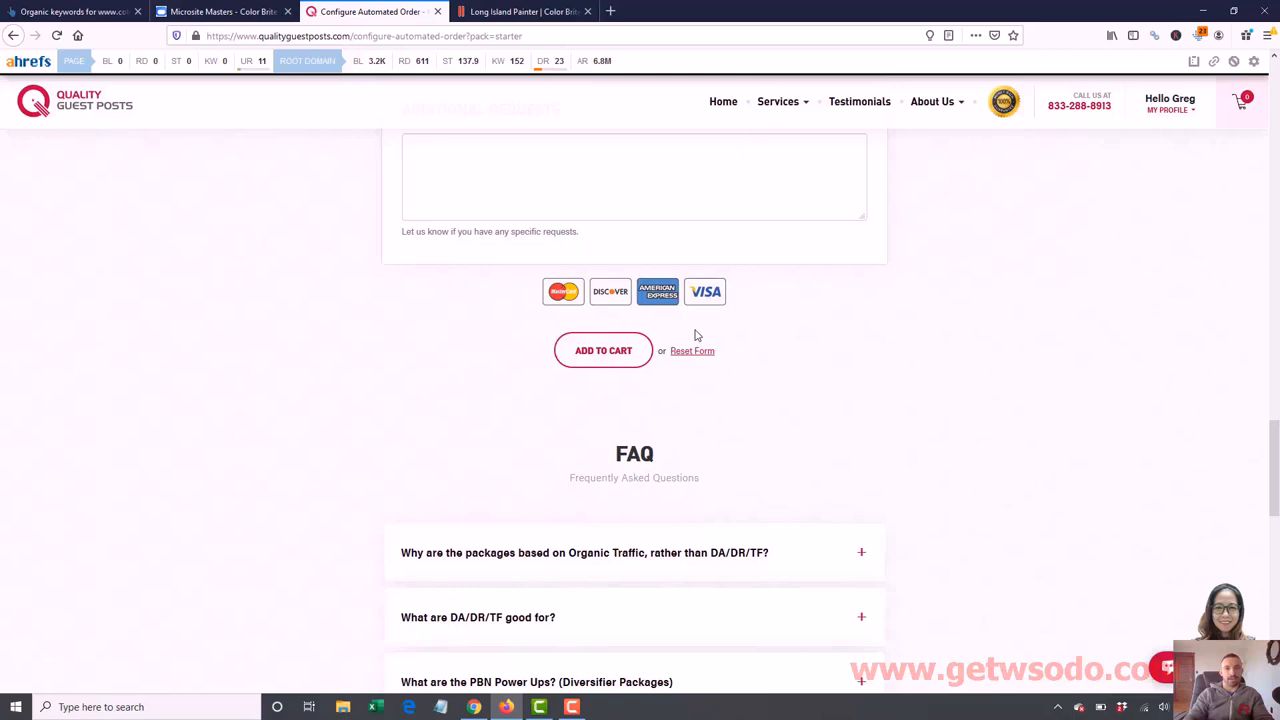
{"action": "left_click", "coordinate": [604, 350]}
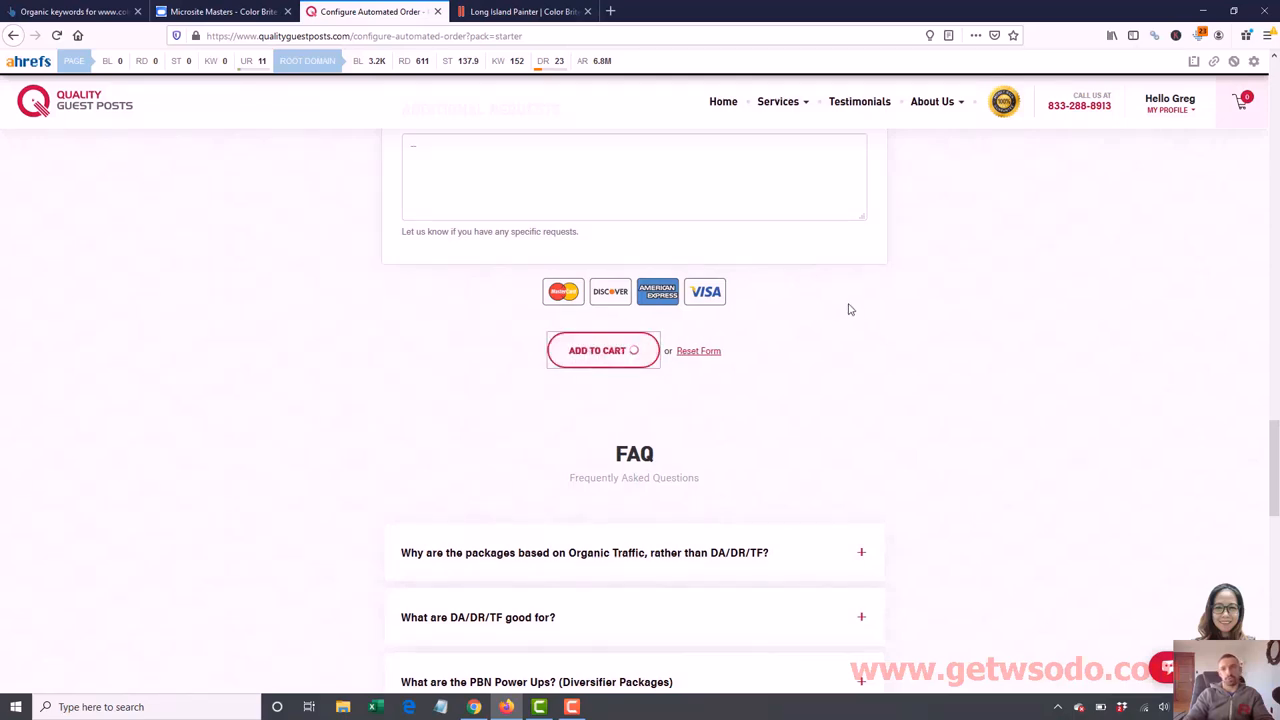
Confirm the order is in the cart, then return to Ahrefs' Best by links report
{"action": "left_click", "coordinate": [600, 350]}
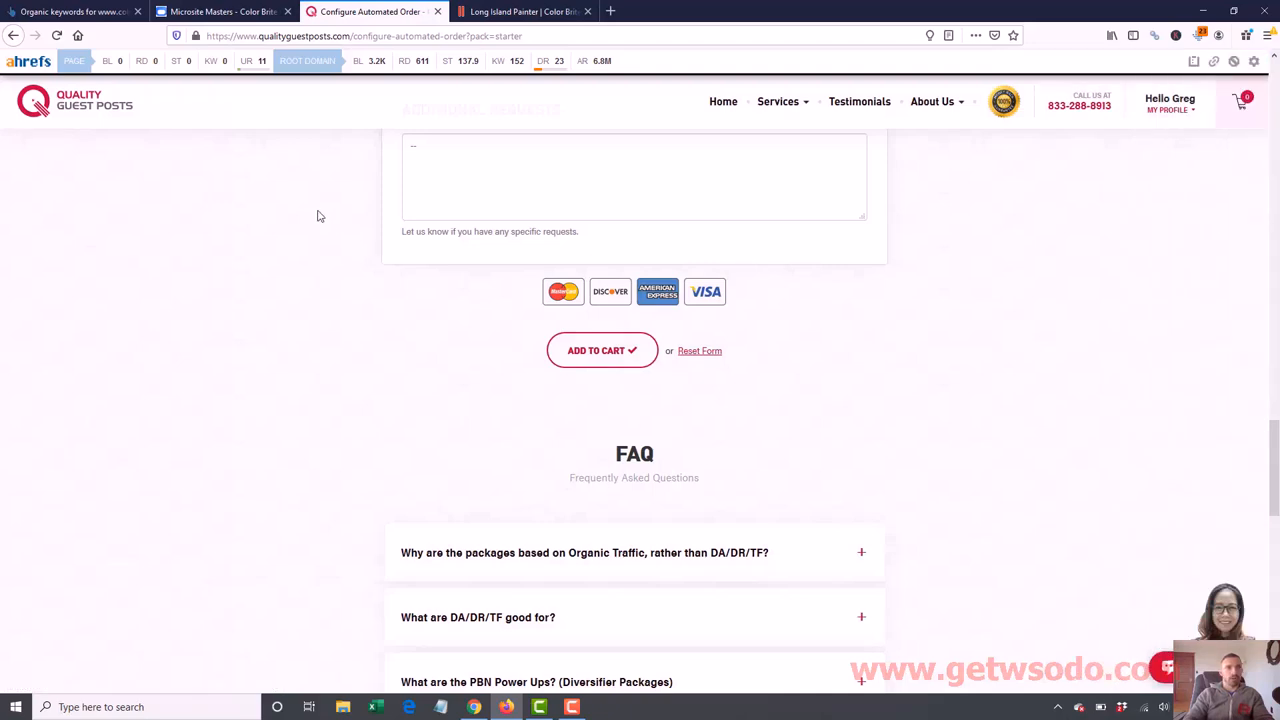
{"action": "left_click", "coordinate": [222, 12]}
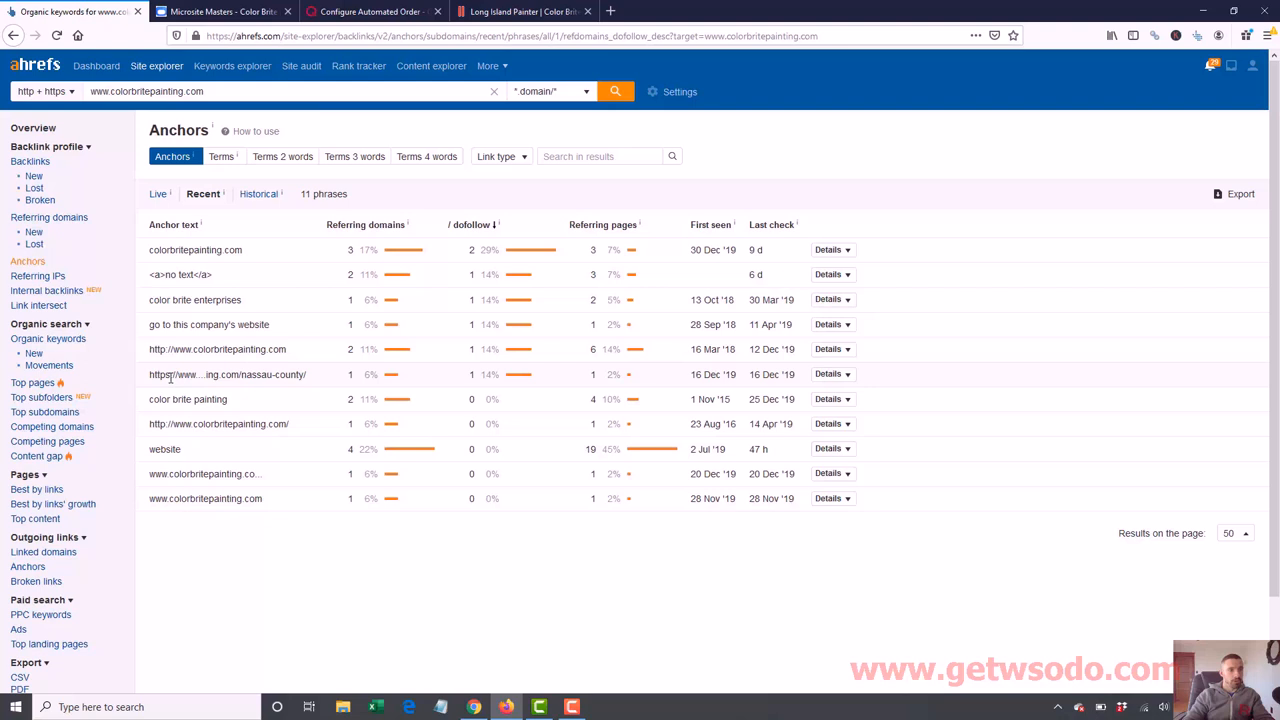
{"action": "left_click", "coordinate": [36, 488]}
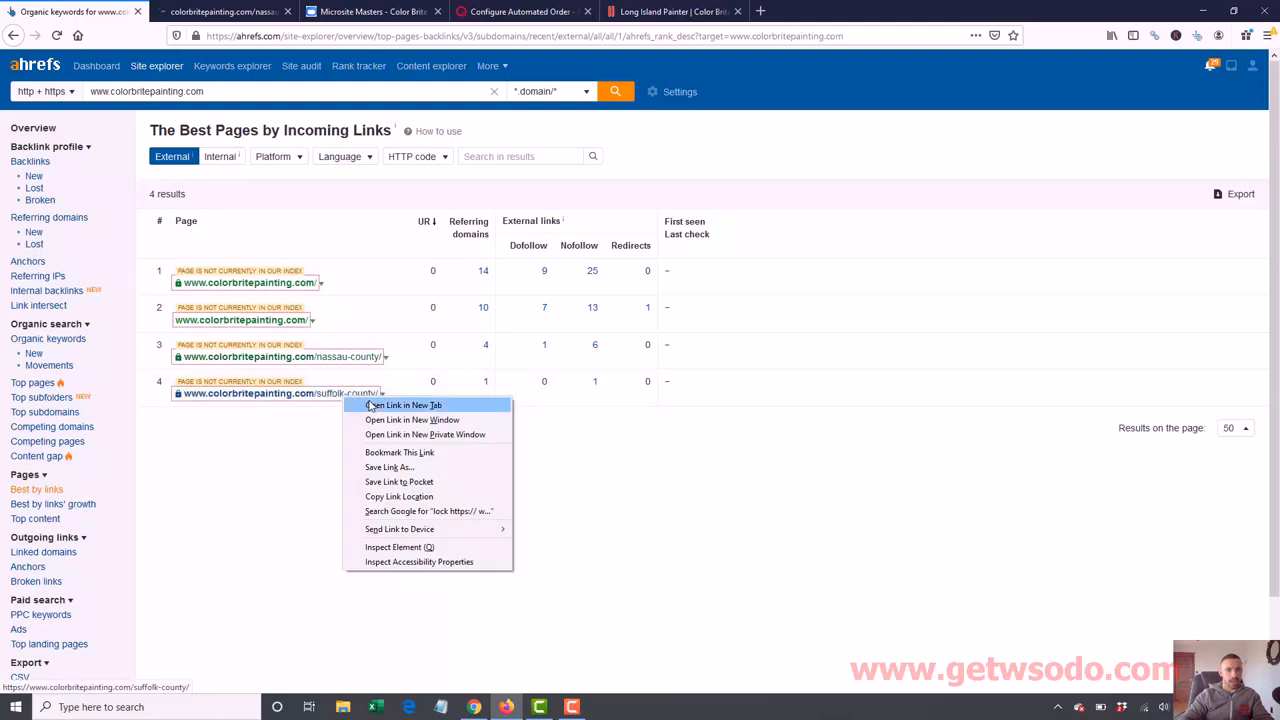
Open the county service page in a new tab and return to a fresh Starter order form
{"action": "left_click", "coordinate": [400, 404]}
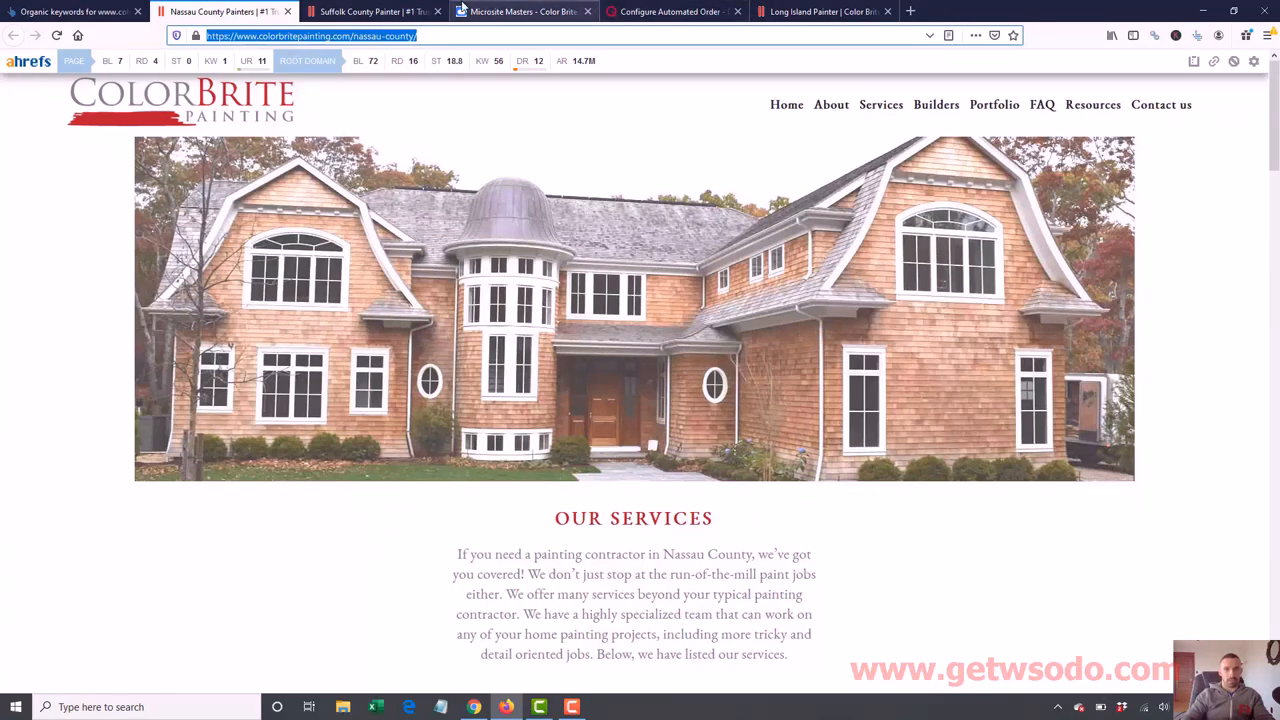
{"action": "left_click", "coordinate": [668, 12]}
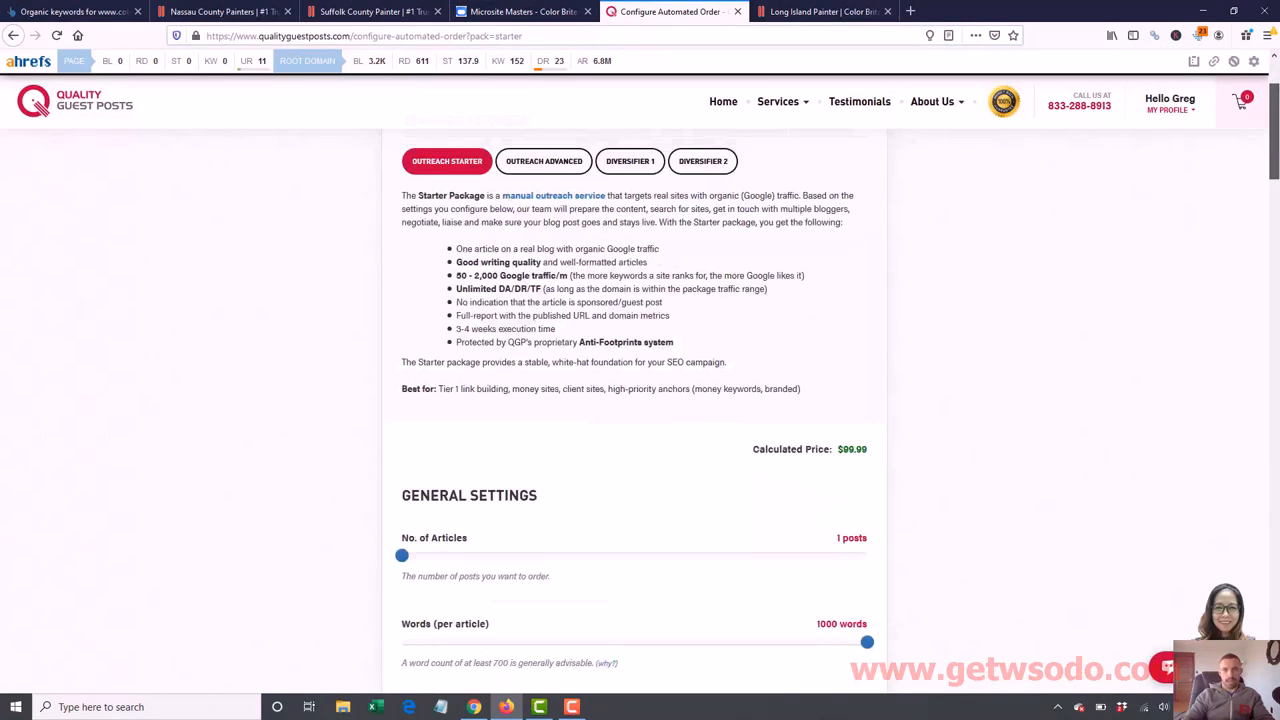
Lower the word count and set four authority links per article for the new order
{"action": "scroll", "scroll_direction": "down", "scroll_amount": 3}
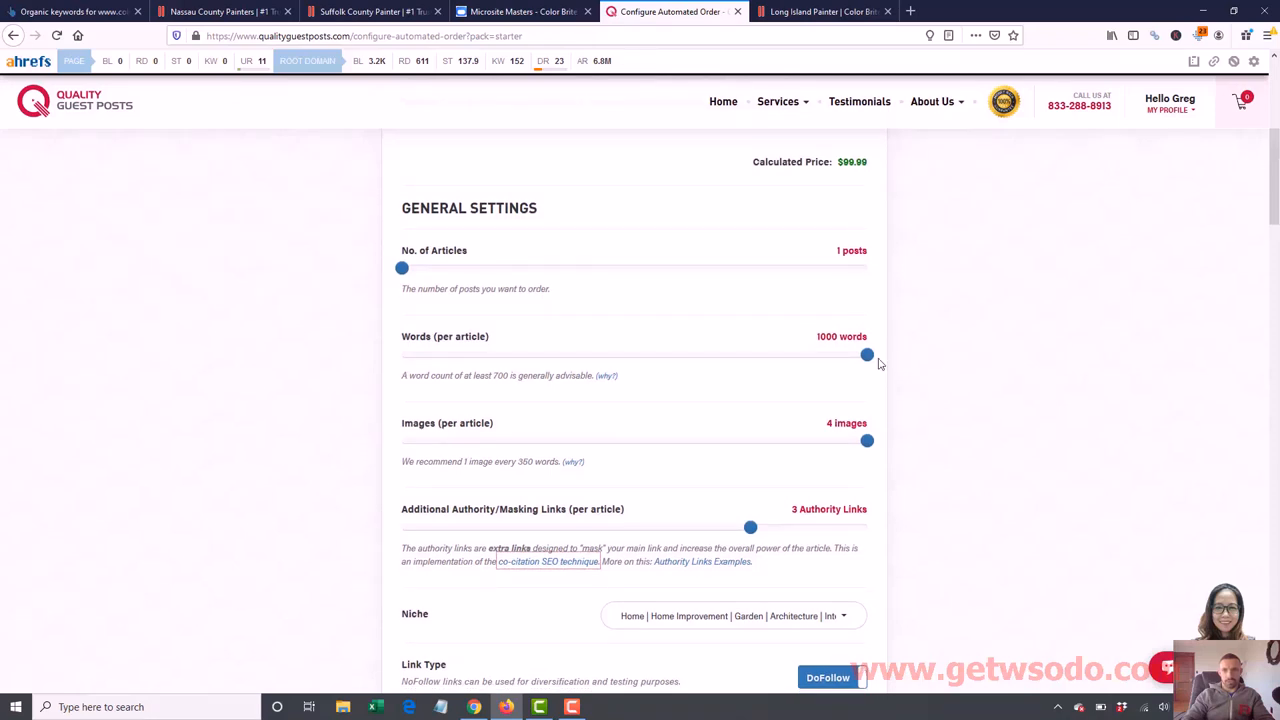
{"action": "left_click_drag", "start_coordinate": [868, 356], "coordinate": [772, 356]}
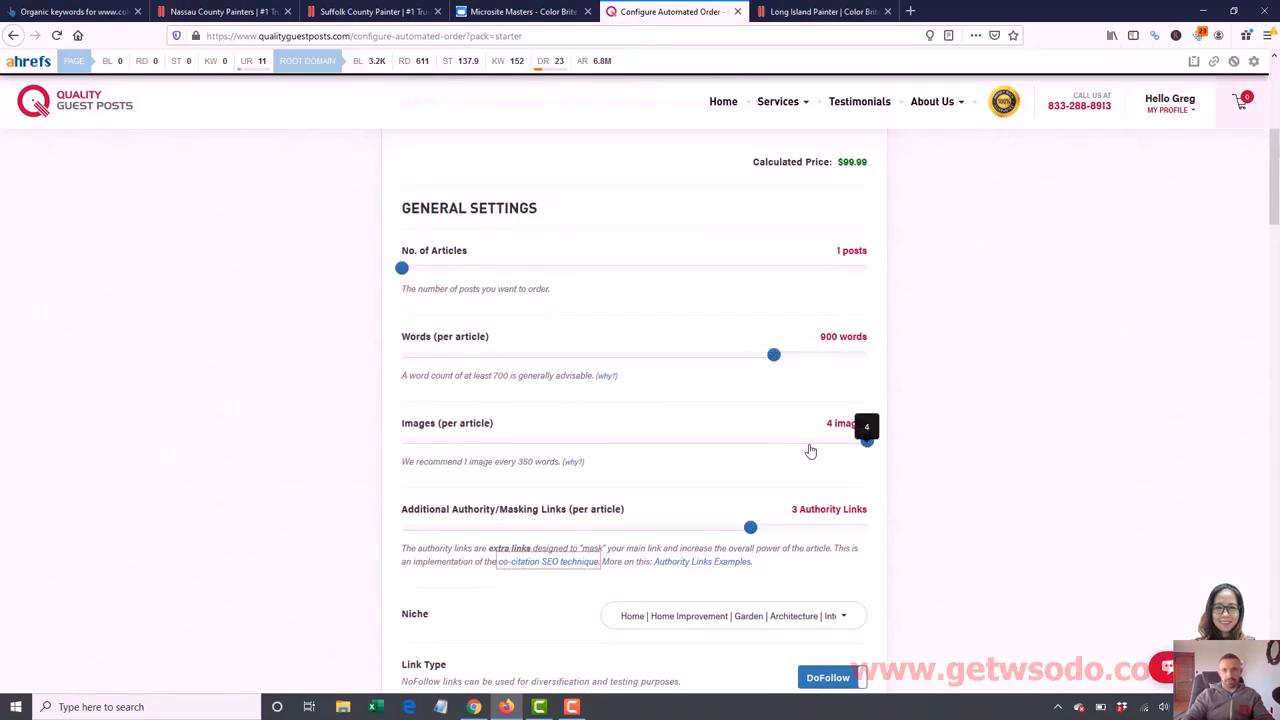
{"action": "left_click_drag", "start_coordinate": [866, 442], "coordinate": [750, 442]}
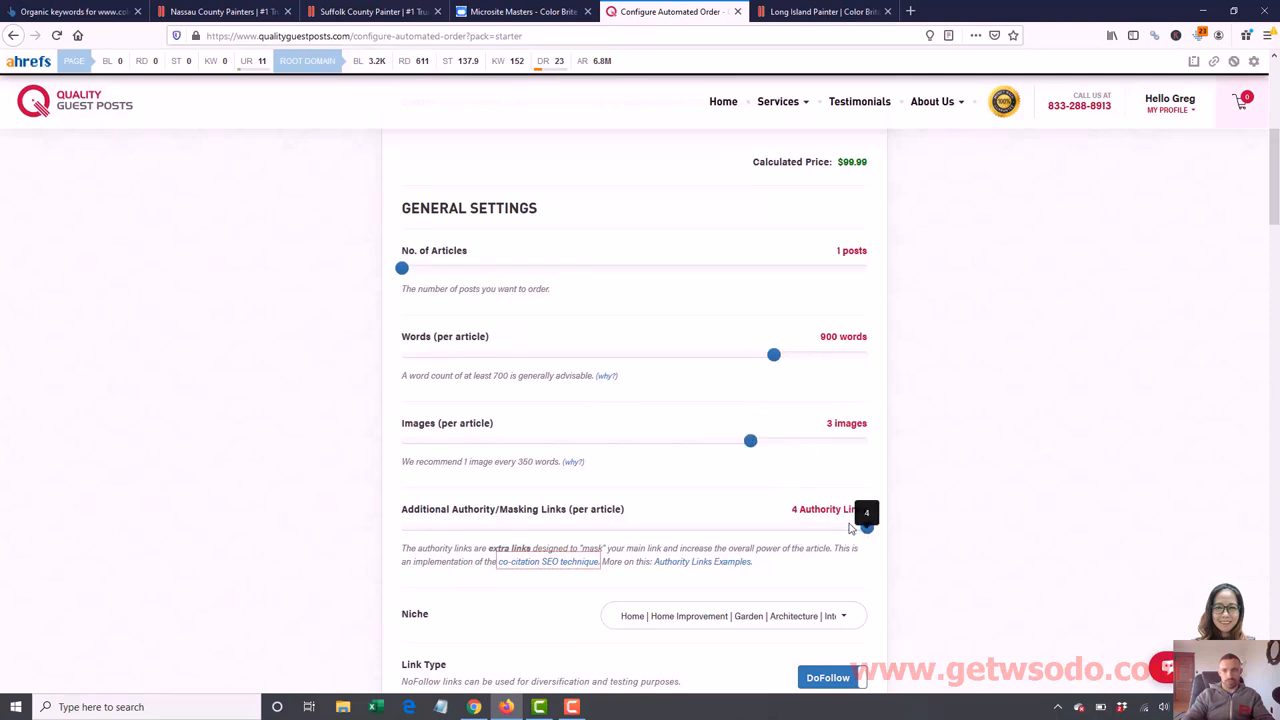
{"action": "scroll", "scroll_direction": "down", "scroll_amount": 3}
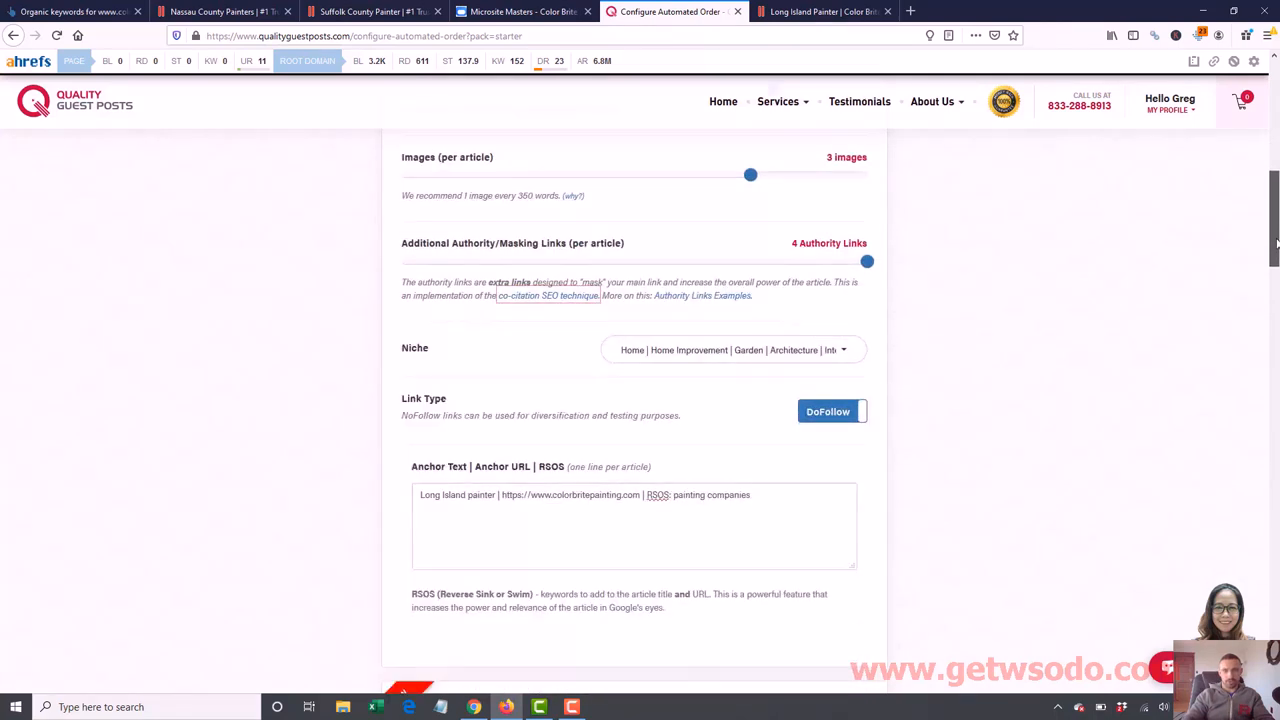
{"action": "scroll", "scroll_direction": "down", "scroll_amount": 3}
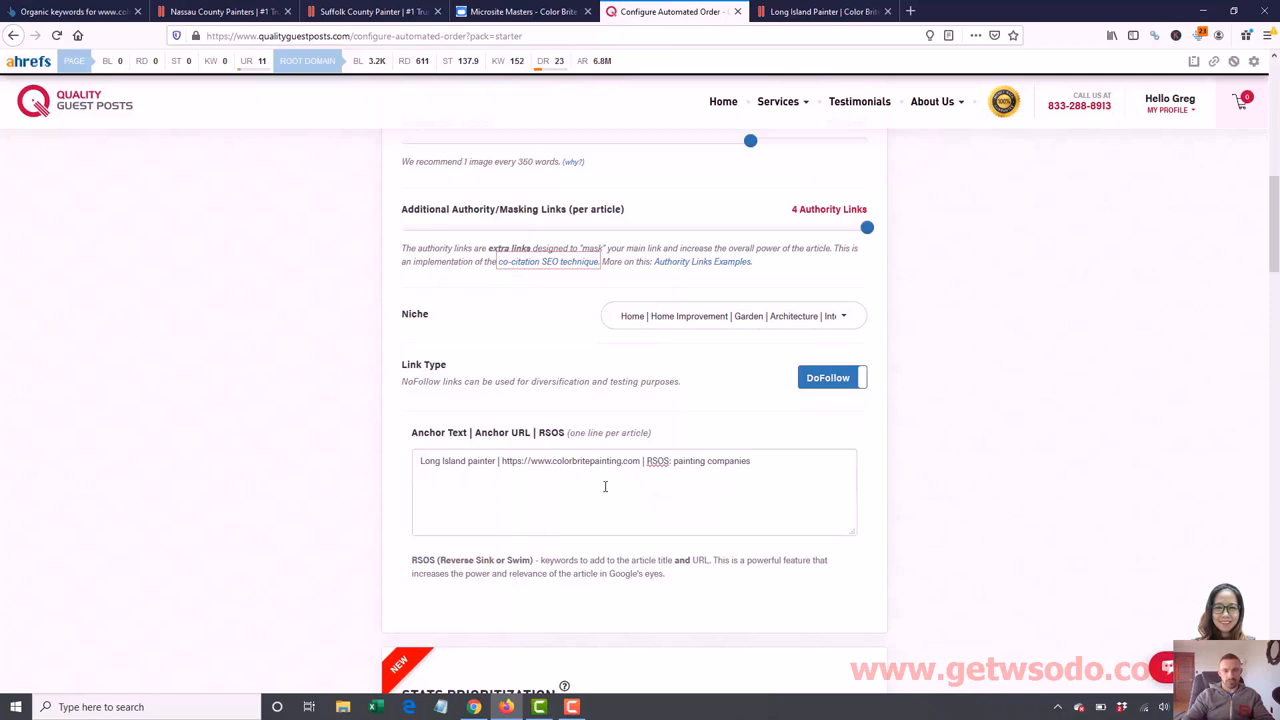
{"action": "double_click", "coordinate": [584, 460]}
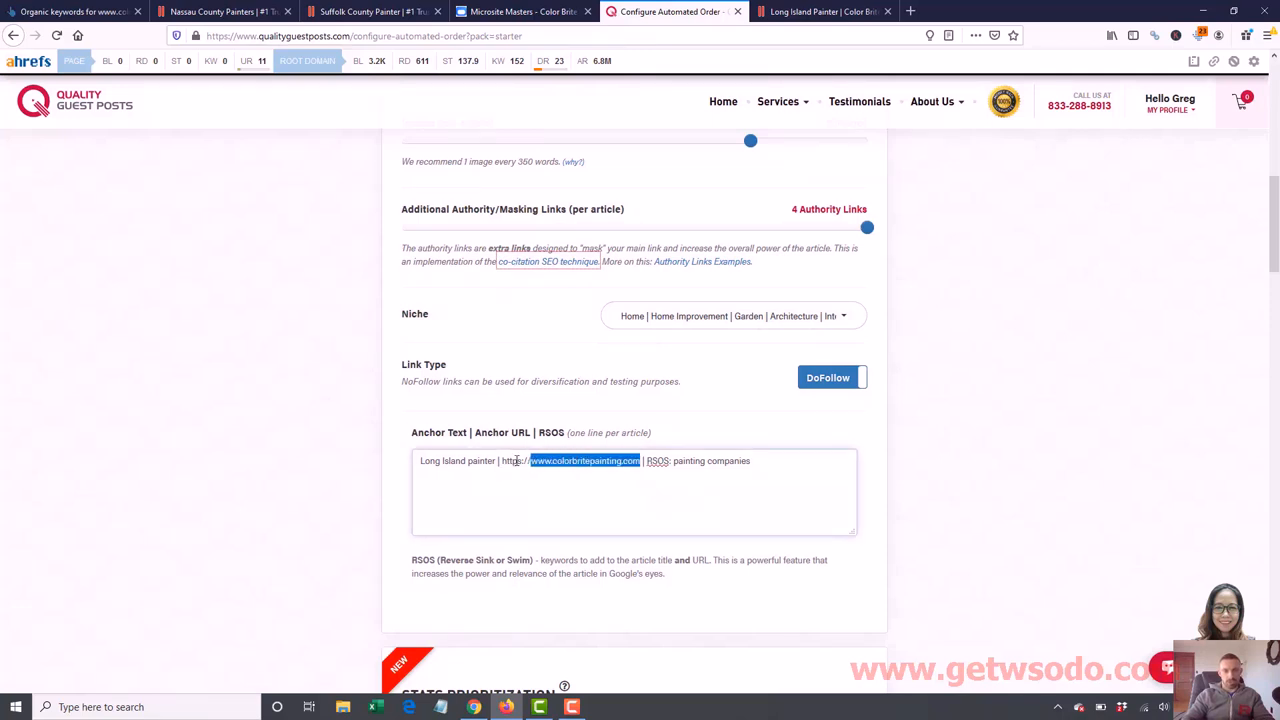
{"action": "key", "text": "Delete"}
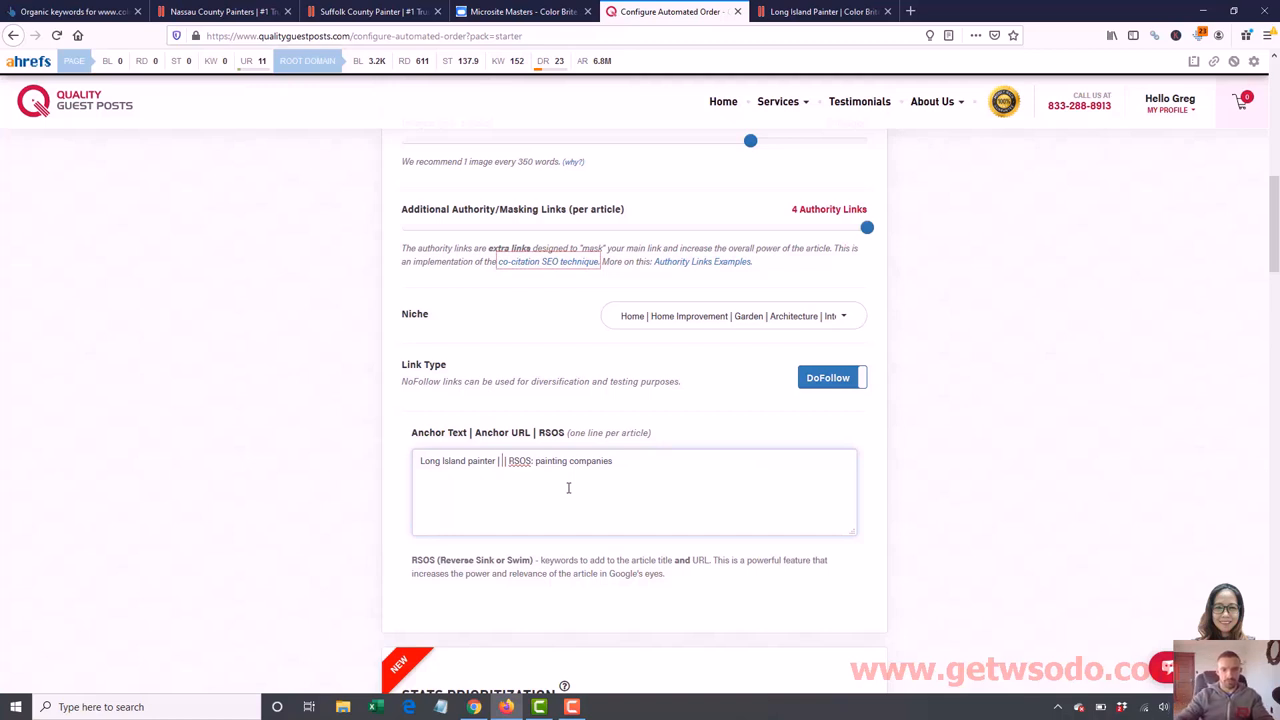
{"action": "type", "text": "https://www.colorbritepainting.com/nassau-county/"}
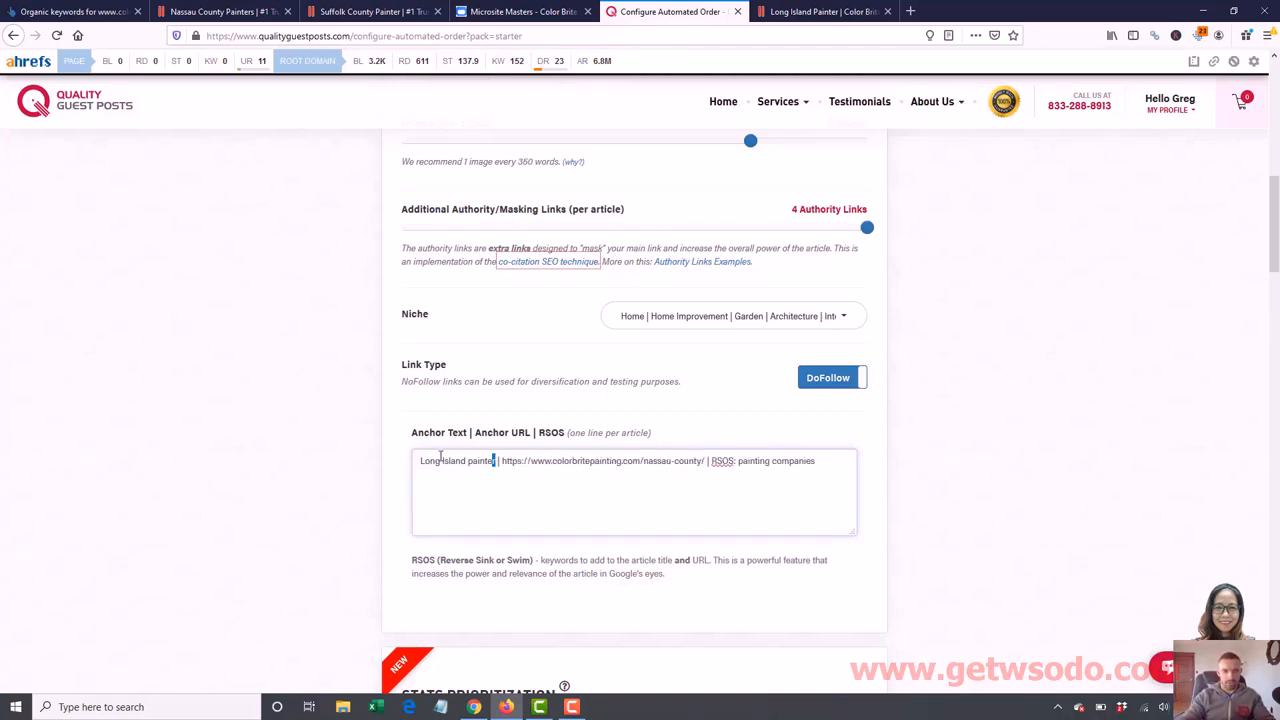
{"action": "double_click", "coordinate": [456, 460]}
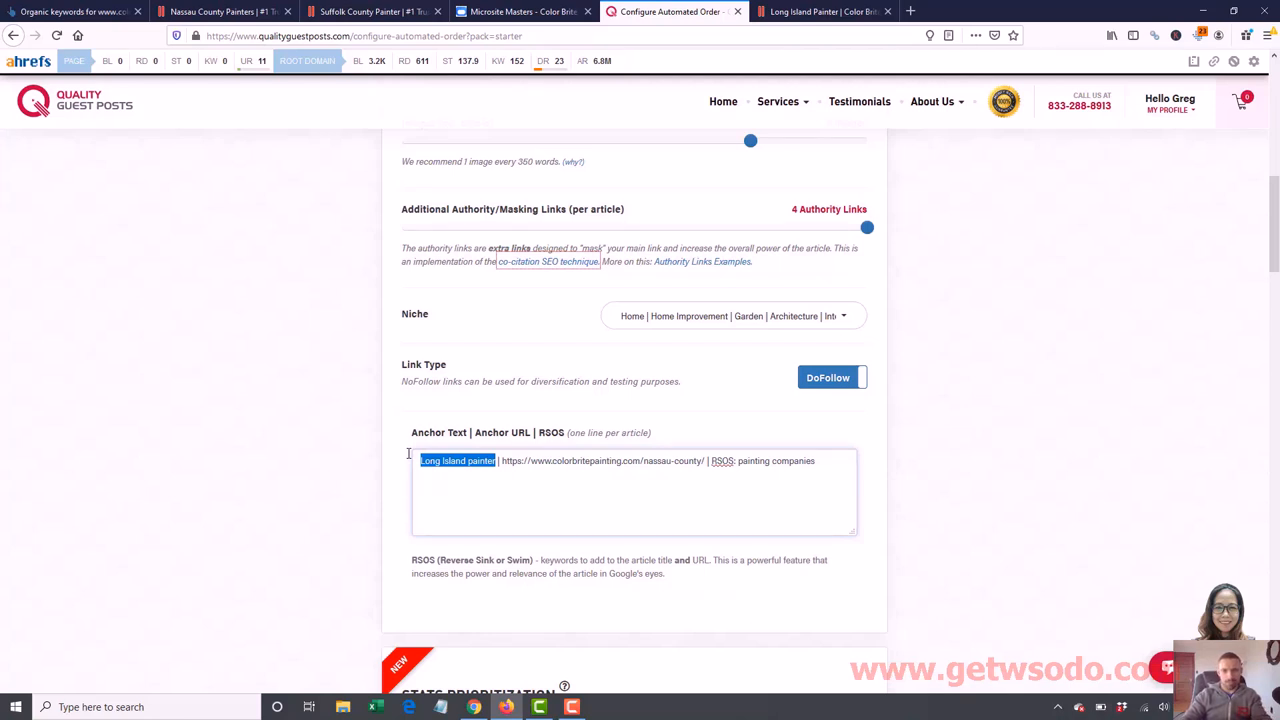
{"action": "type", "text": "https://www.colorbritepainting.com/nassau-county/"}
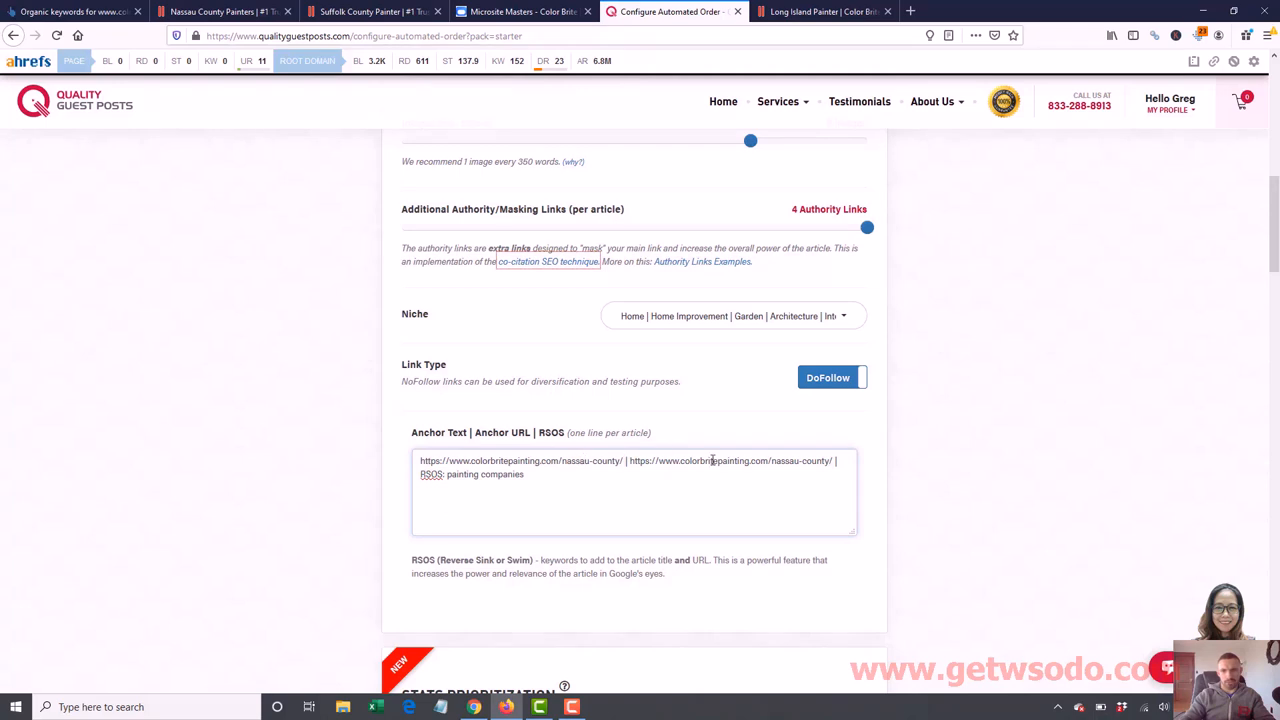
{"action": "double_click", "coordinate": [484, 474]}
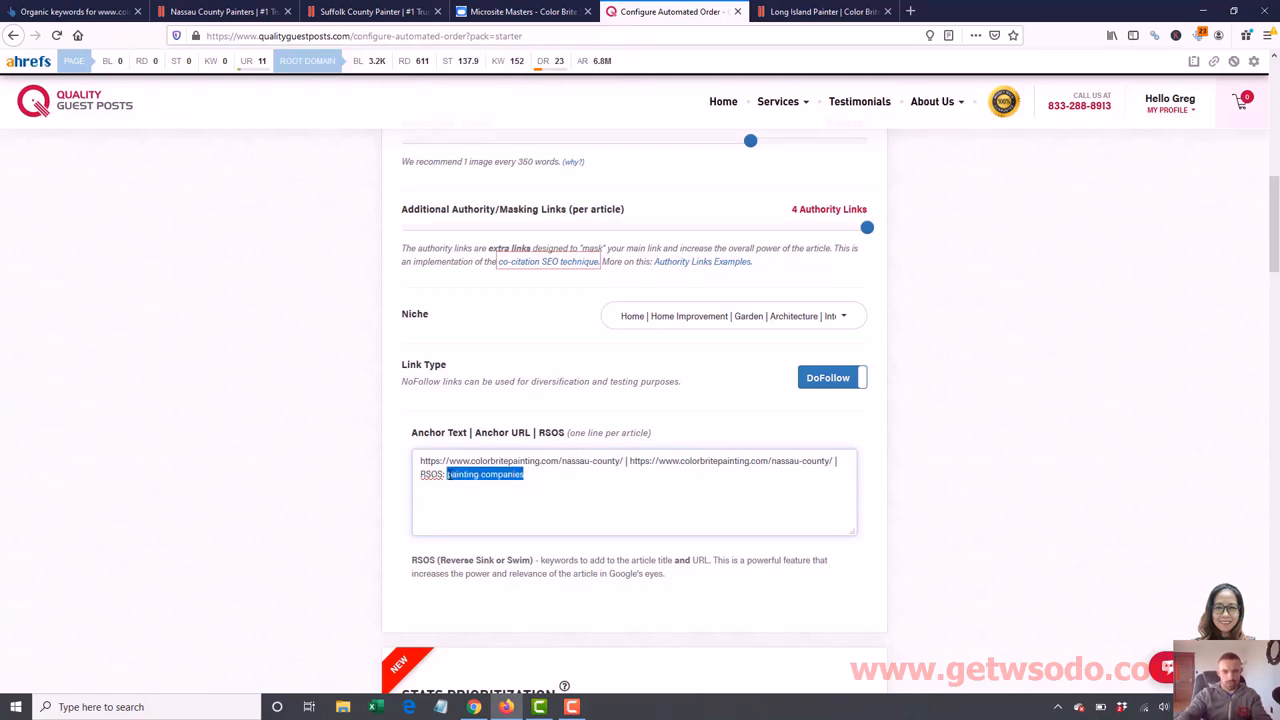
{"action": "type", "text": "nassau"}
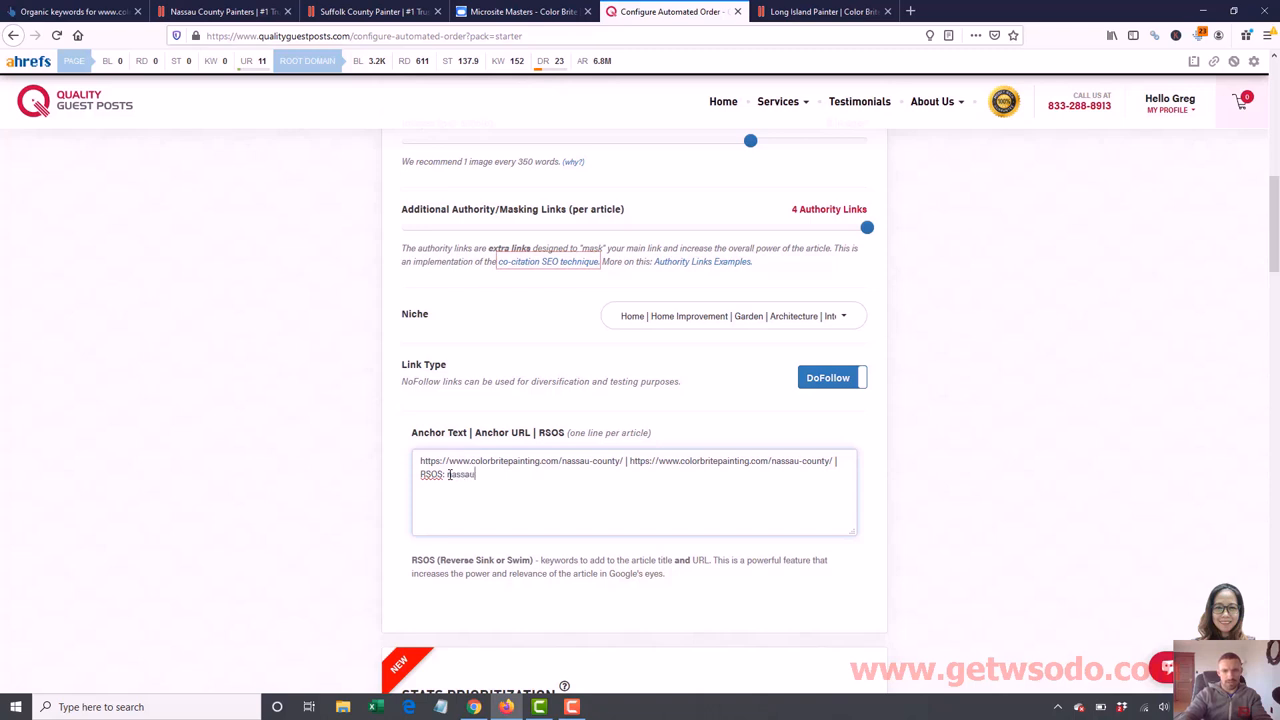
{"action": "type", "text": "county"}
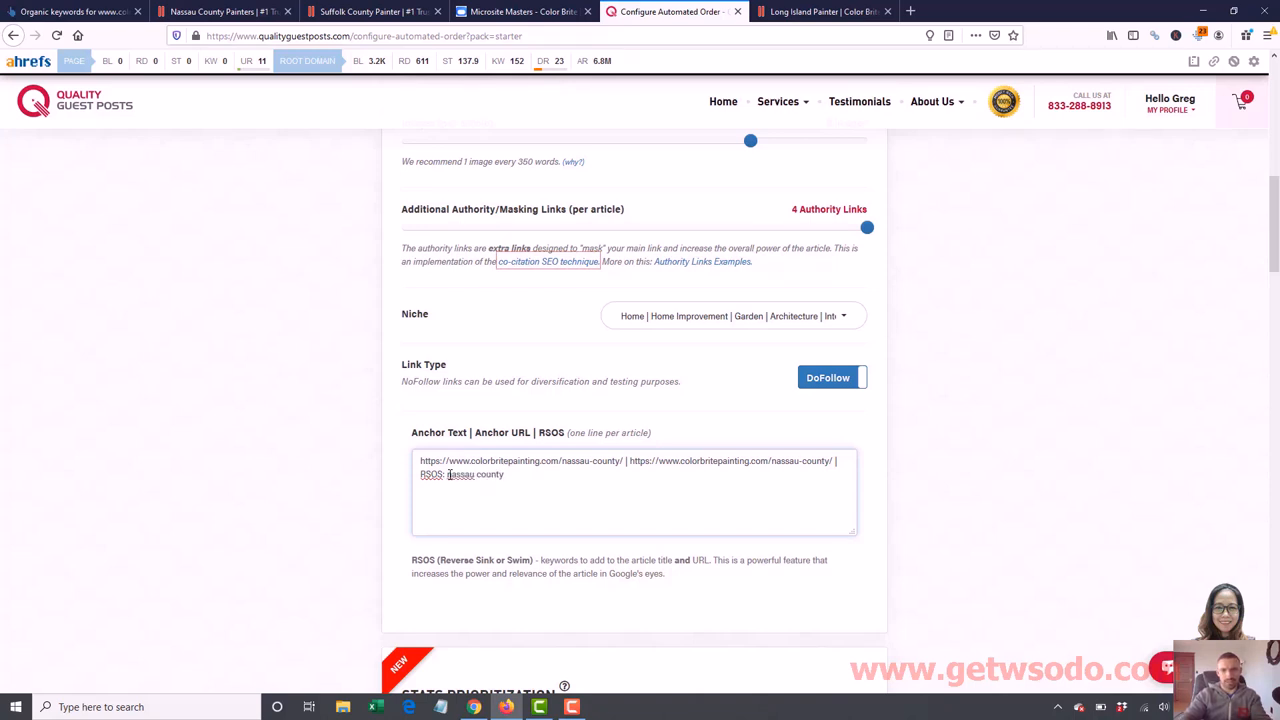
{"action": "type", "text": "painting services"}
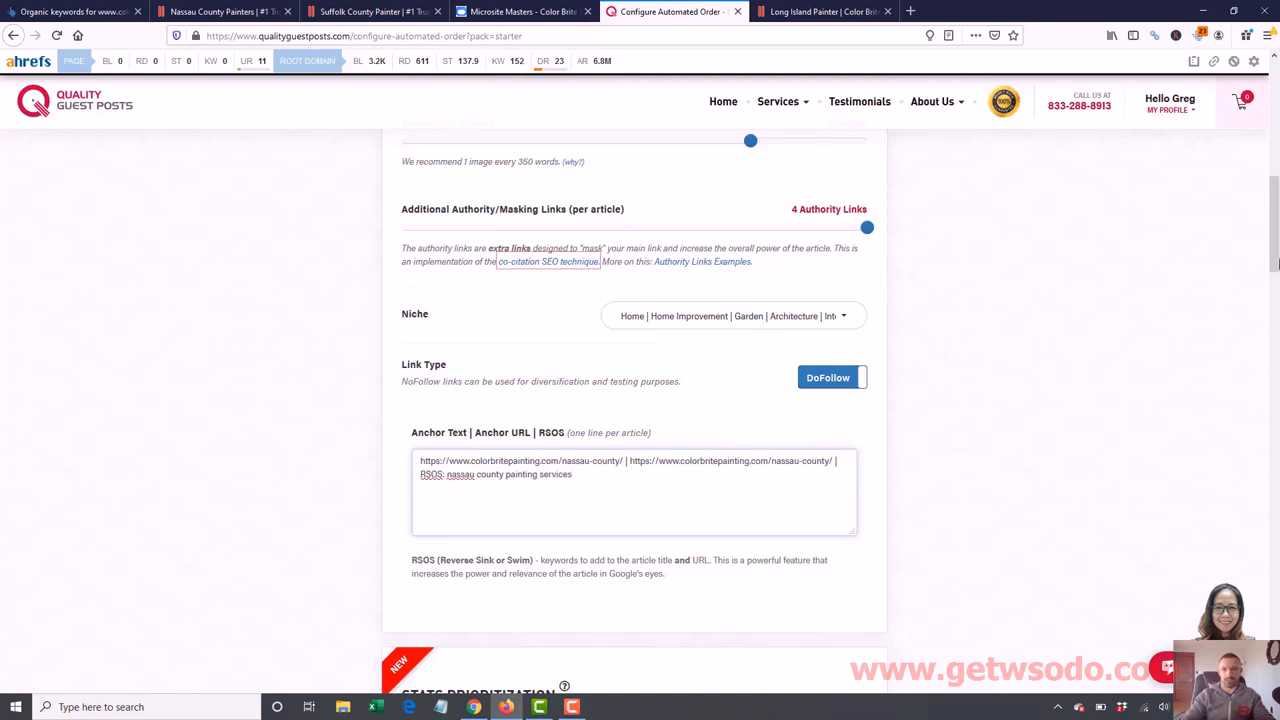
Send the configured Nassau County order to the cart and move on to ColorBrite's Suffolk County page
{"action": "scroll", "scroll_direction": "down", "scroll_amount": 3}
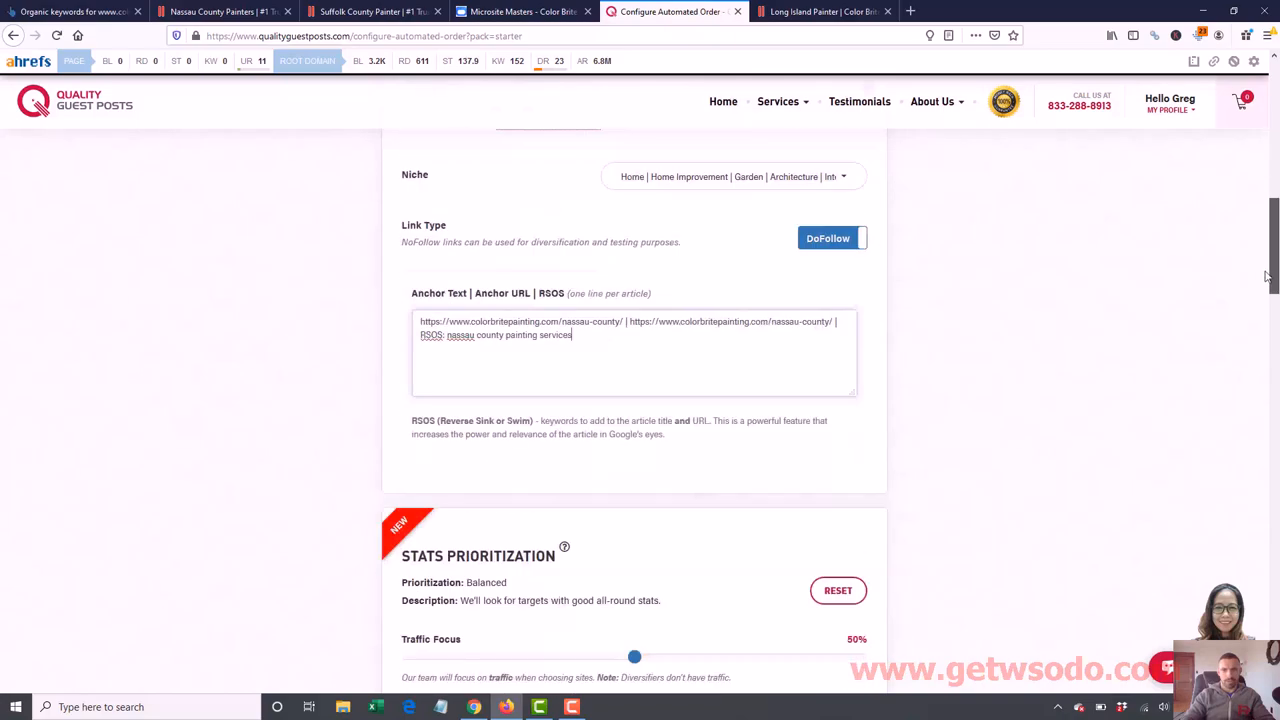
{"action": "scroll", "scroll_direction": "down", "scroll_amount": 3}
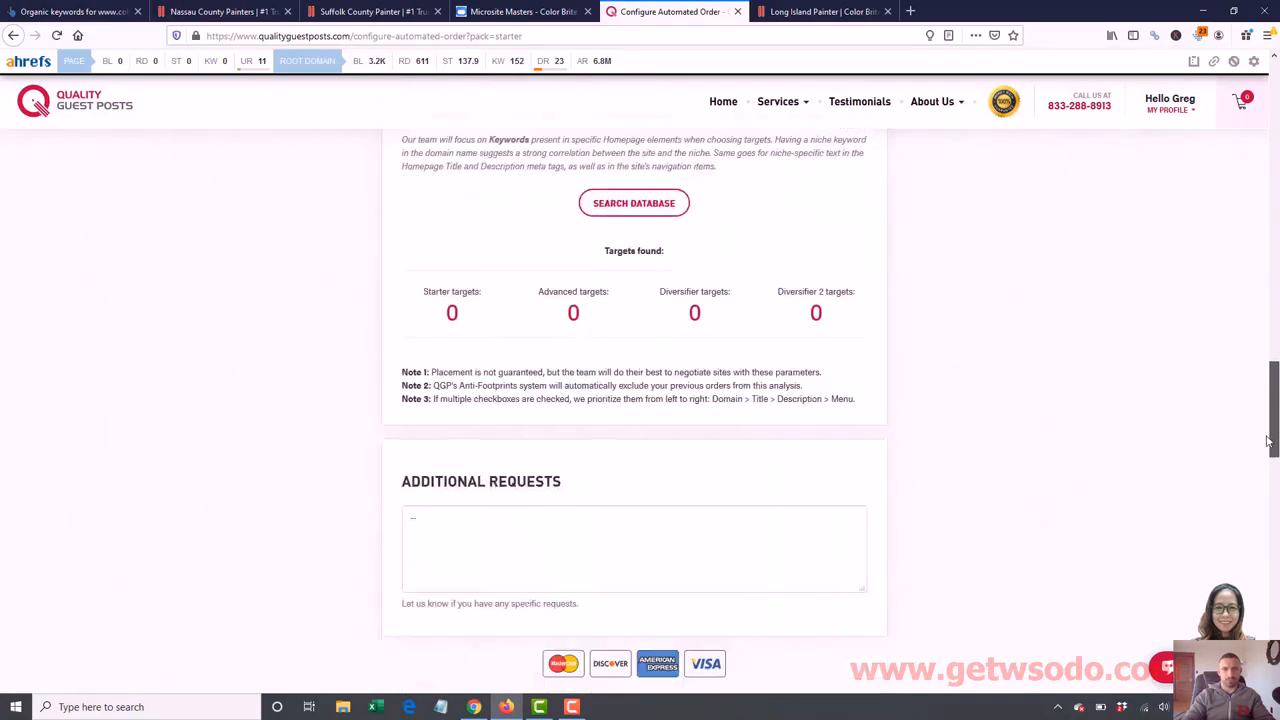
{"action": "scroll", "scroll_direction": "down", "scroll_amount": 3}
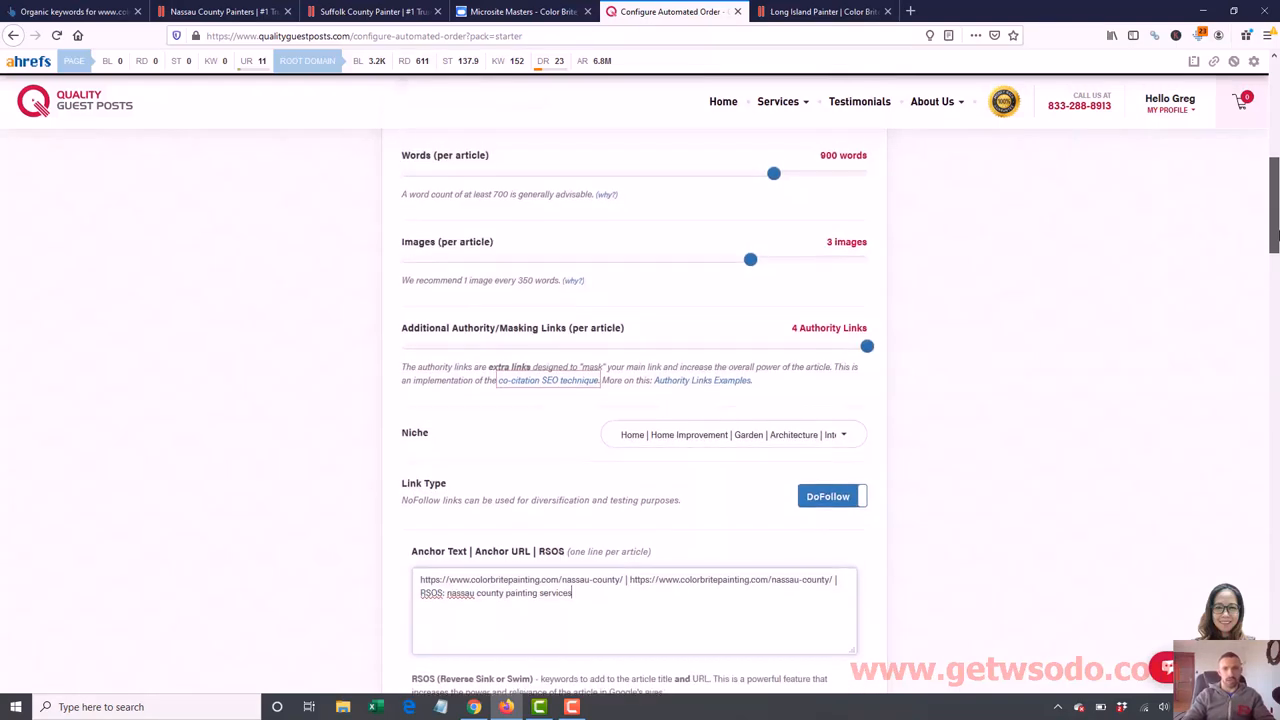
{"action": "scroll", "scroll_direction": "down", "scroll_amount": 3}
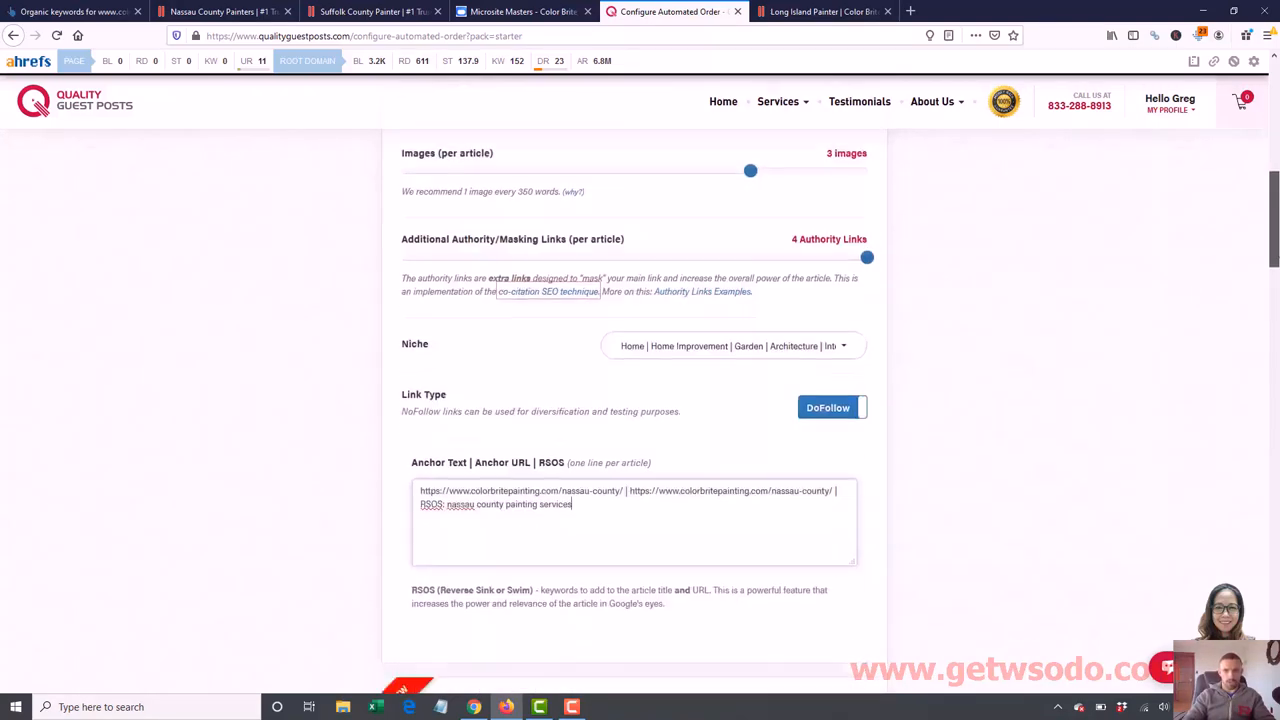
{"action": "scroll", "scroll_direction": "down", "scroll_amount": 3}
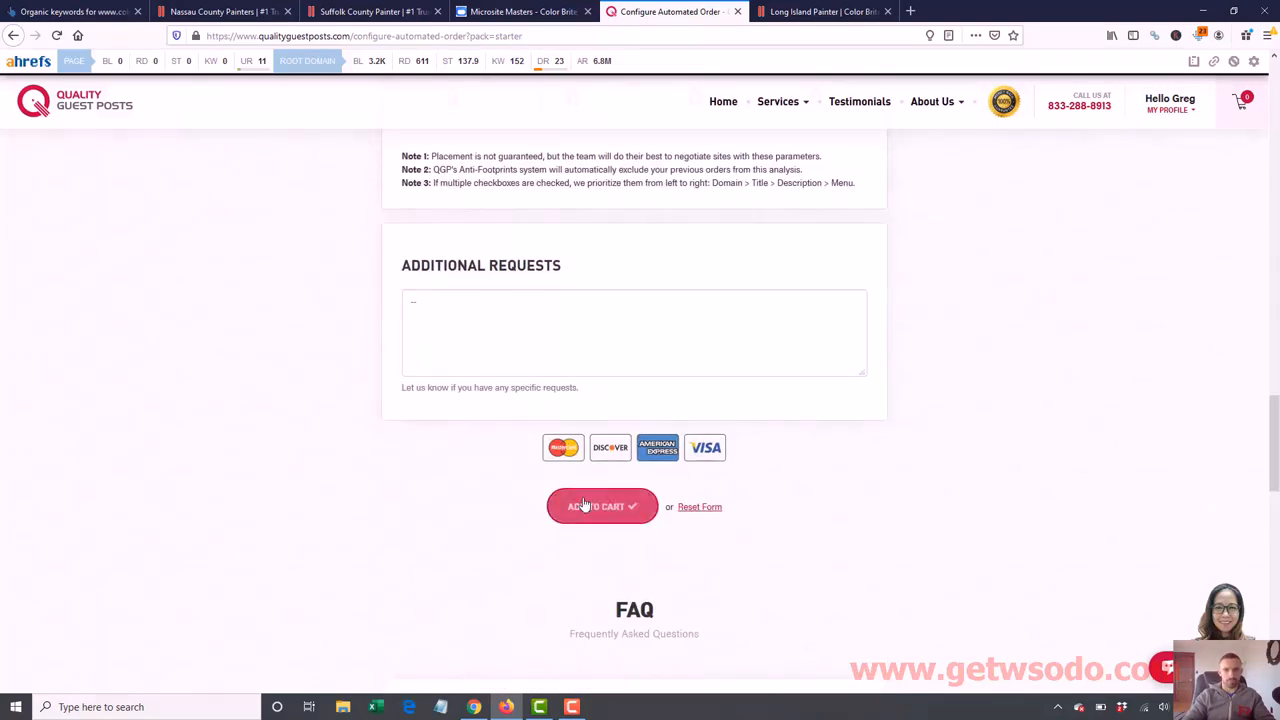
{"action": "left_click", "coordinate": [600, 506]}
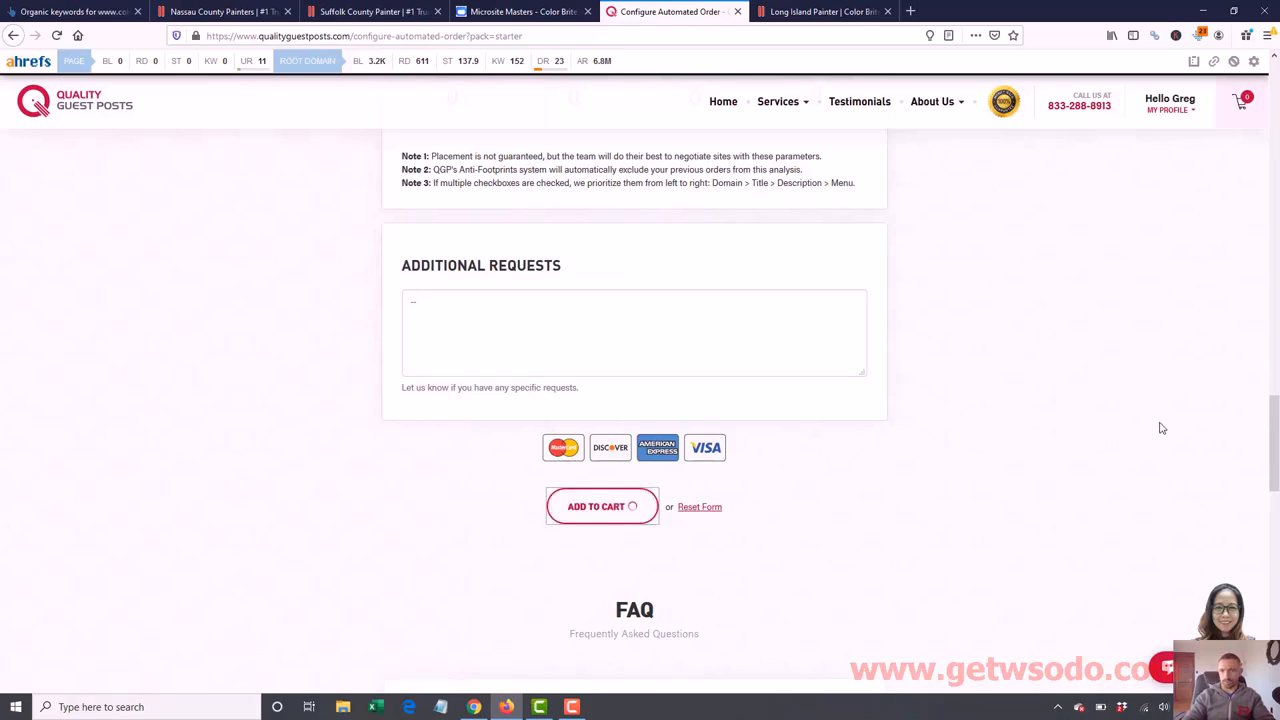
{"action": "left_click", "coordinate": [600, 506]}
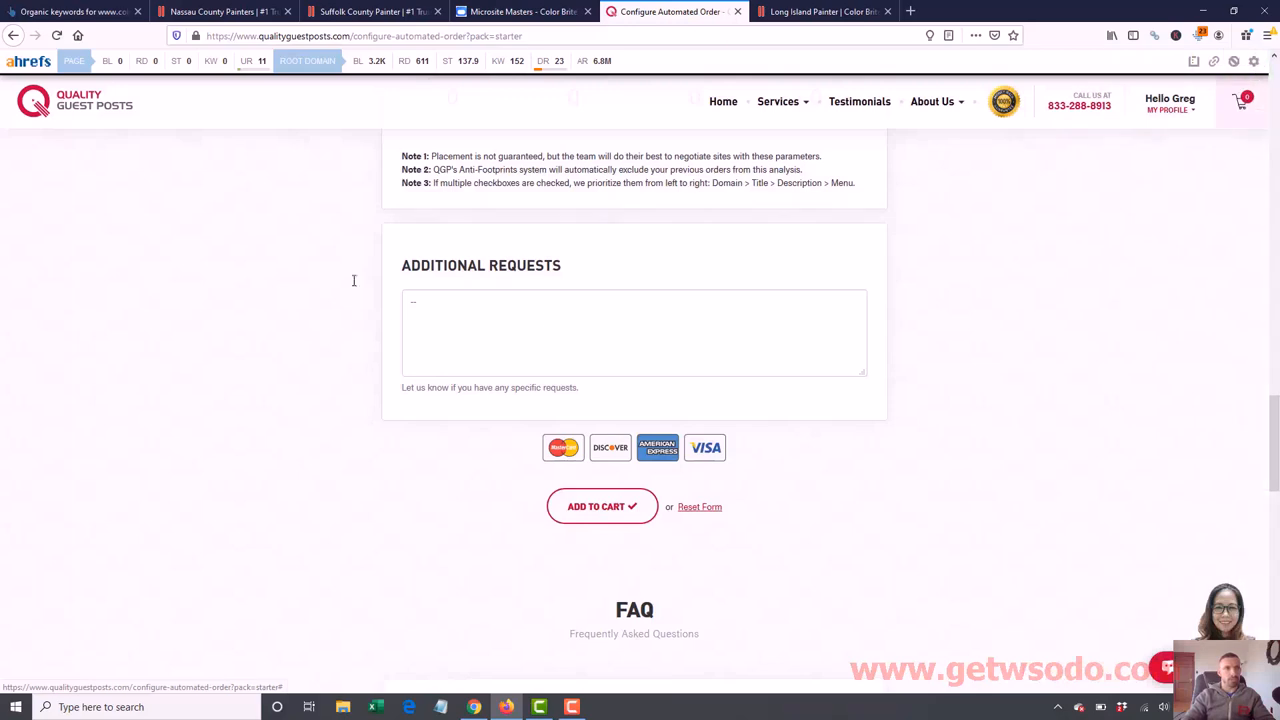
{"action": "left_click", "coordinate": [370, 12]}
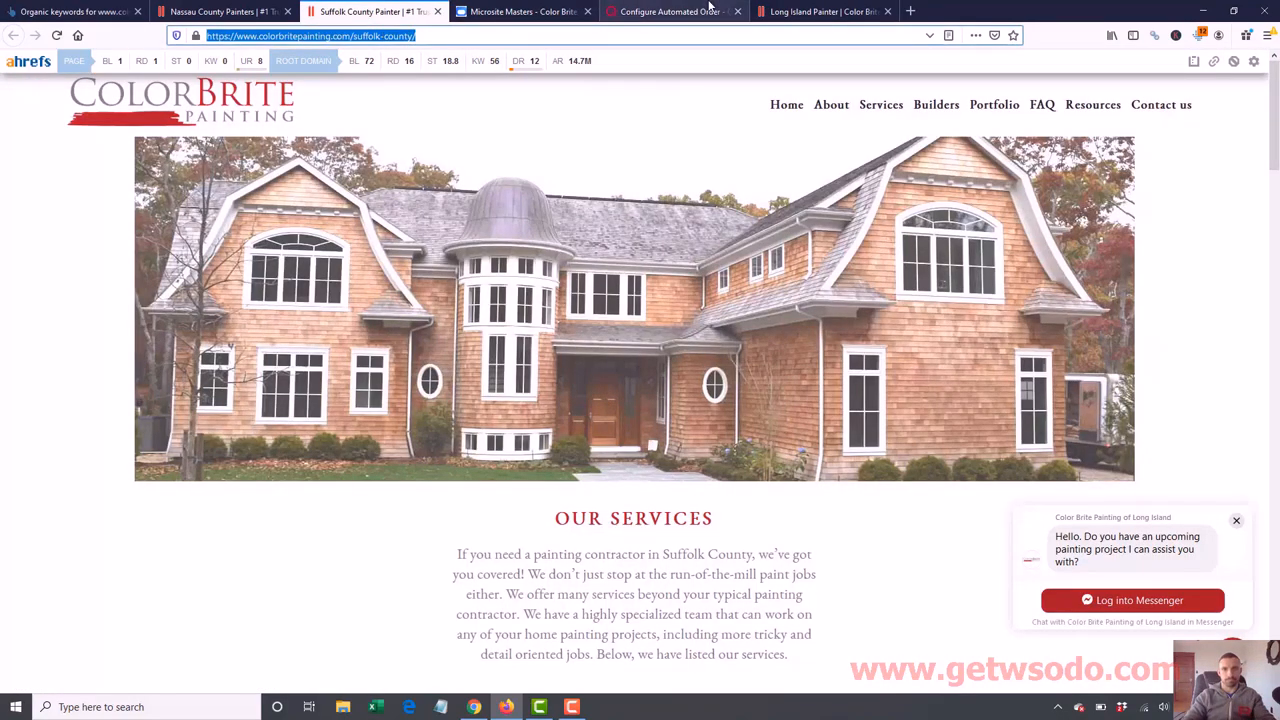
{"action": "left_click", "coordinate": [670, 12]}
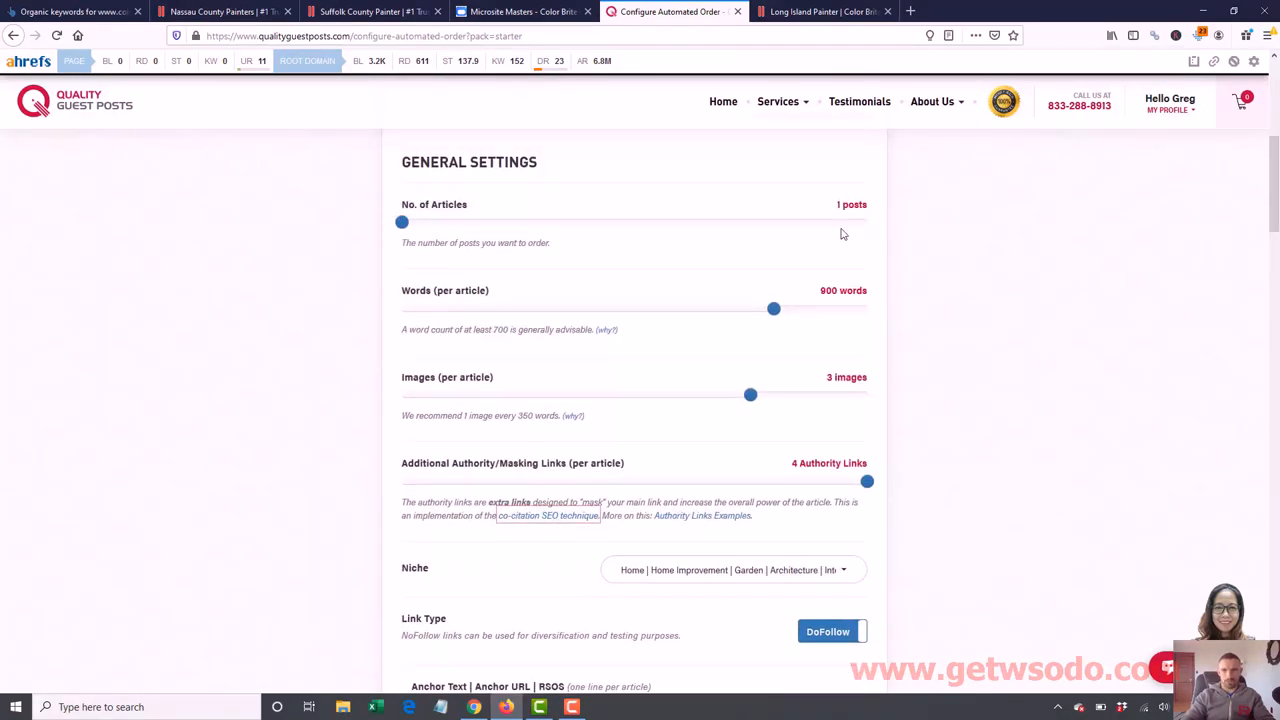
Drag the sliders down to 600 words, 2 images and 2 authority links per article
{"action": "left_click_drag", "start_coordinate": [772, 308], "coordinate": [680, 308]}
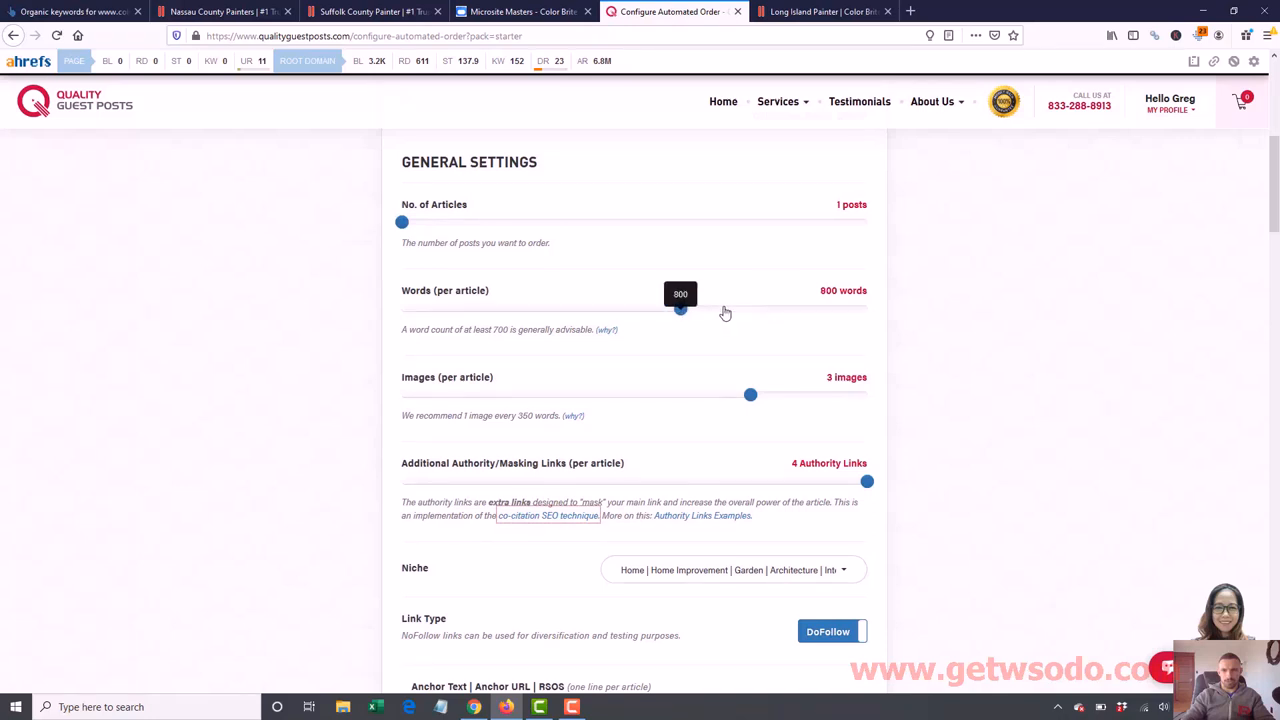
{"action": "left_click_drag", "start_coordinate": [752, 394], "coordinate": [636, 394]}
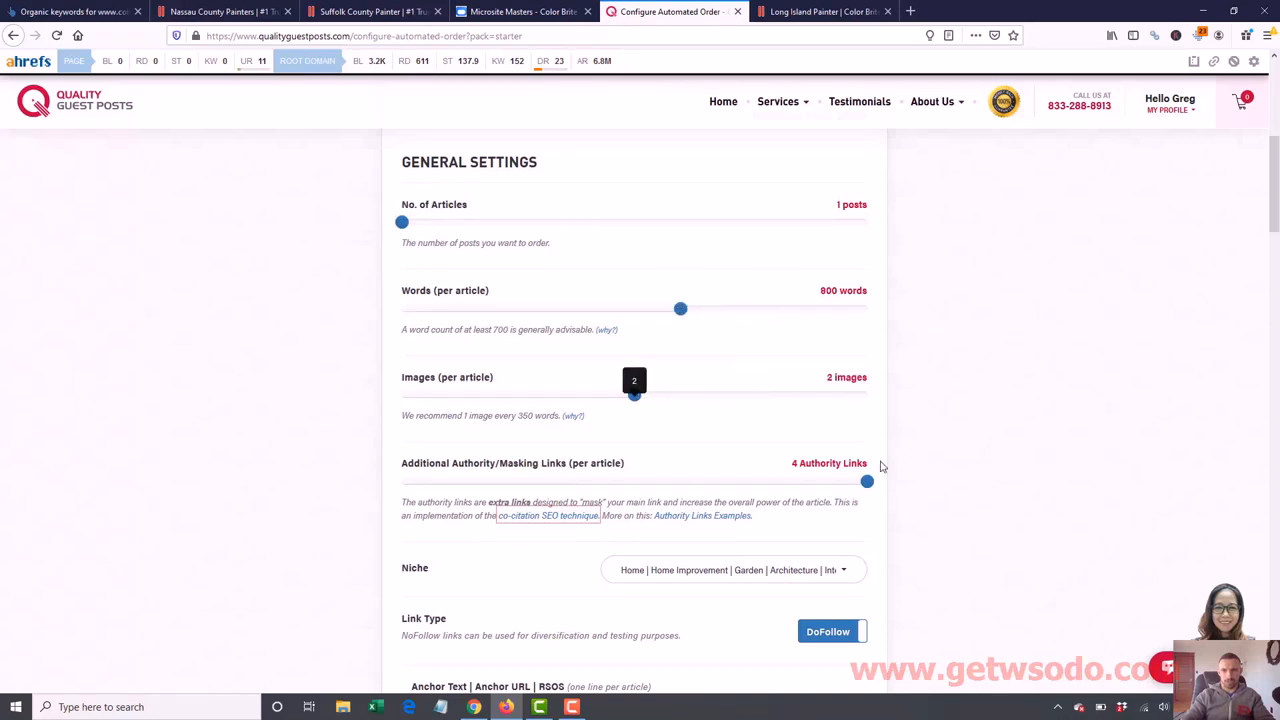
{"action": "left_click_drag", "start_coordinate": [866, 480], "coordinate": [634, 480]}
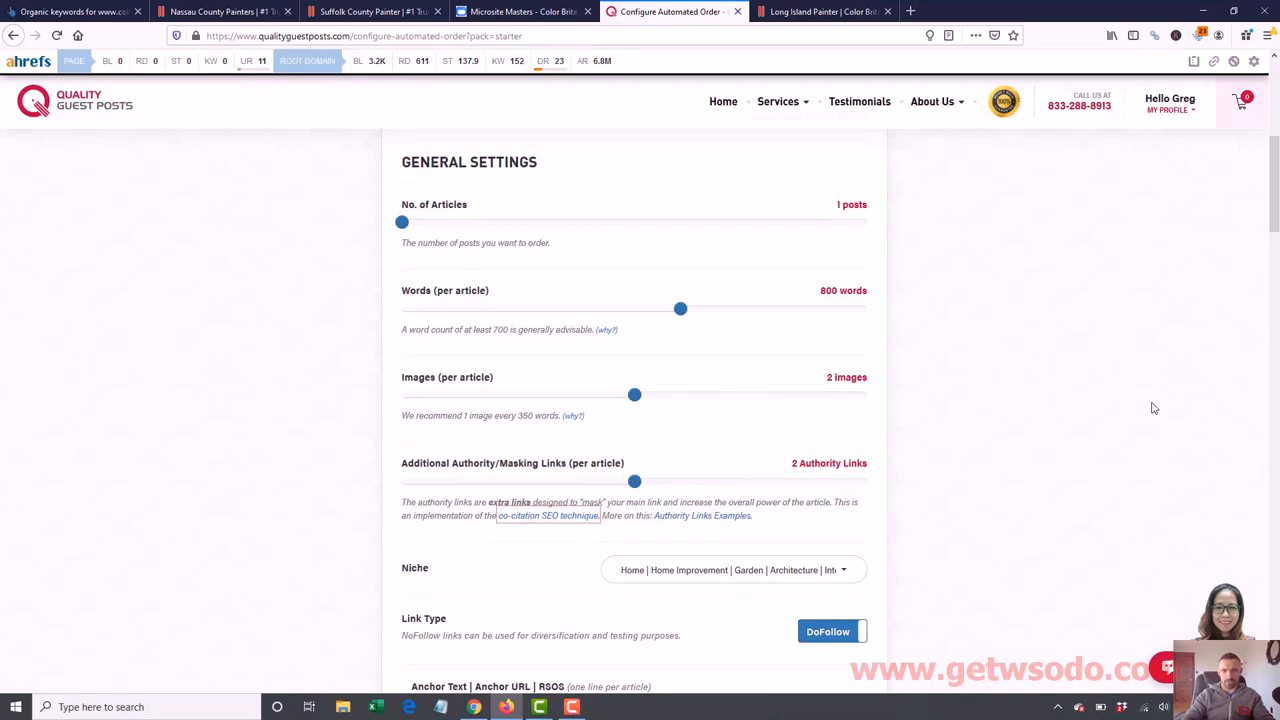
{"action": "scroll", "scroll_direction": "down", "scroll_amount": 3}
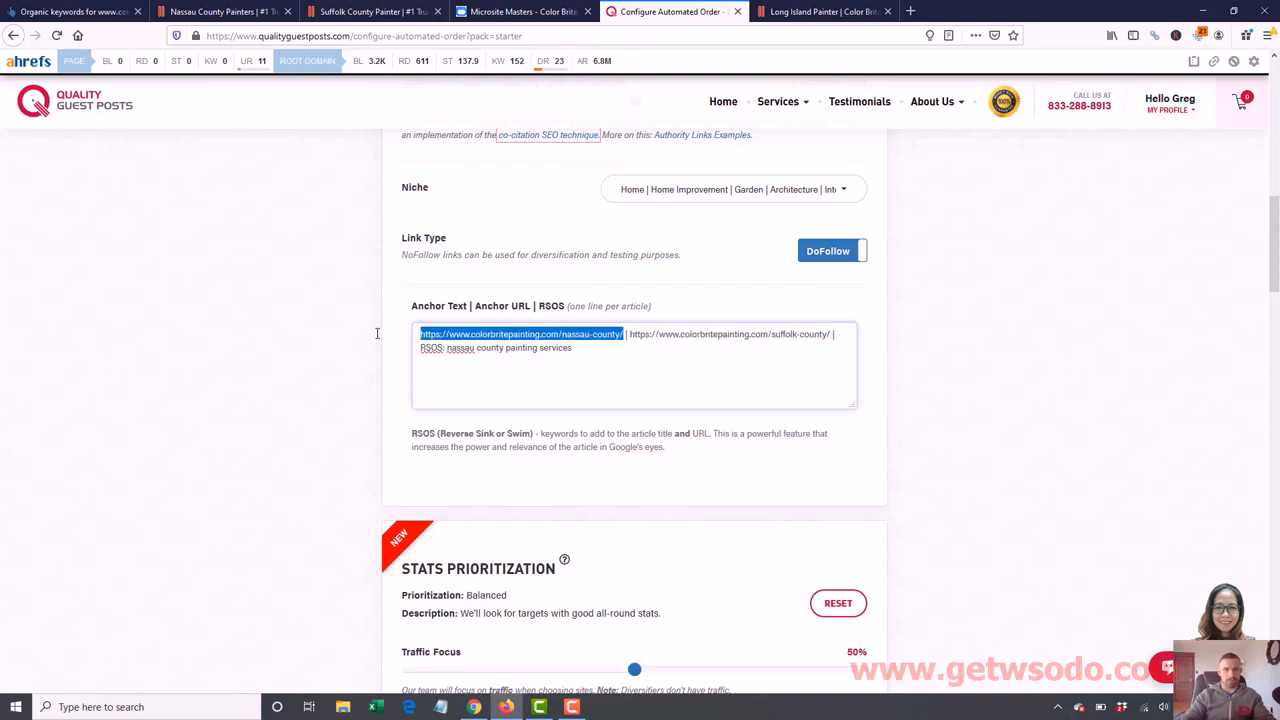
Enter the anchor line 'click here' with the Suffolk County page URL and RSOS 'suffolk county painters'
{"action": "type", "text": "cl"}
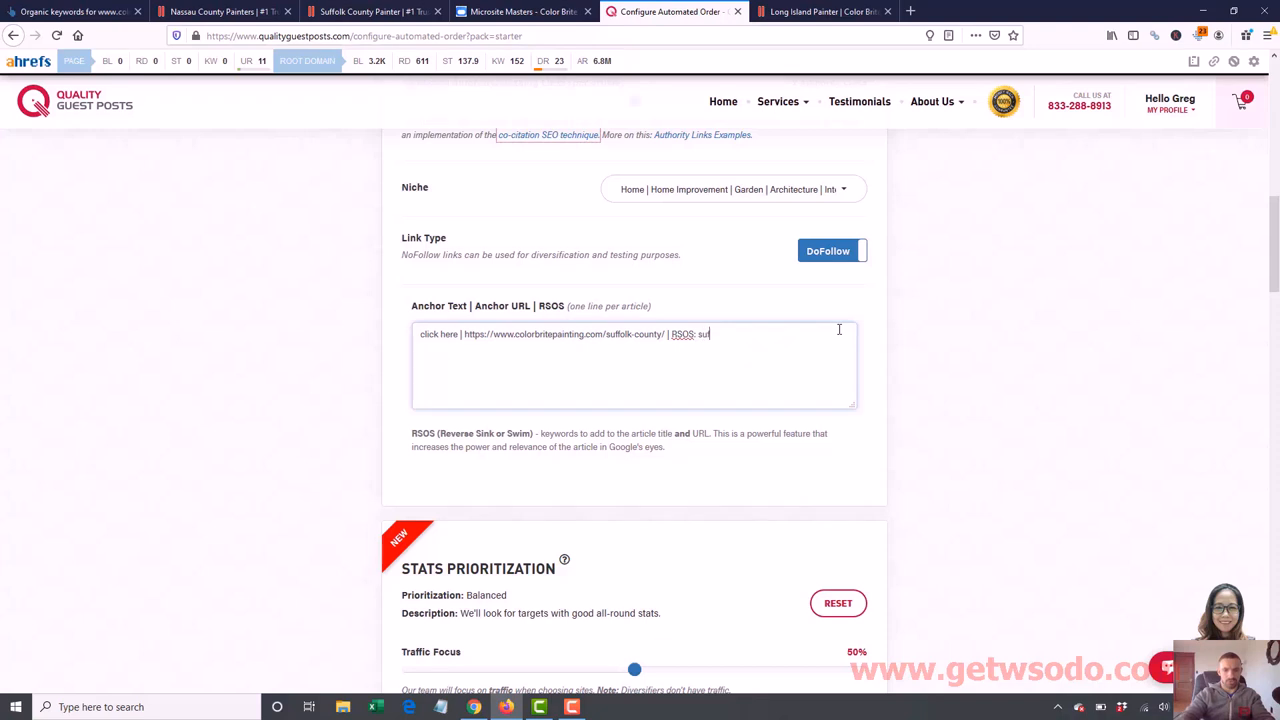
{"action": "type", "text": "suffolk county"}
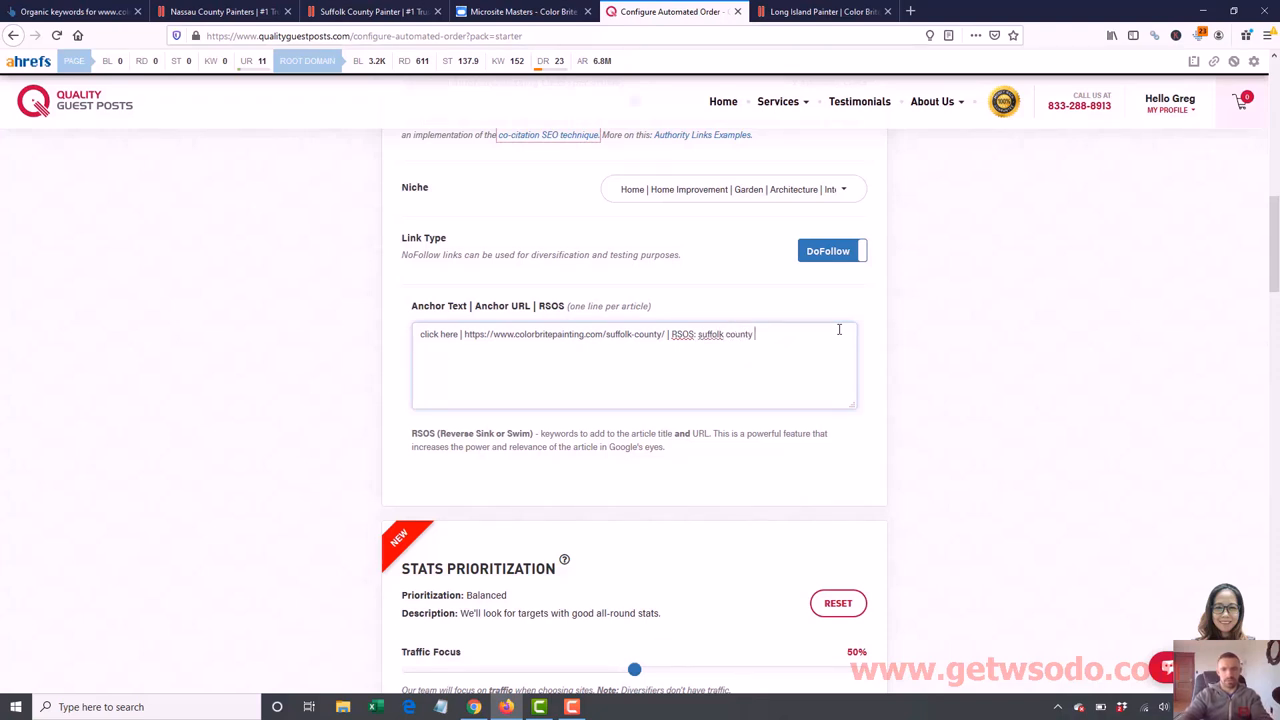
{"action": "type", "text": "painters"}
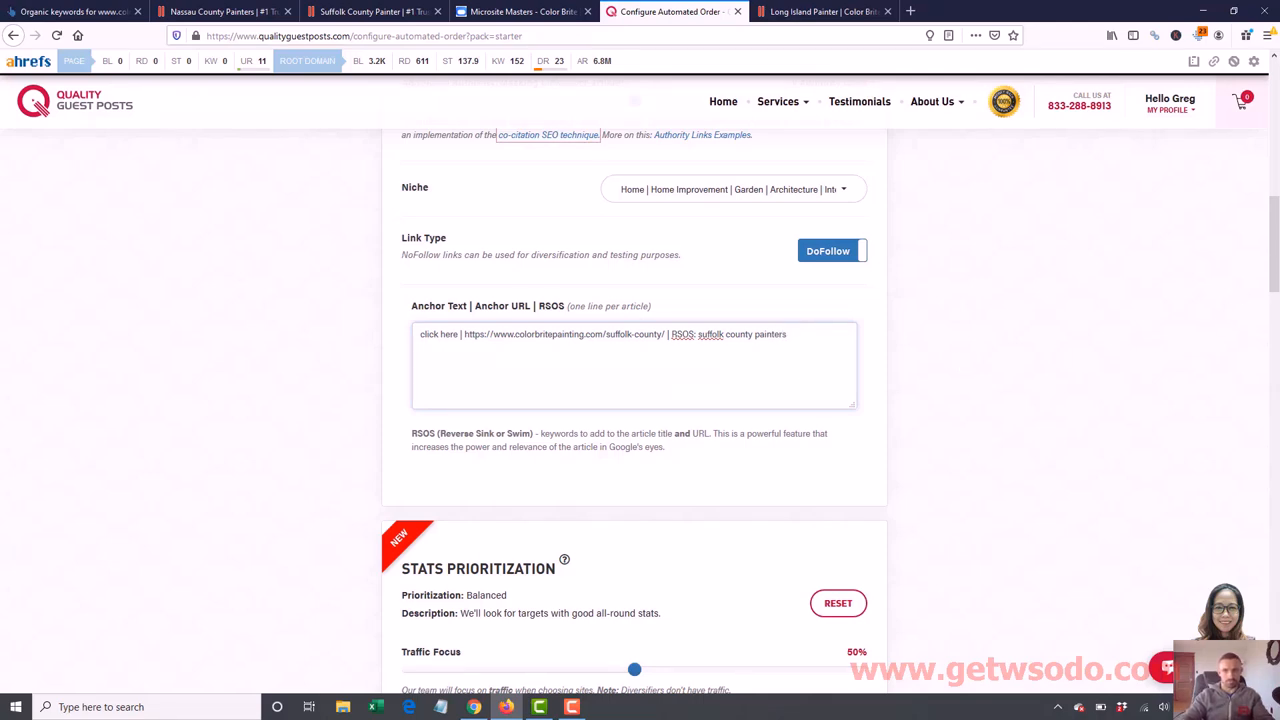
Add the Suffolk County 'click here' order to the cart, bringing the subtotal to $299.97
{"action": "scroll", "scroll_direction": "down", "scroll_amount": 3}
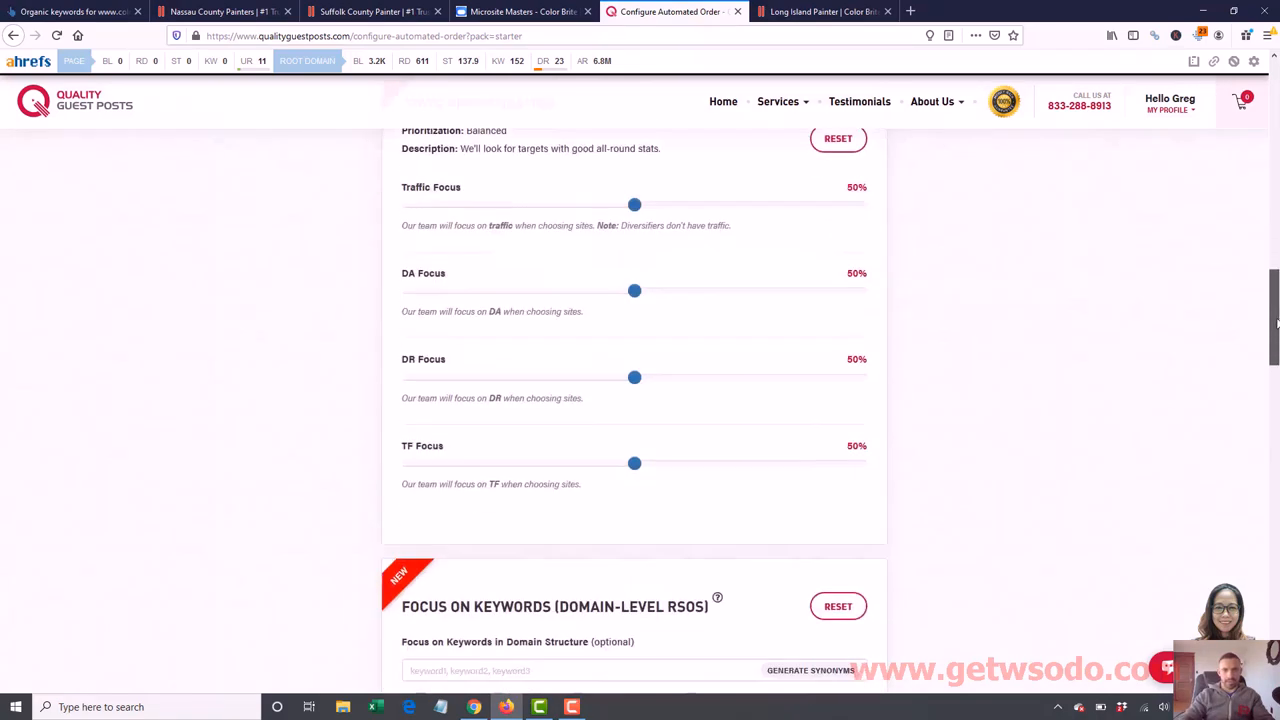
{"action": "scroll", "scroll_direction": "down", "scroll_amount": 3}
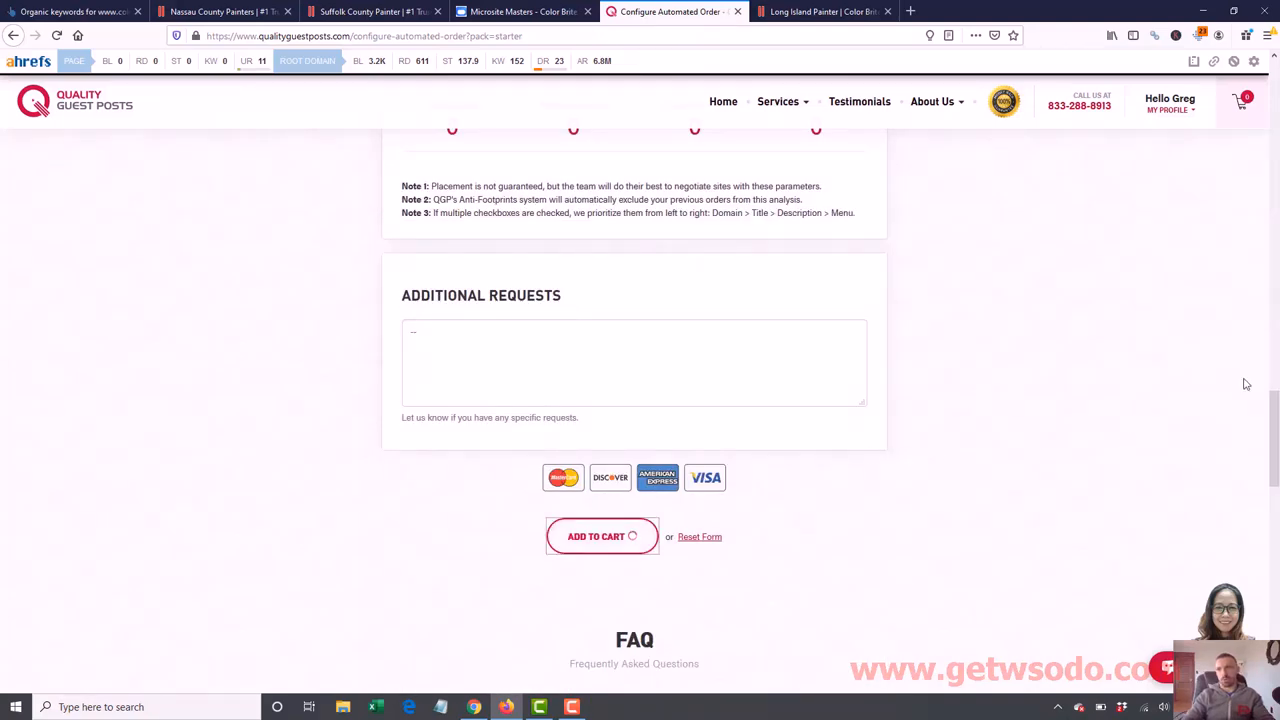
{"action": "left_click", "coordinate": [600, 536]}
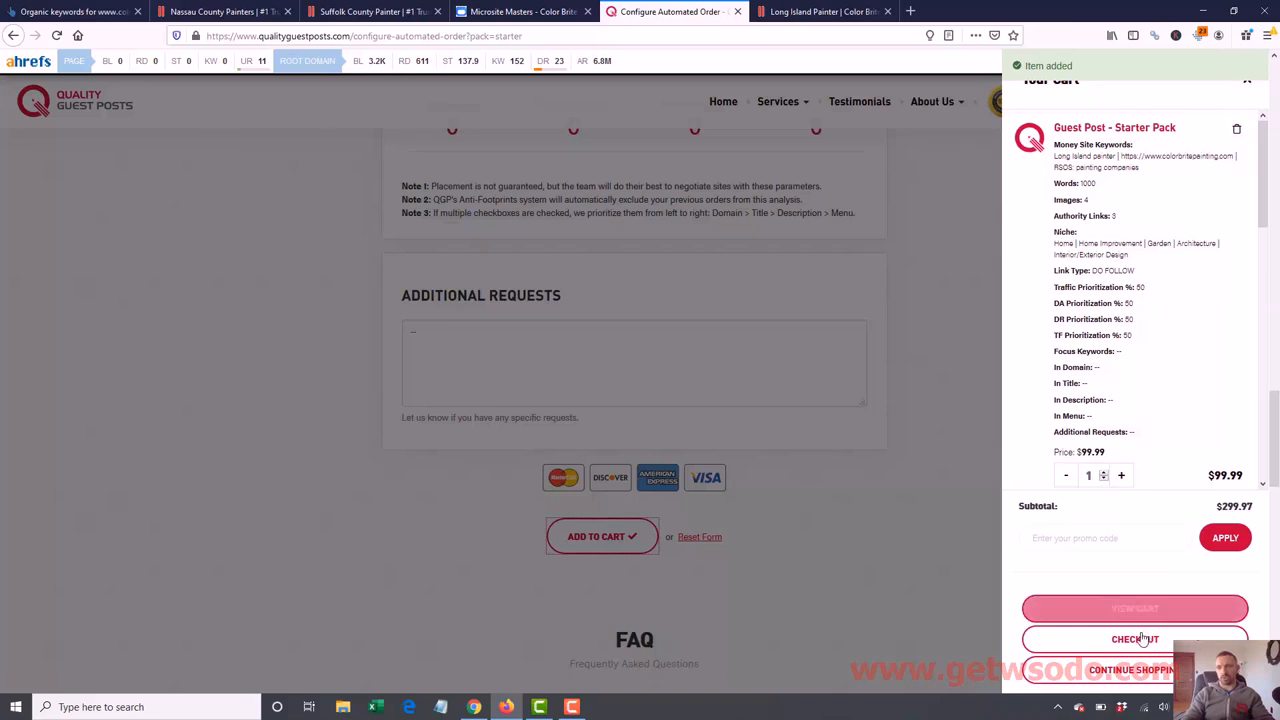